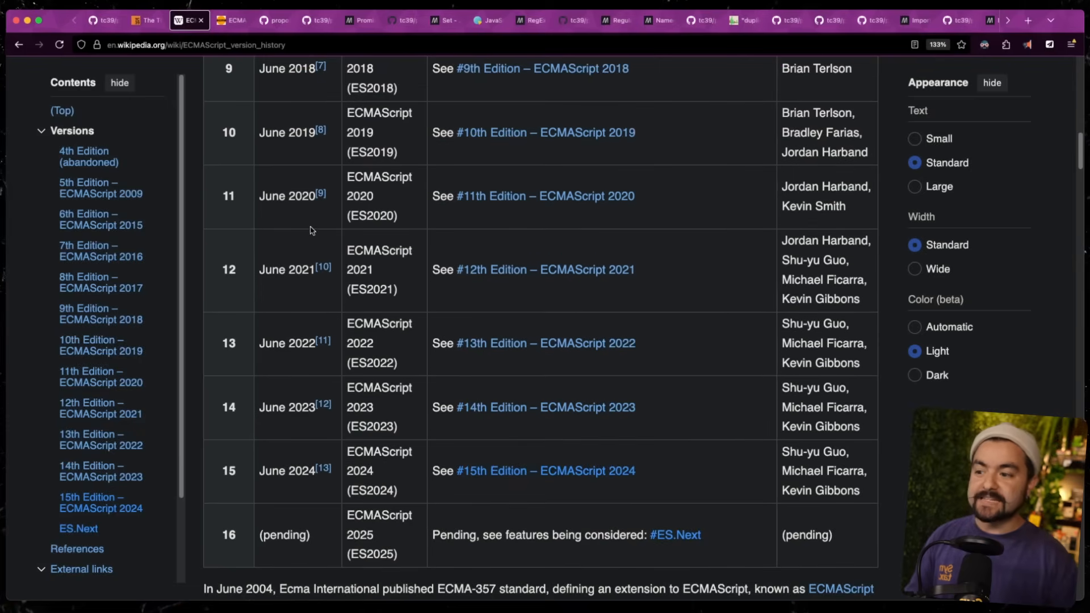
Browse the TC39 finished-proposals table's 2025 rows down to the Promise.try entry
scroll("down", 3)
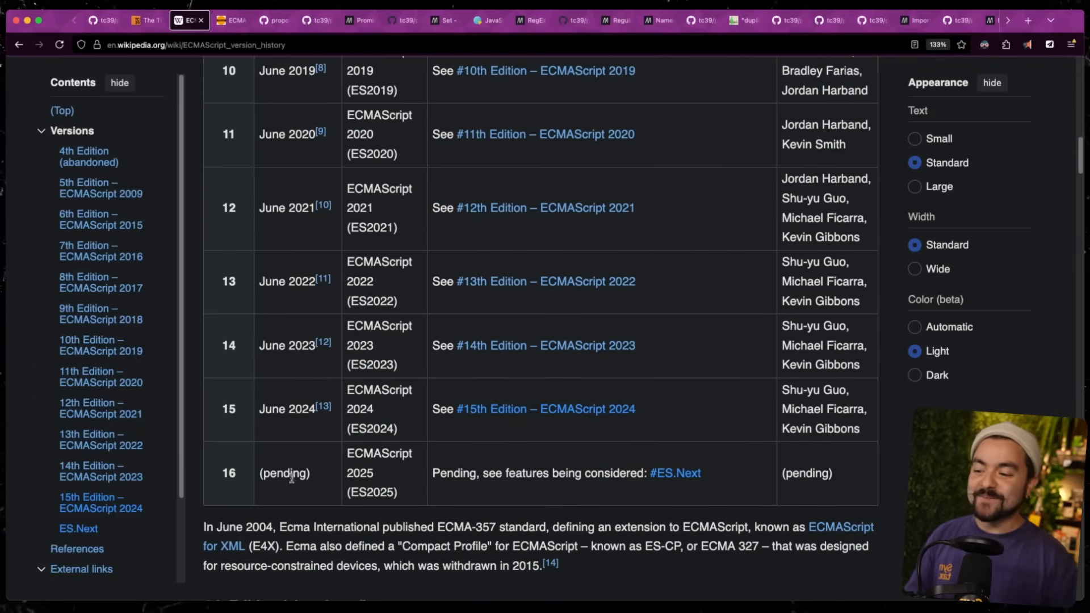
mouse_move(298, 464)
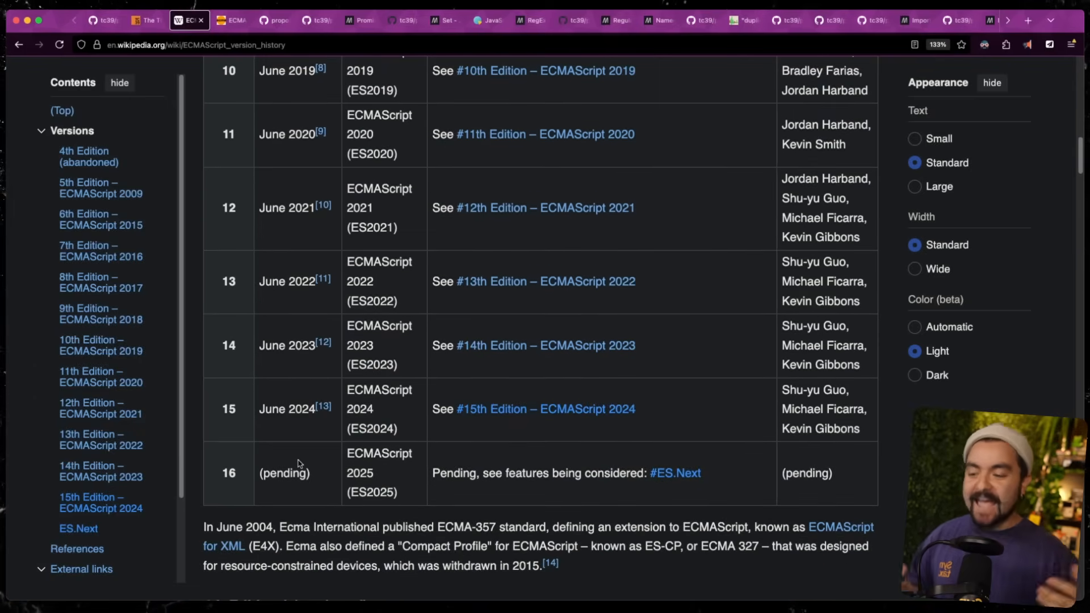
mouse_move(314, 446)
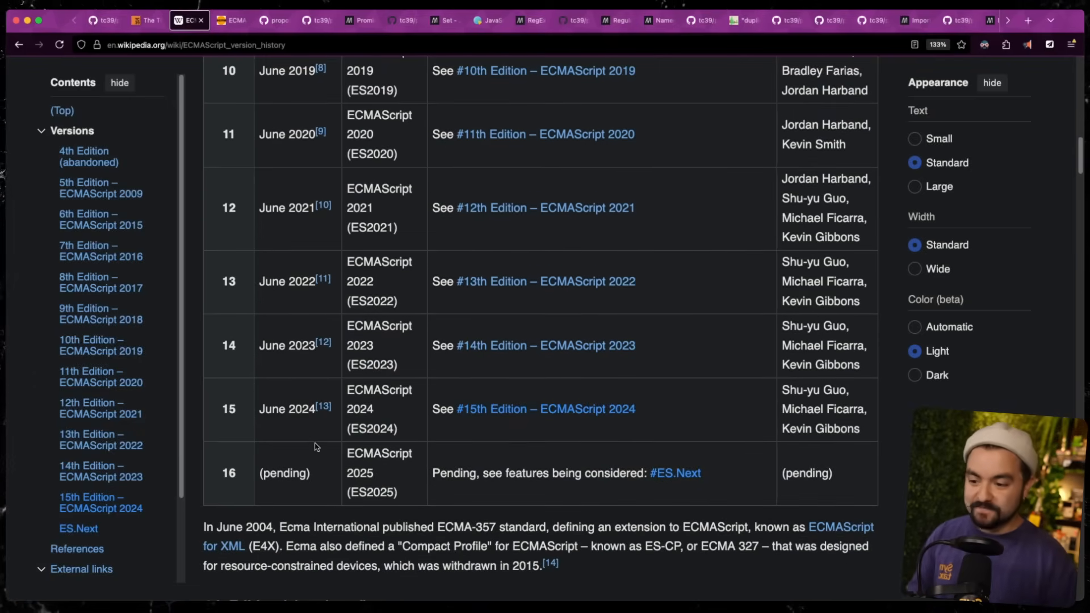
scroll("down", 3)
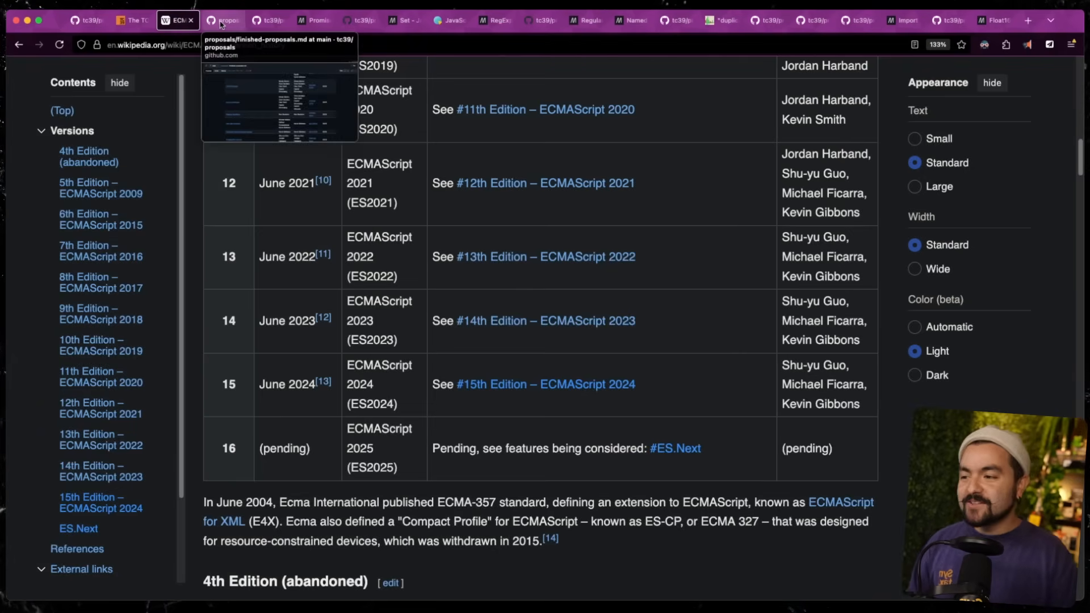
left_click(219, 19)
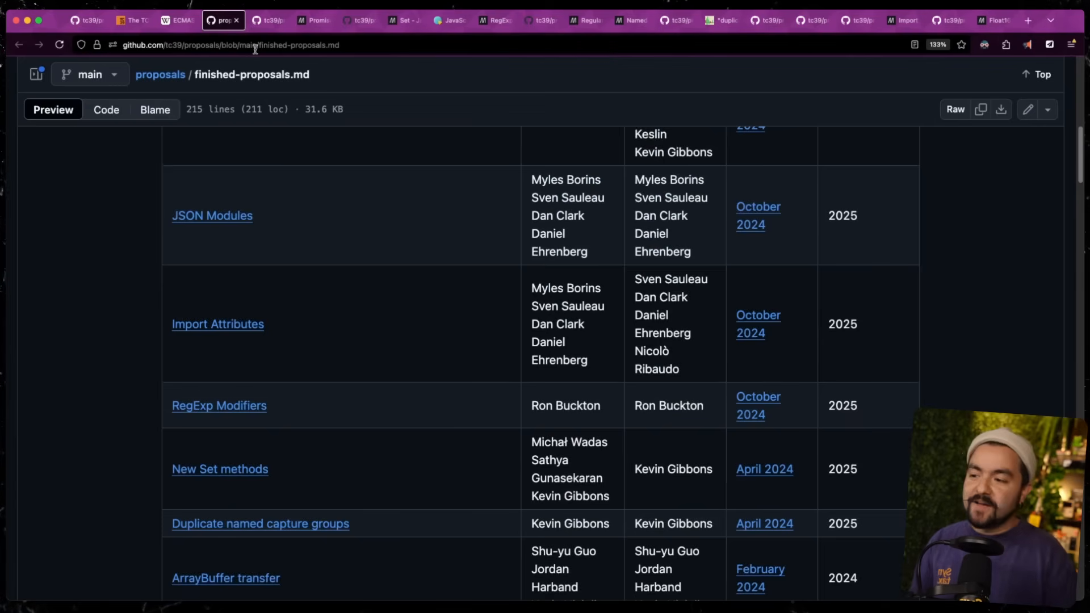
scroll("down", 3)
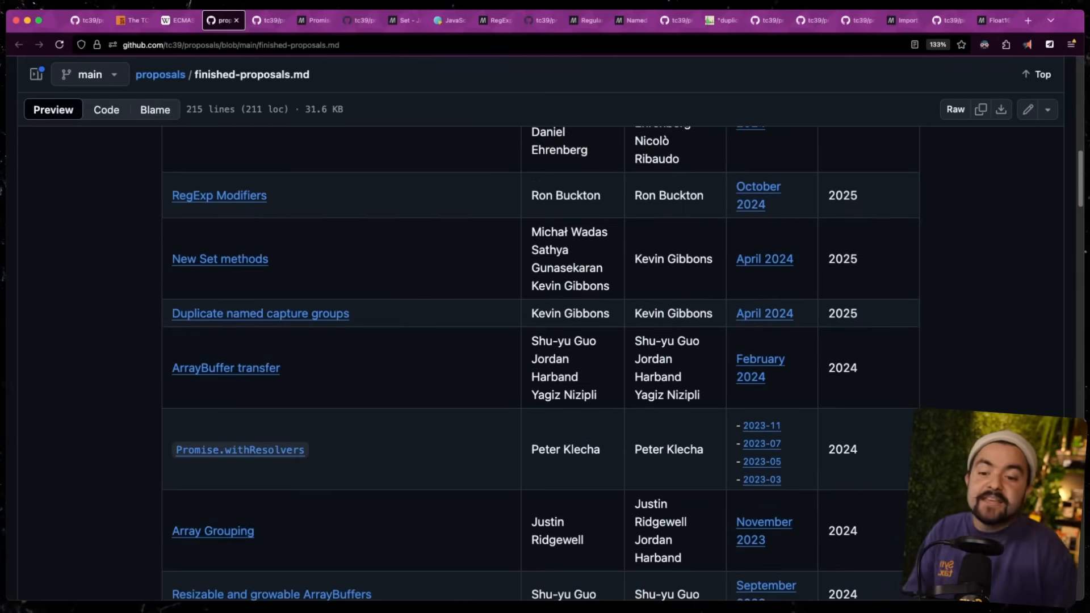
scroll("down", 3)
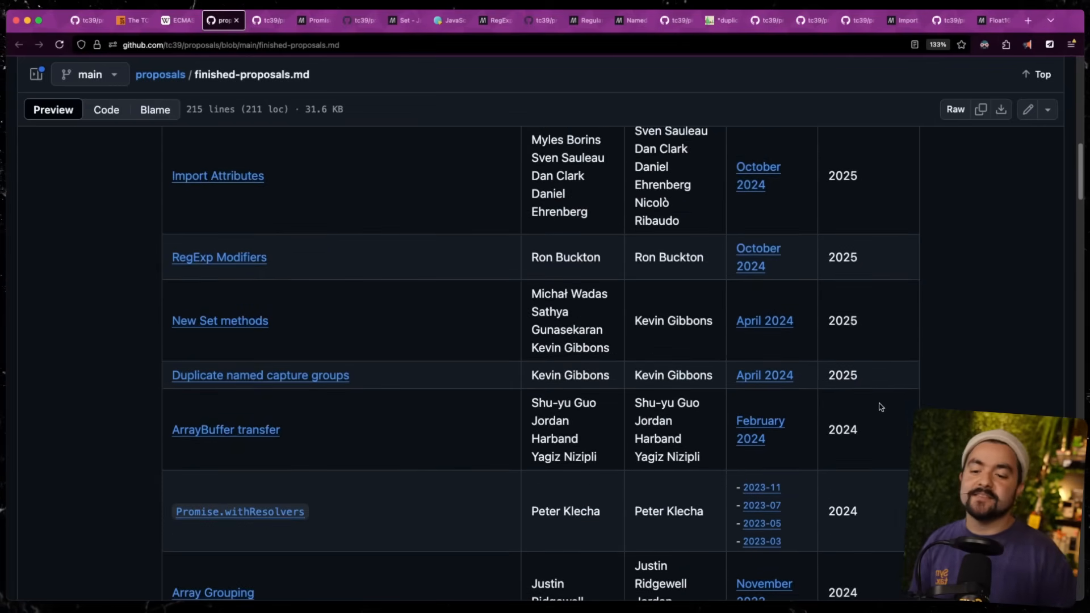
double_click(841, 321)
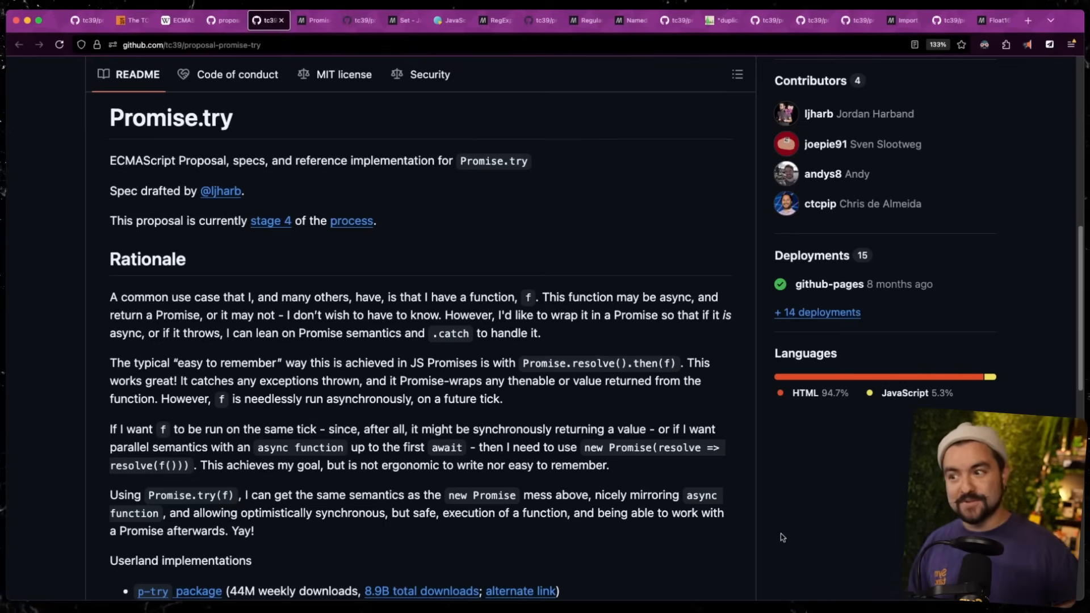
Review MDN's Promise.try(func) syntax and the Promise.resolve().then(func) description
left_click(313, 20)
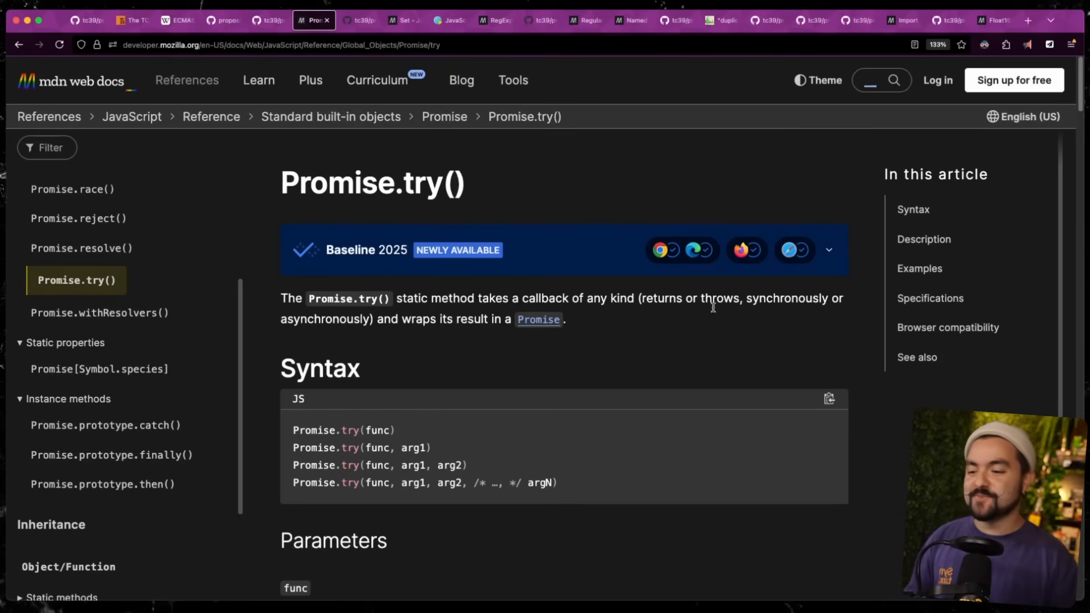
scroll("down", 3)
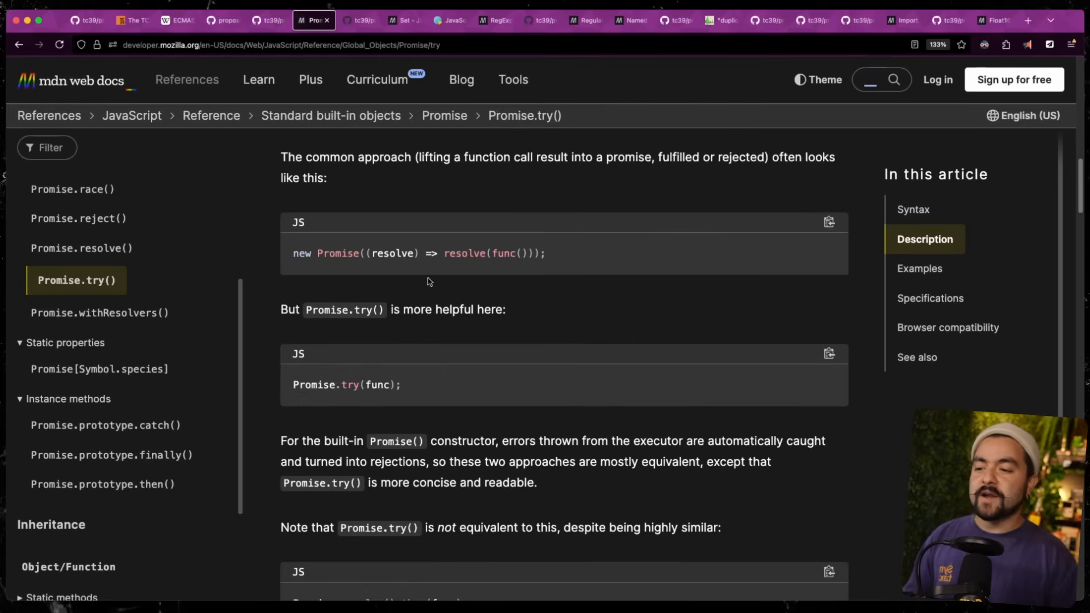
mouse_move(508, 259)
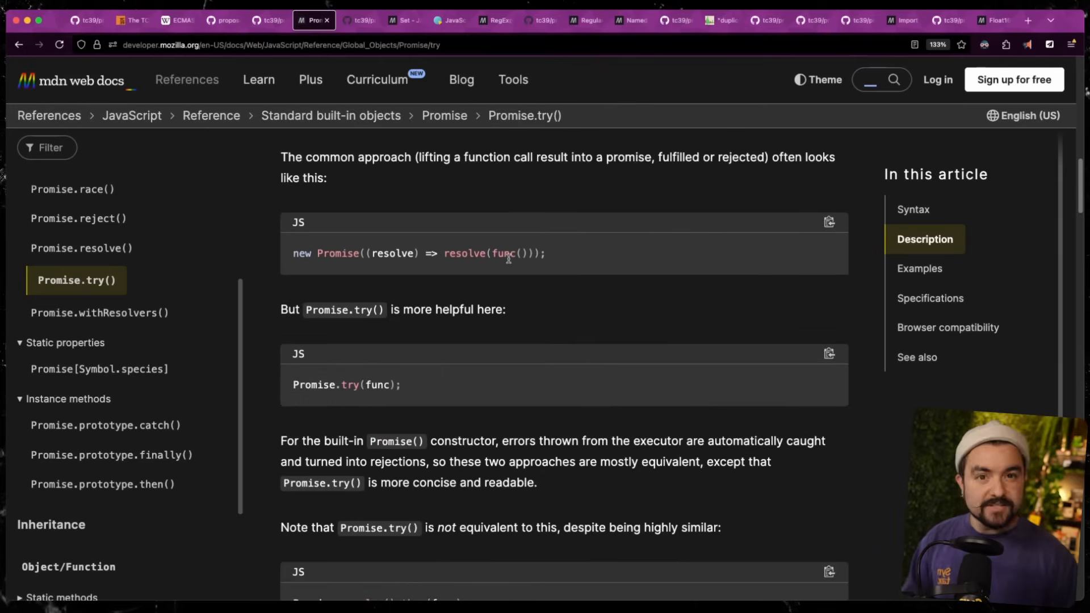
mouse_move(321, 265)
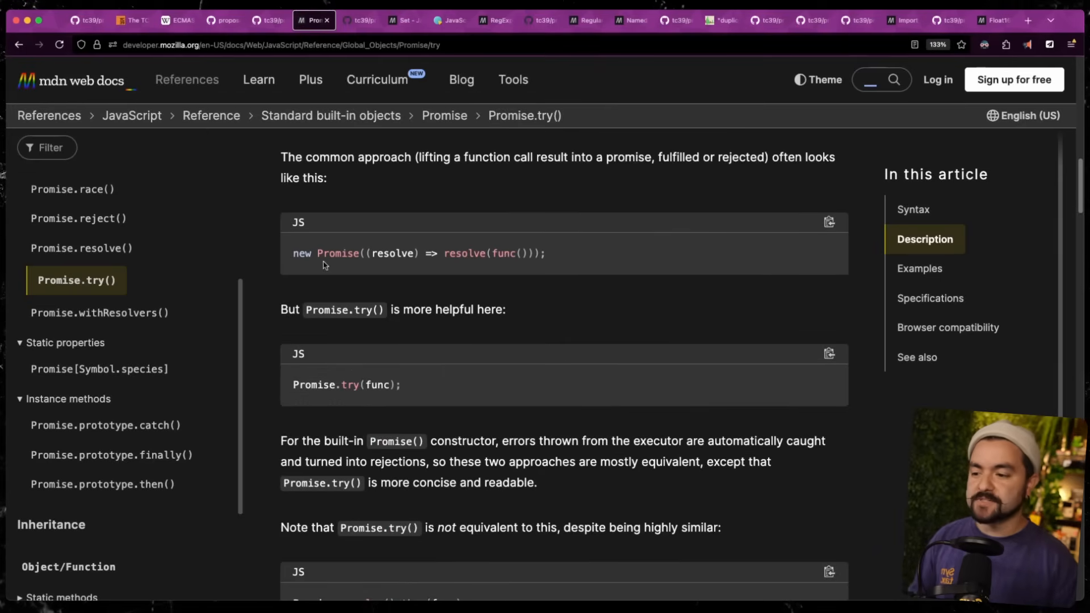
left_click_drag(318, 254, 546, 254)
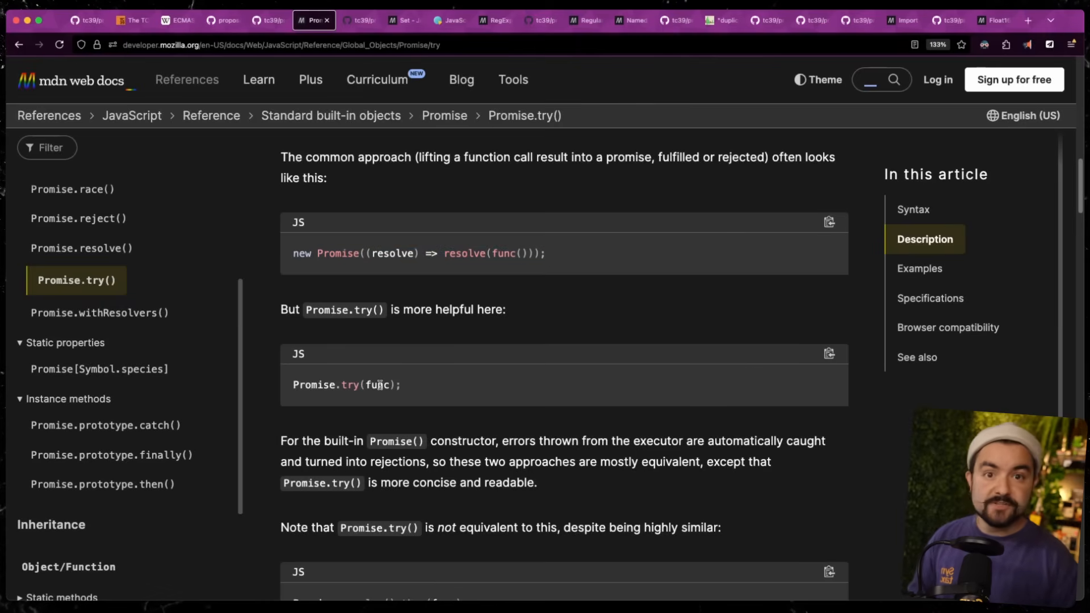
scroll("down", 3)
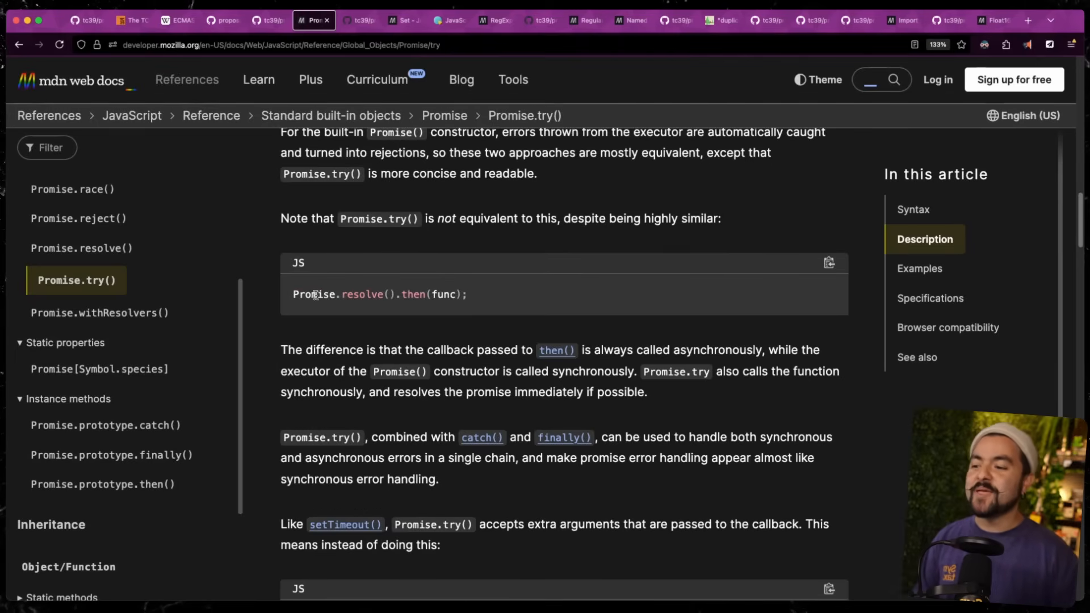
double_click(443, 295)
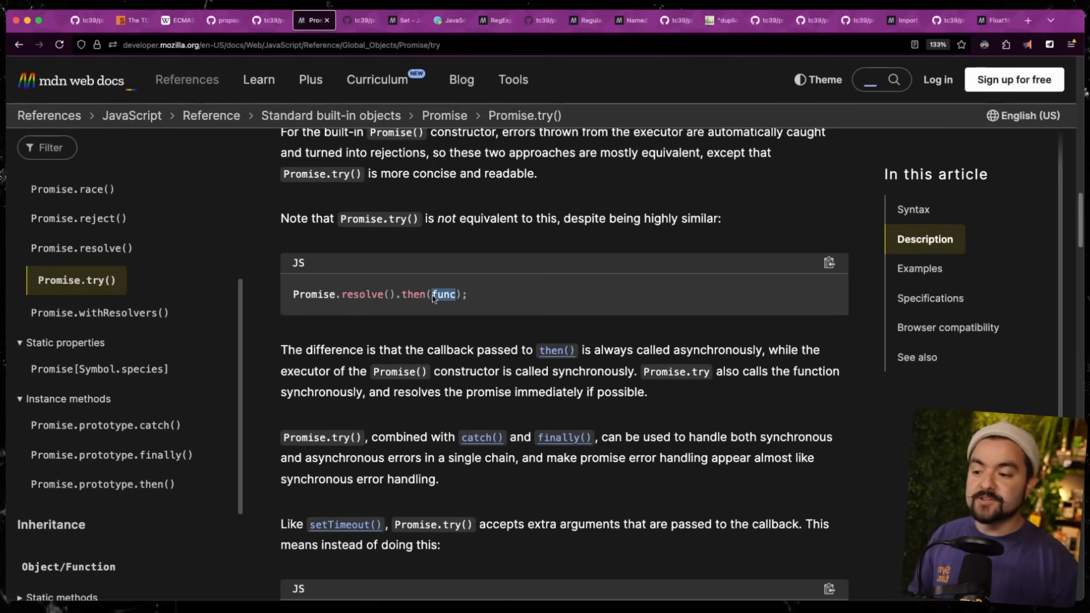
mouse_move(435, 294)
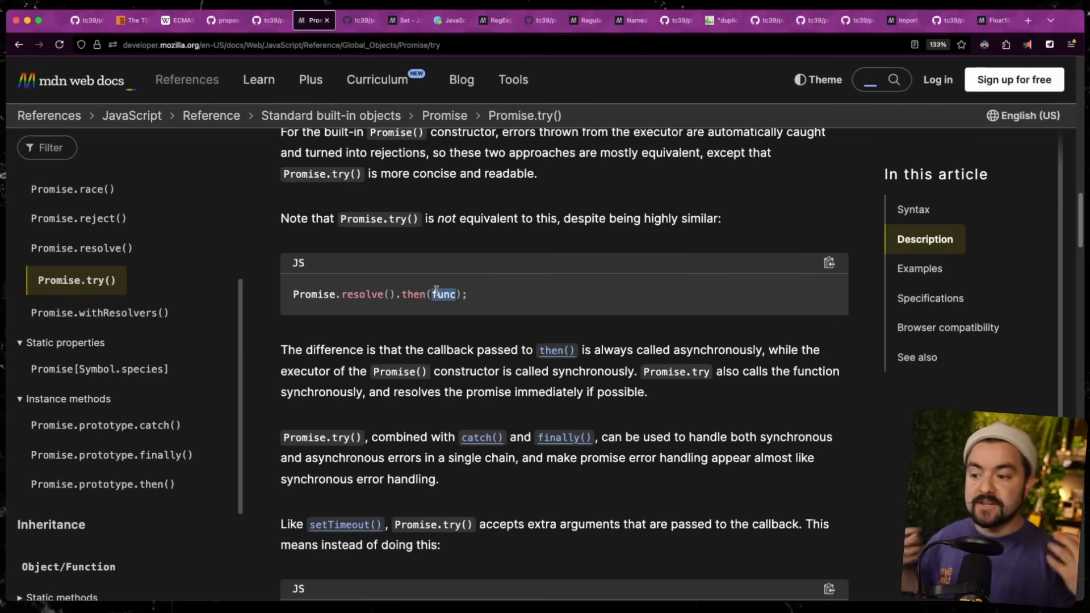
Go through the doSomething examples comparing Promise.try chaining with the async/await version
scroll("down", 3)
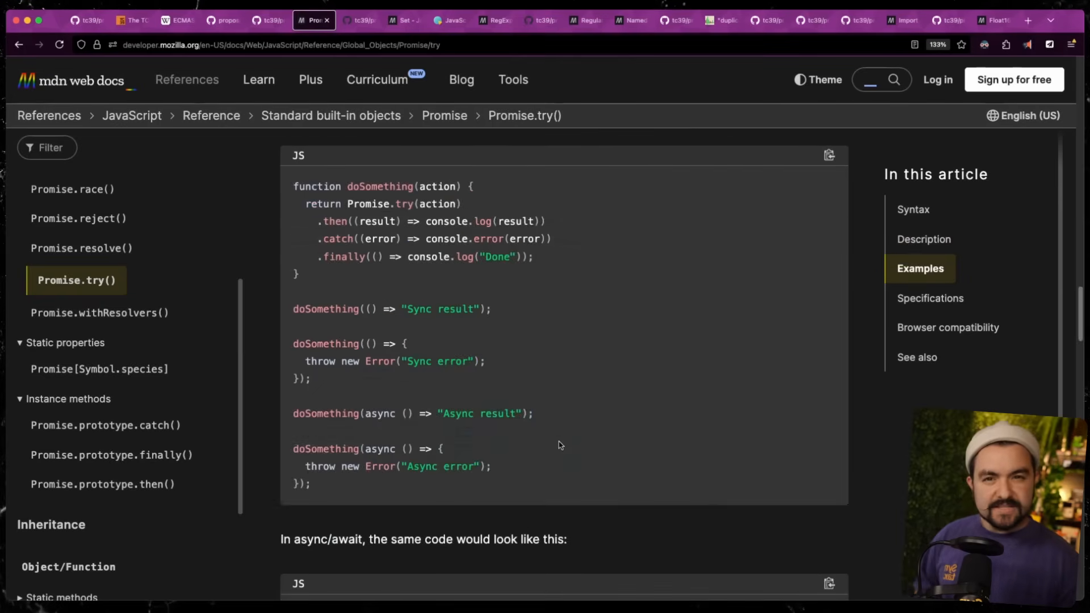
mouse_move(382, 200)
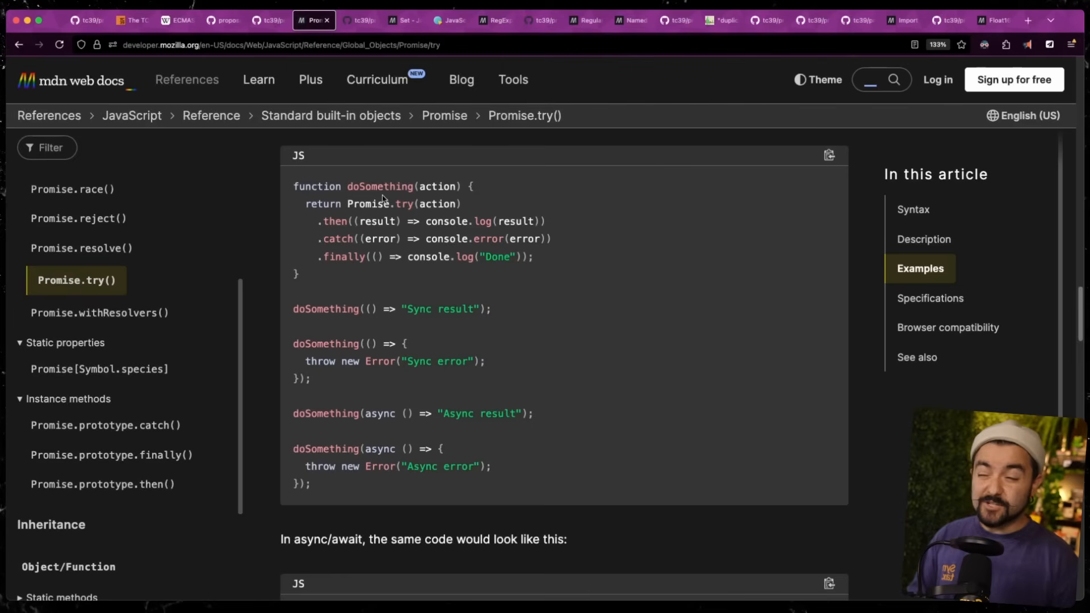
double_click(380, 186)
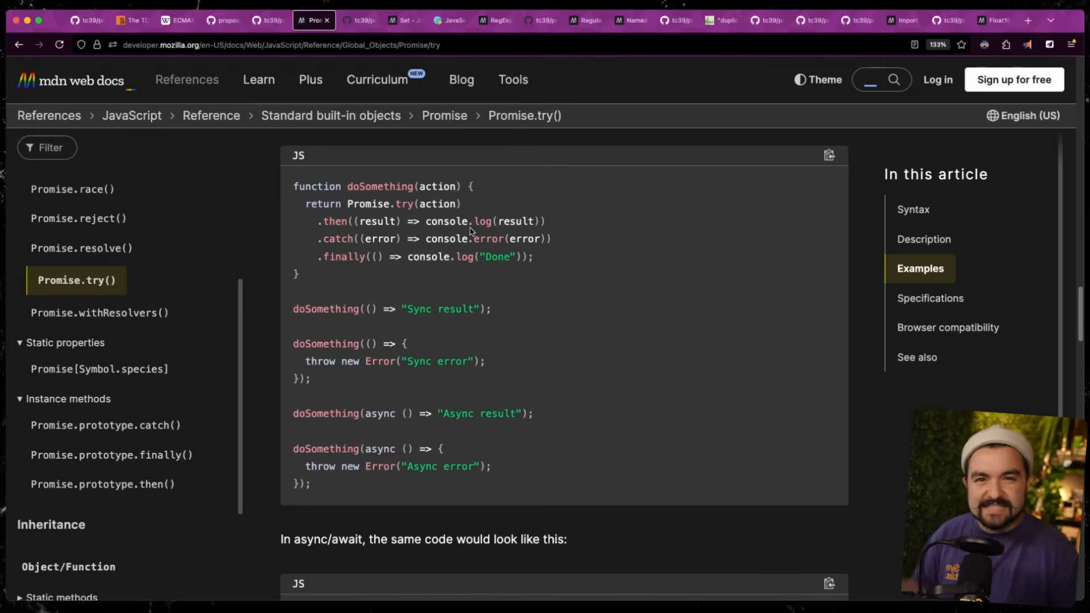
scroll("down", 3)
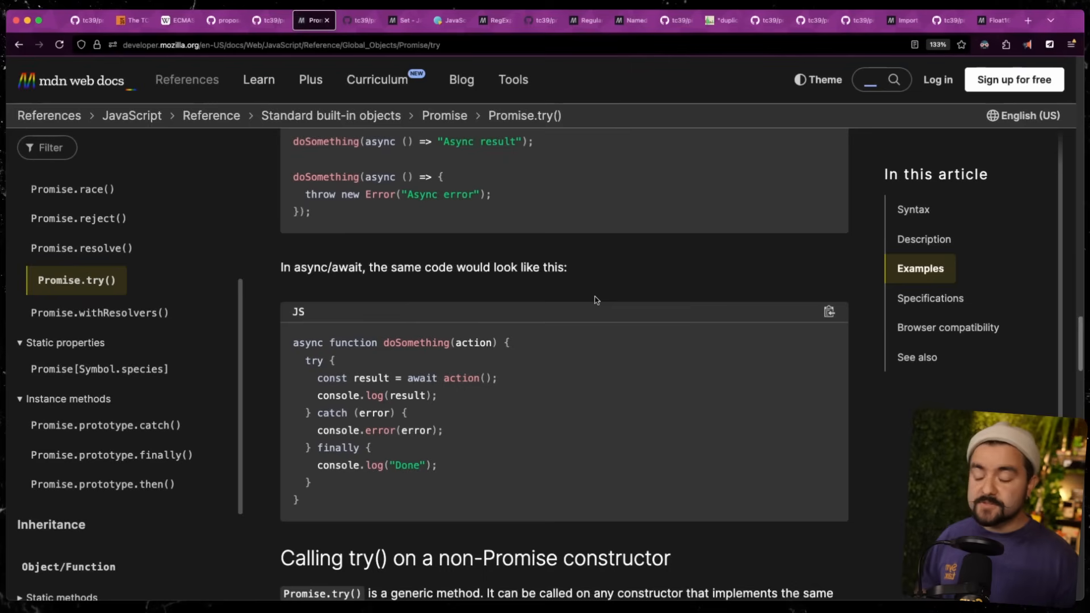
scroll("down", 3)
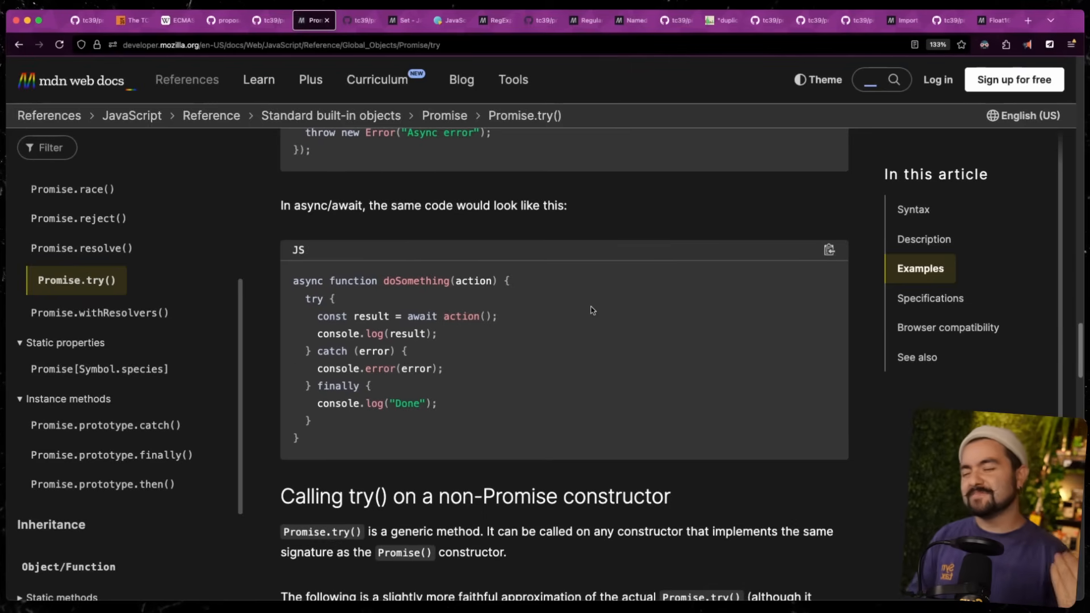
scroll("down", 3)
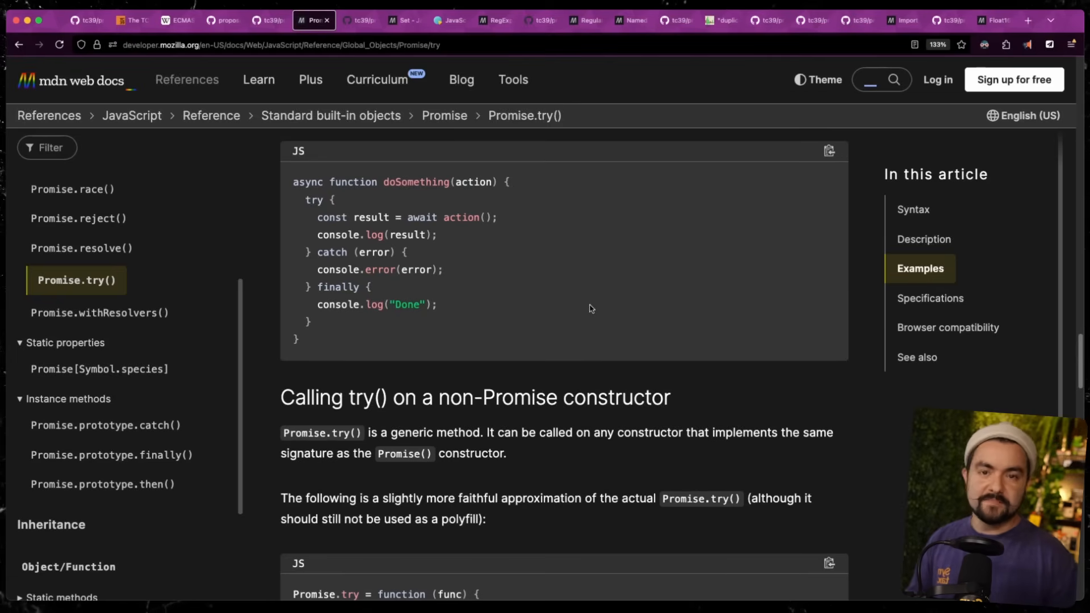
scroll("down", 3)
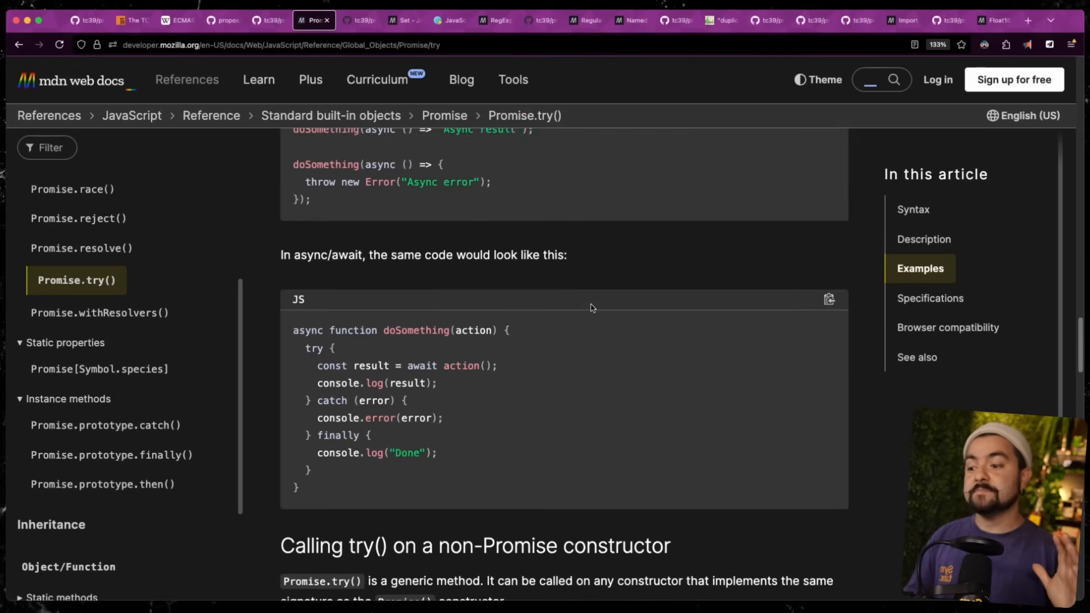
scroll("down", 3)
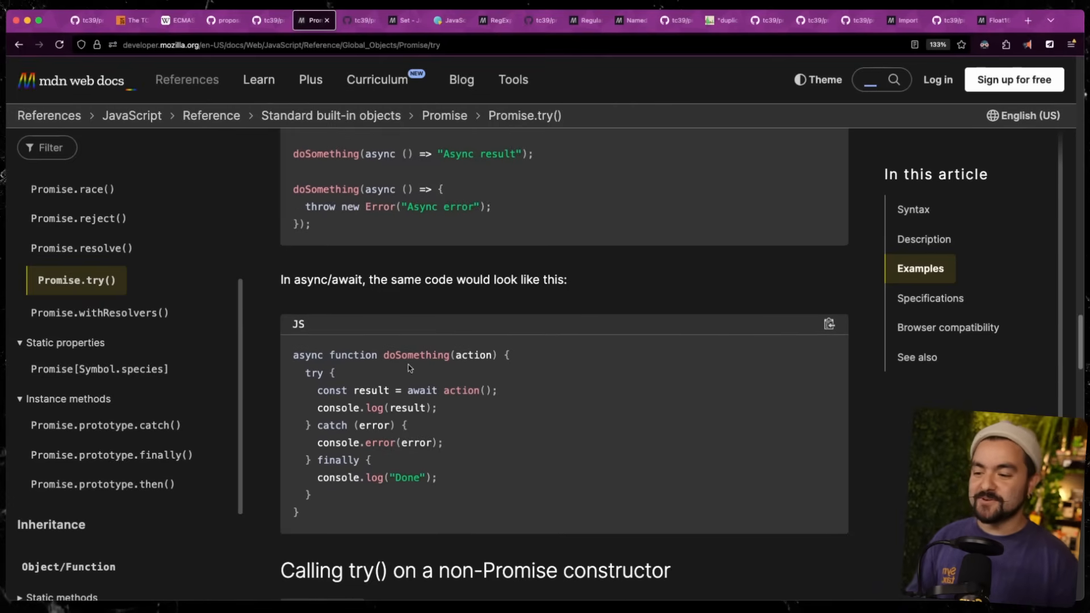
double_click(308, 355)
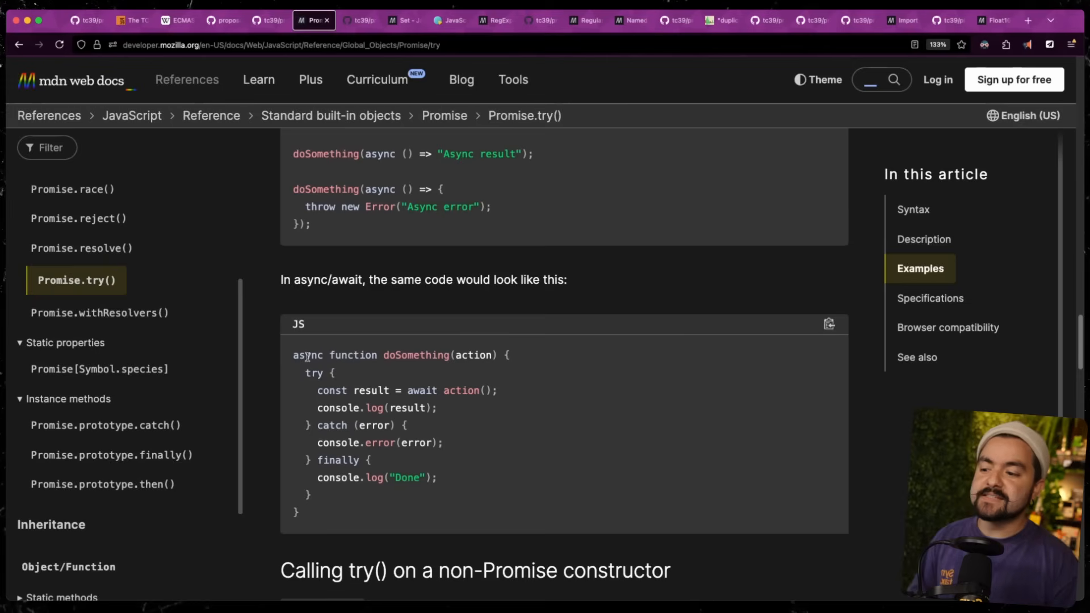
double_click(307, 354)
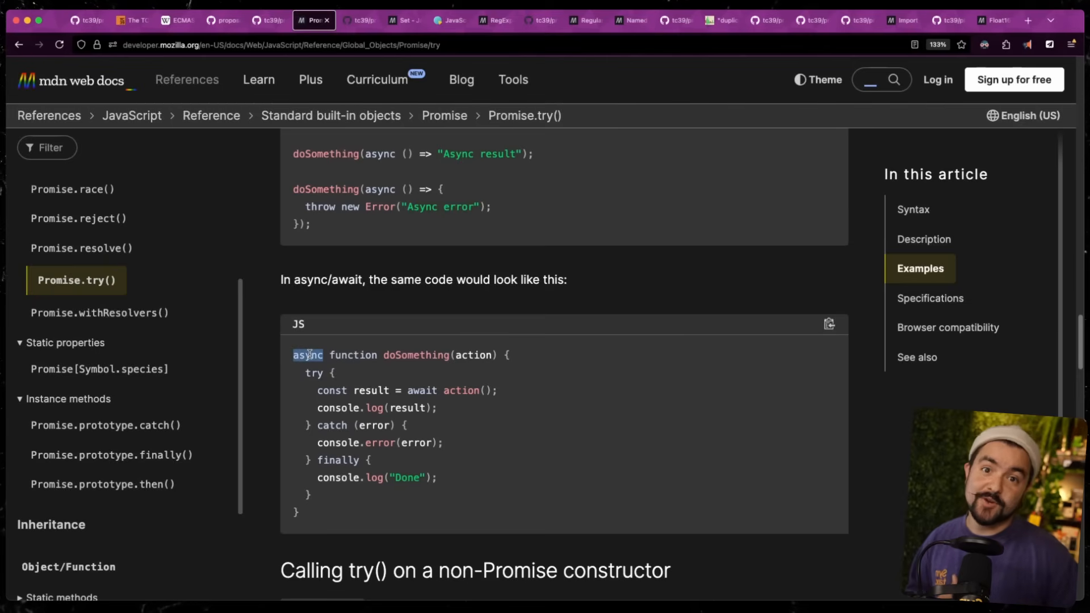
mouse_move(320, 350)
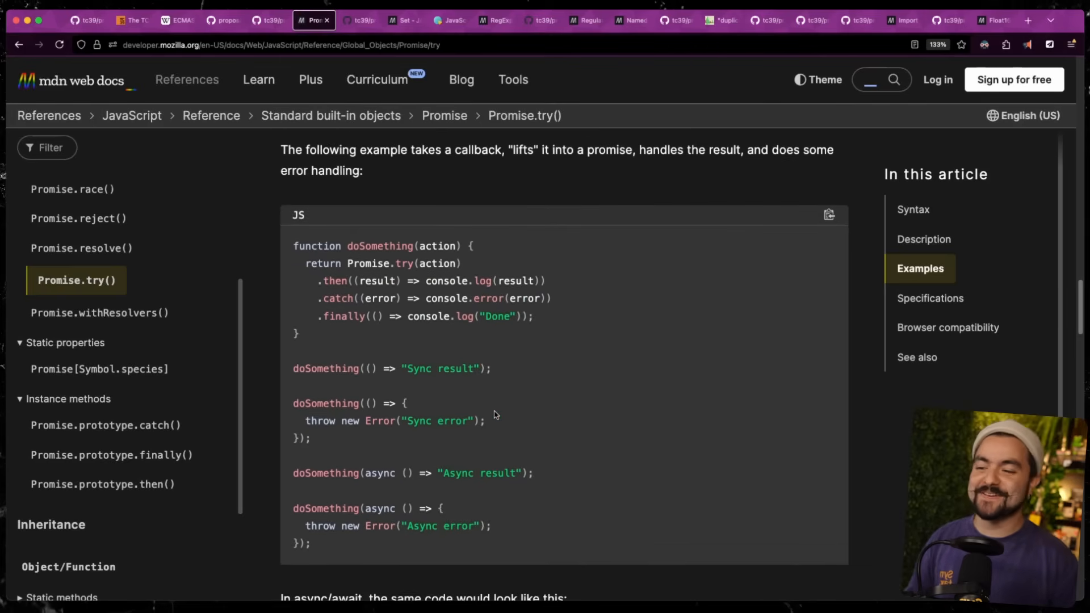
Show the Set Methods proposal README listing intersection, union, difference and related methods
left_click(359, 19)
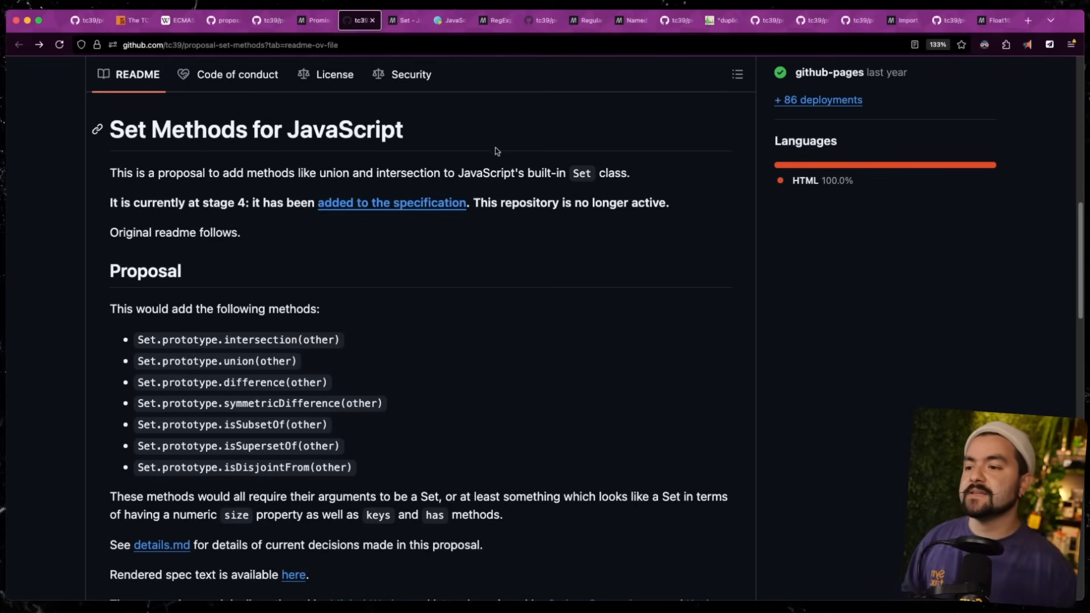
mouse_move(616, 303)
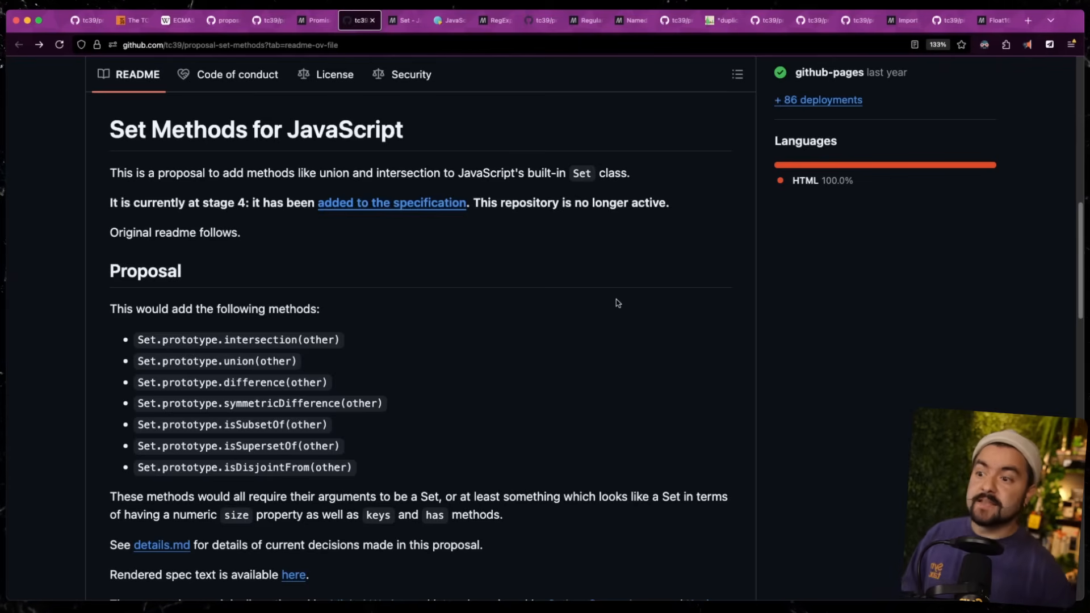
Reach MDN's Set composition table with Venn diagrams for difference, intersection, symmetricDifference and union
left_click(403, 19)
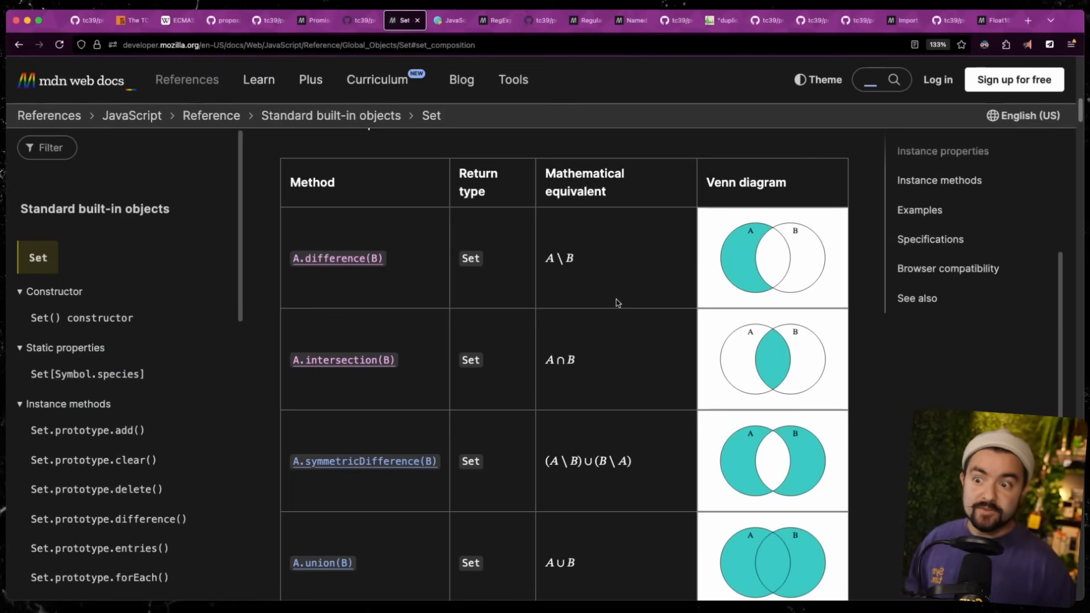
mouse_move(621, 295)
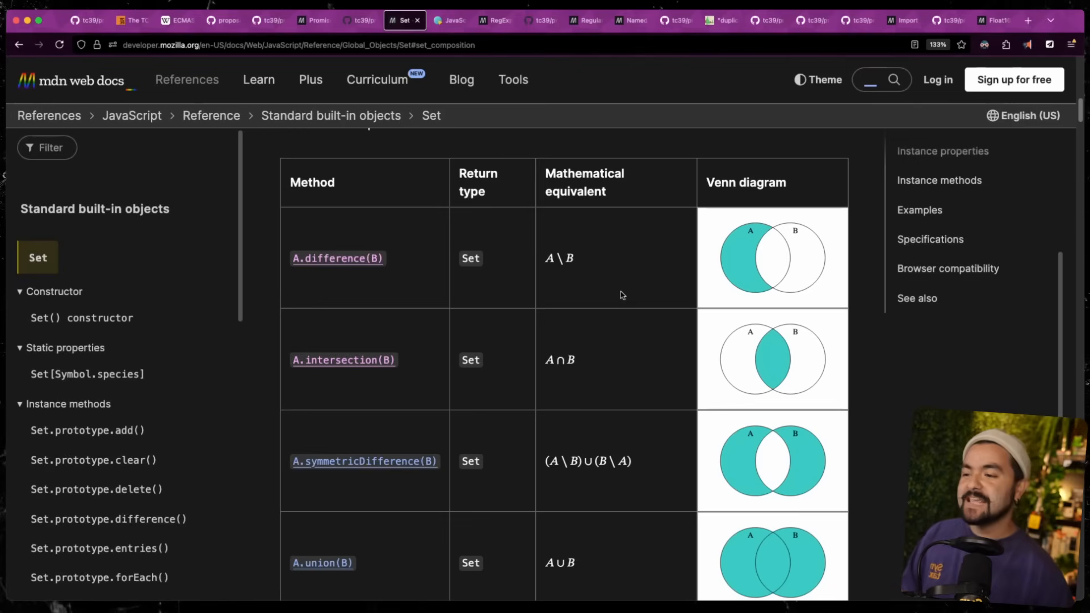
scroll("down", 3)
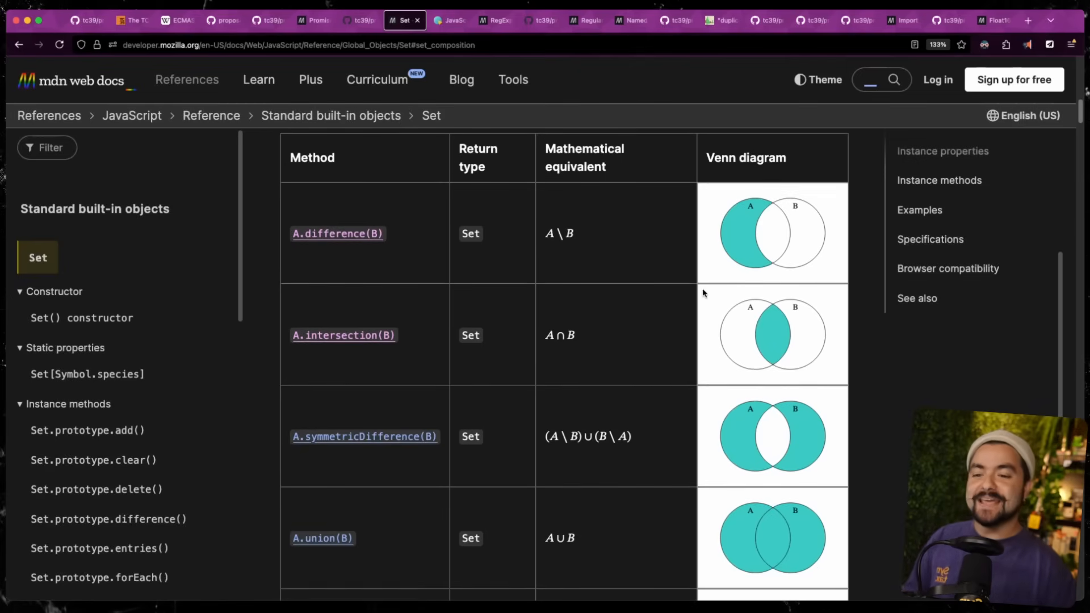
scroll("down", 3)
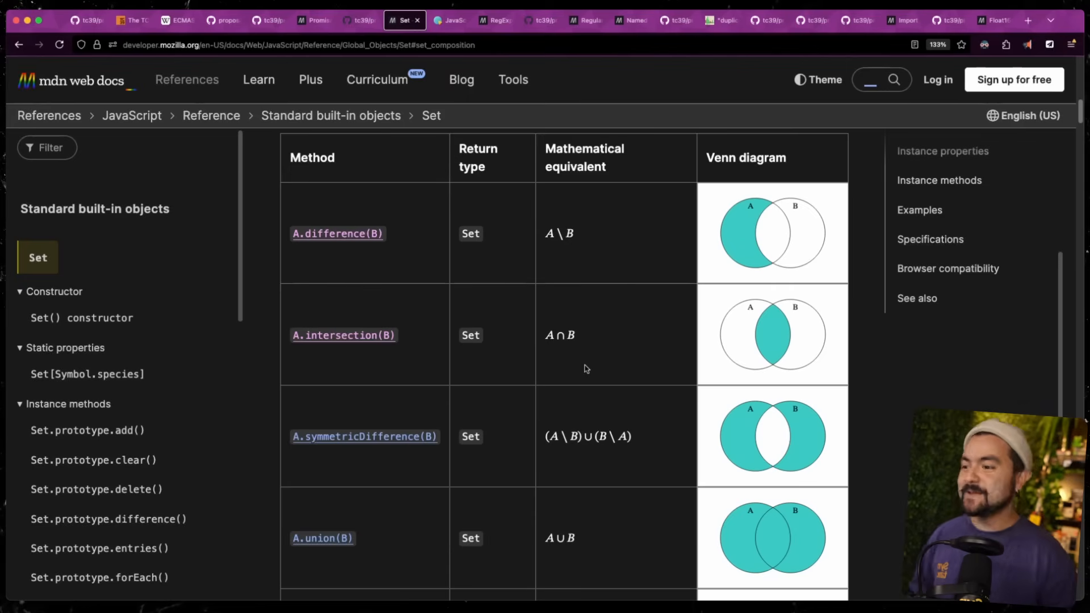
mouse_move(542, 374)
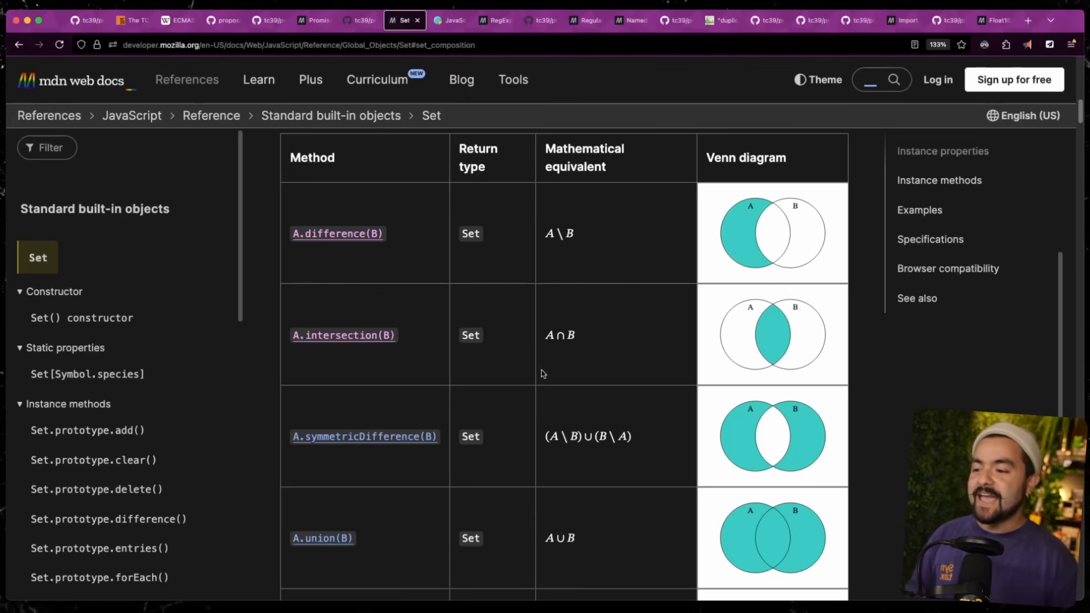
scroll("down", 3)
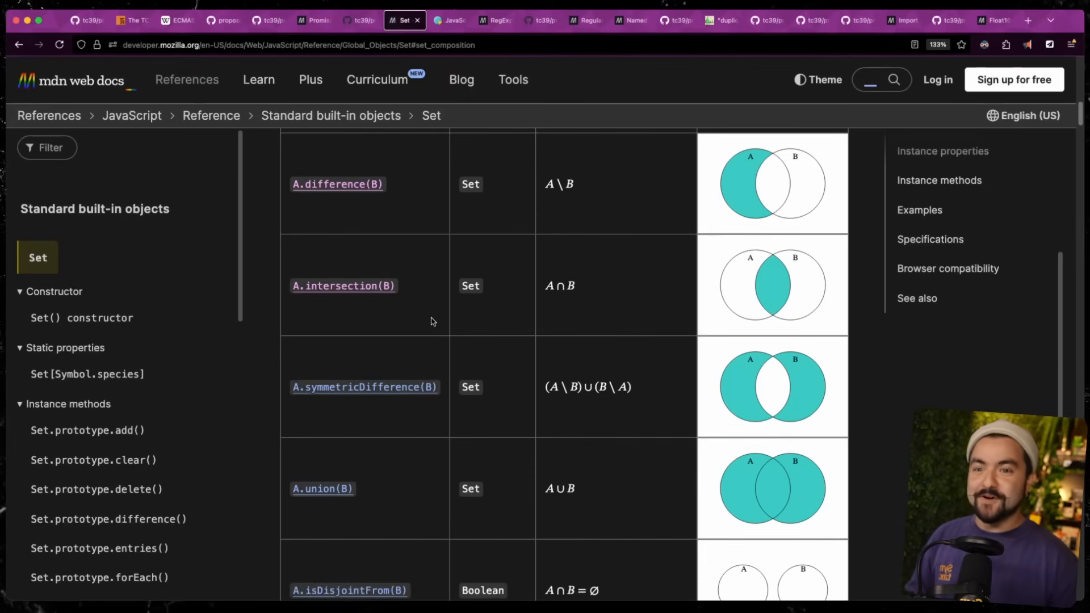
scroll("down", 3)
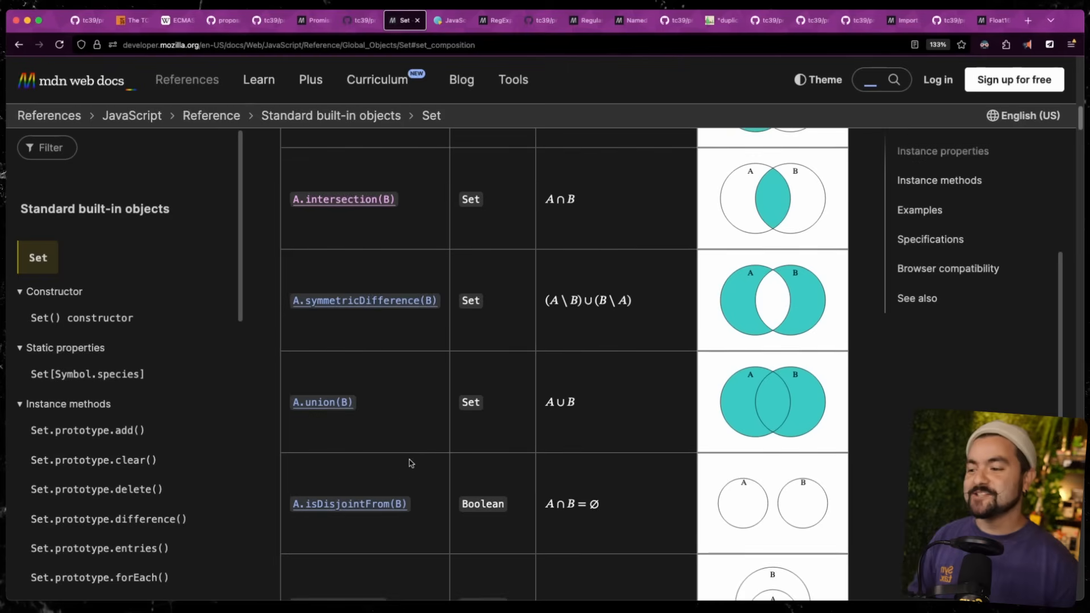
scroll("down", 3)
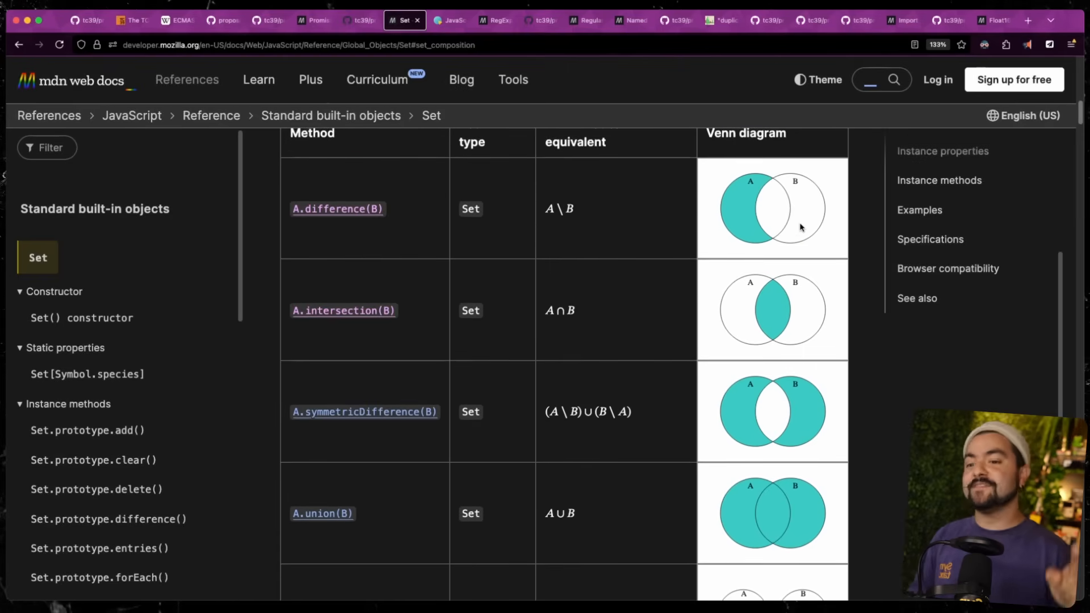
scroll("down", 3)
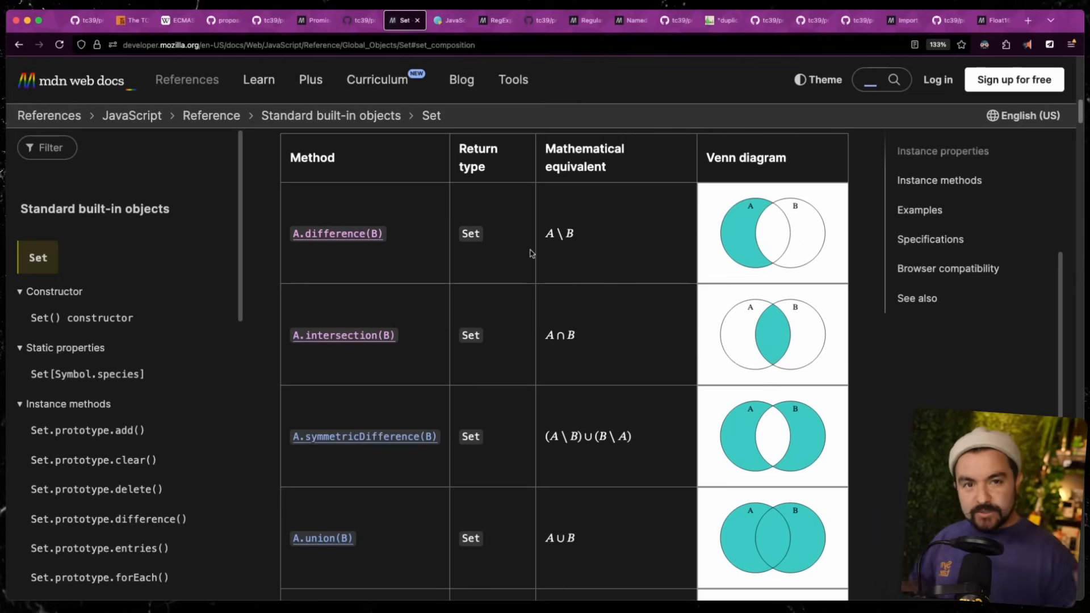
Show the local User Access Control slide with Set-based activeUsers and adminUsers code
left_click(449, 19)
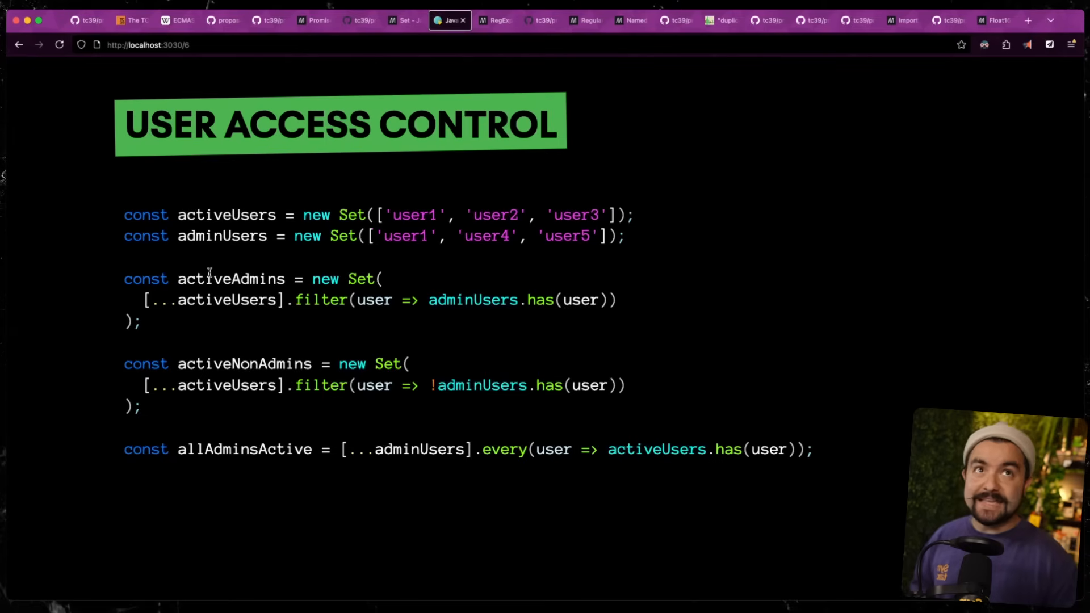
mouse_move(317, 335)
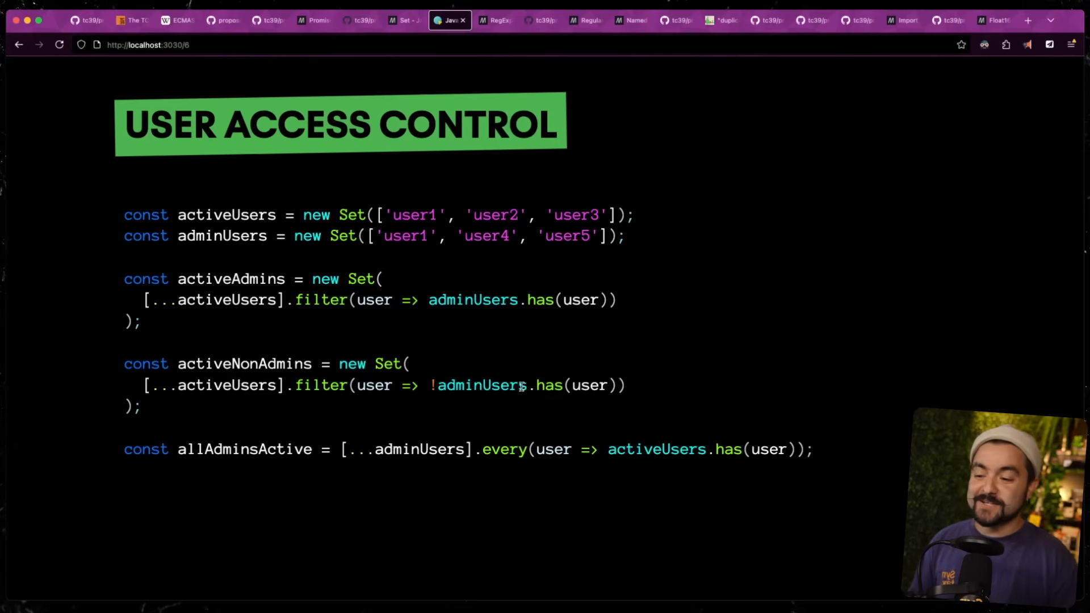
mouse_move(336, 470)
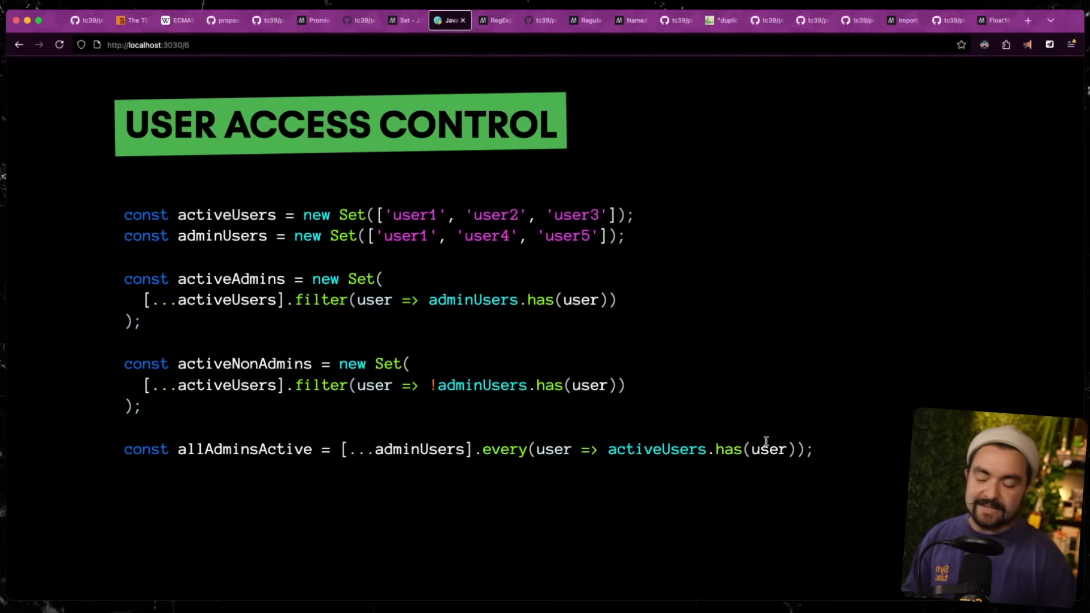
mouse_move(731, 419)
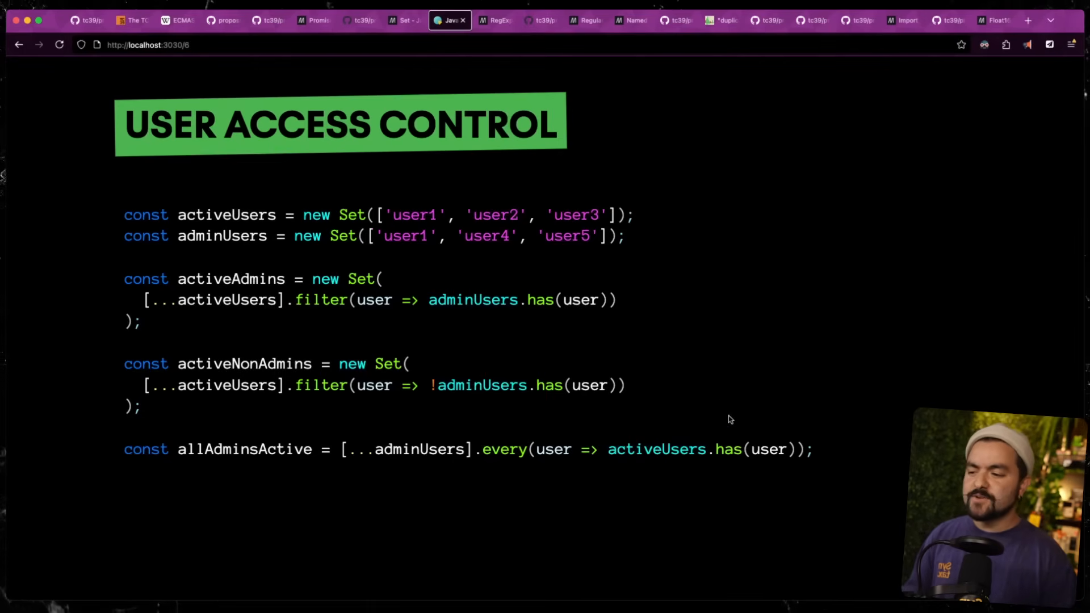
mouse_move(675, 445)
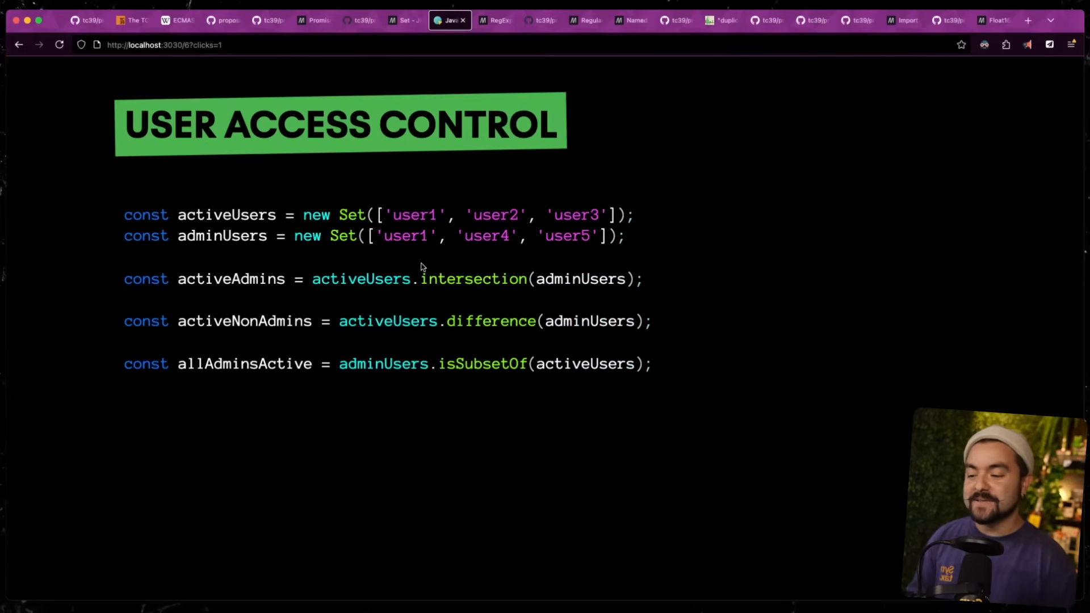
mouse_move(573, 282)
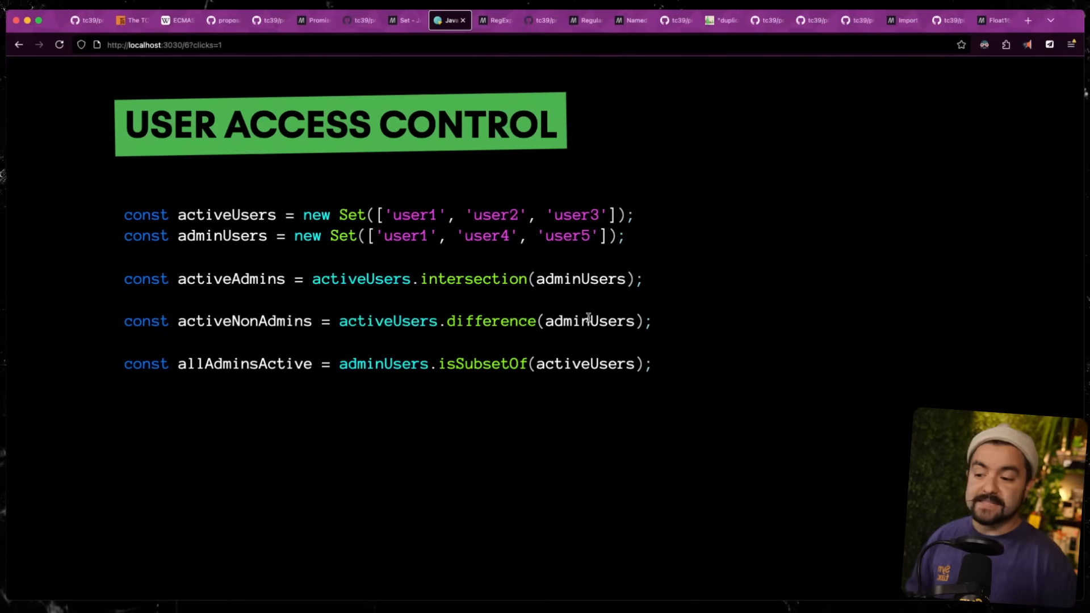
mouse_move(463, 354)
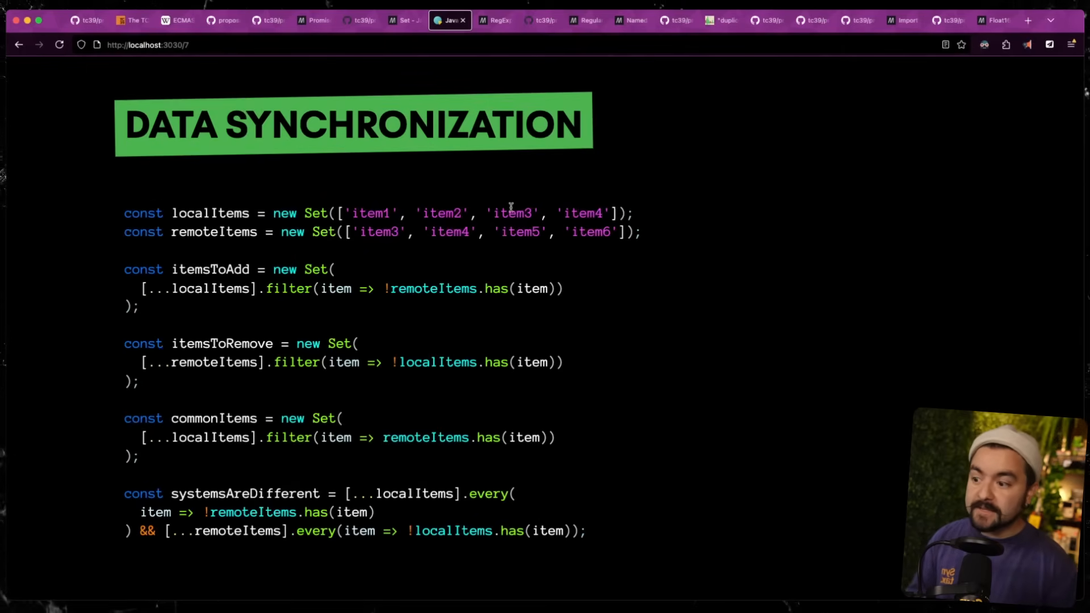
mouse_move(488, 241)
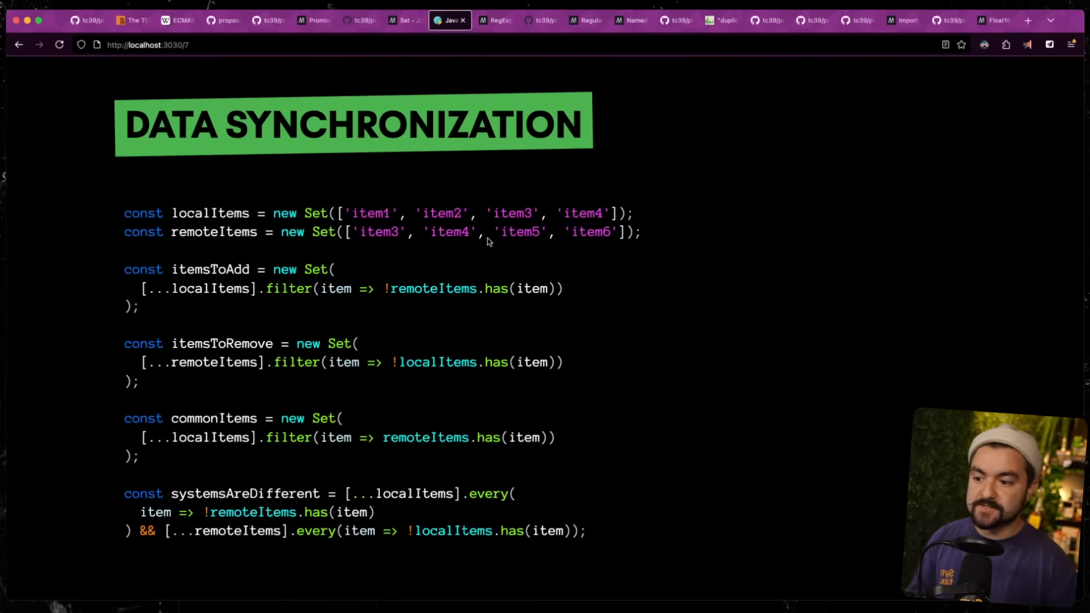
mouse_move(256, 259)
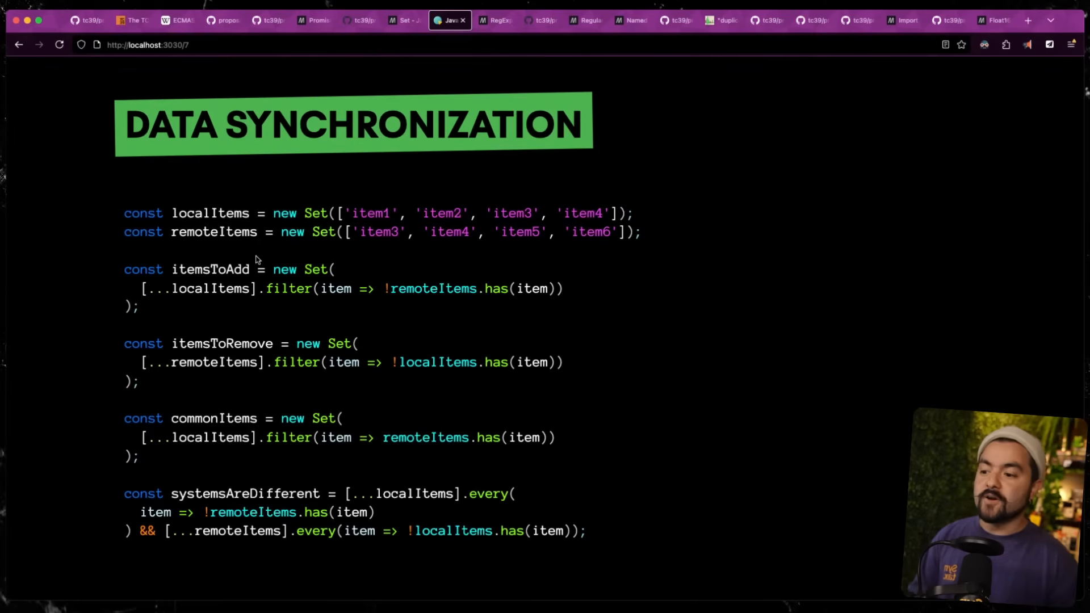
mouse_move(359, 319)
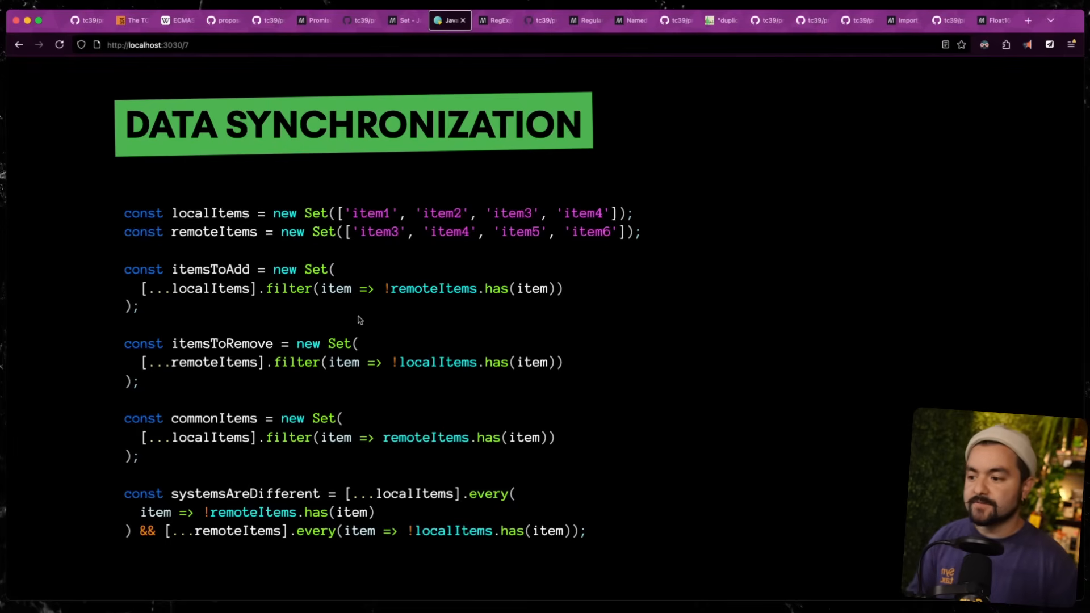
mouse_move(405, 307)
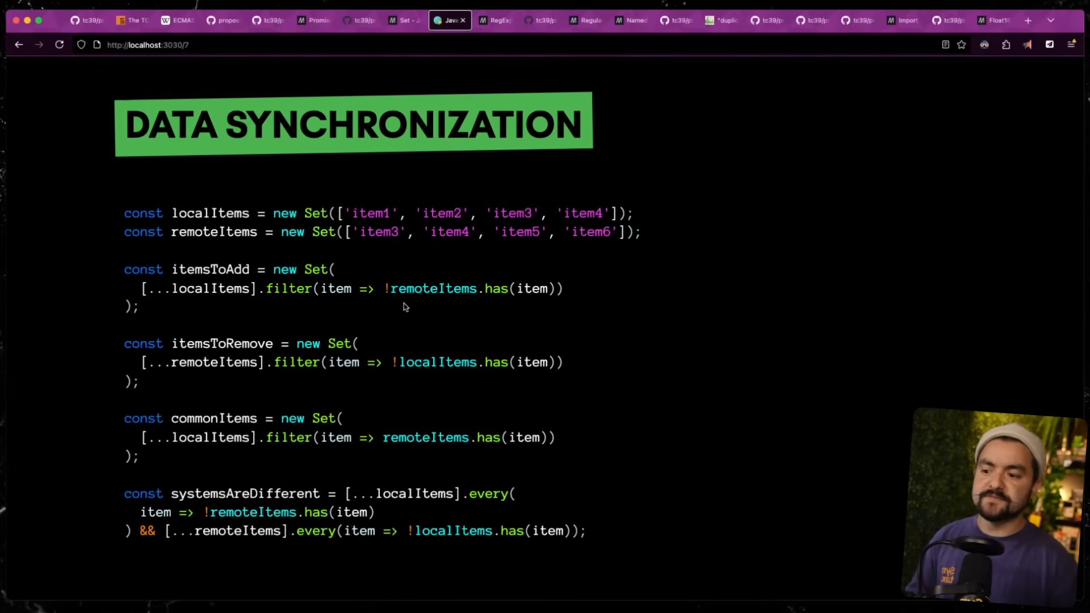
mouse_move(514, 283)
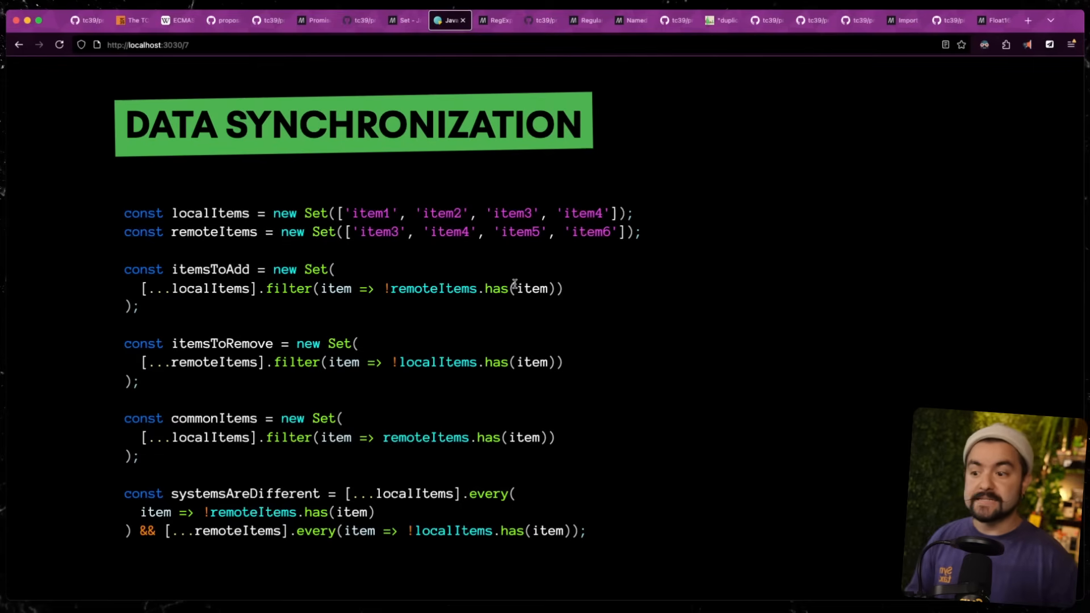
mouse_move(358, 333)
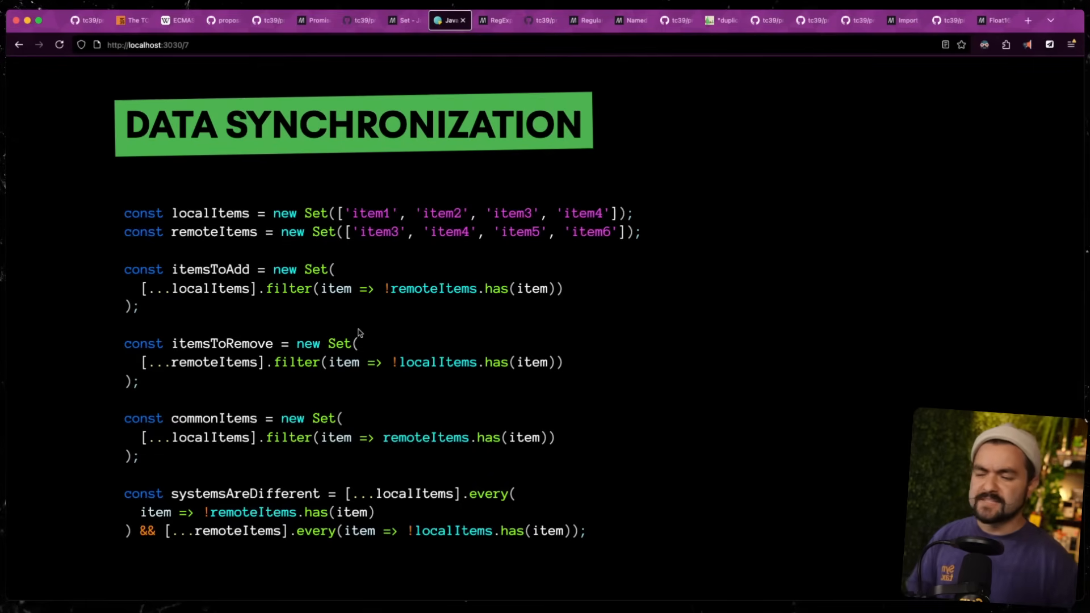
mouse_move(376, 317)
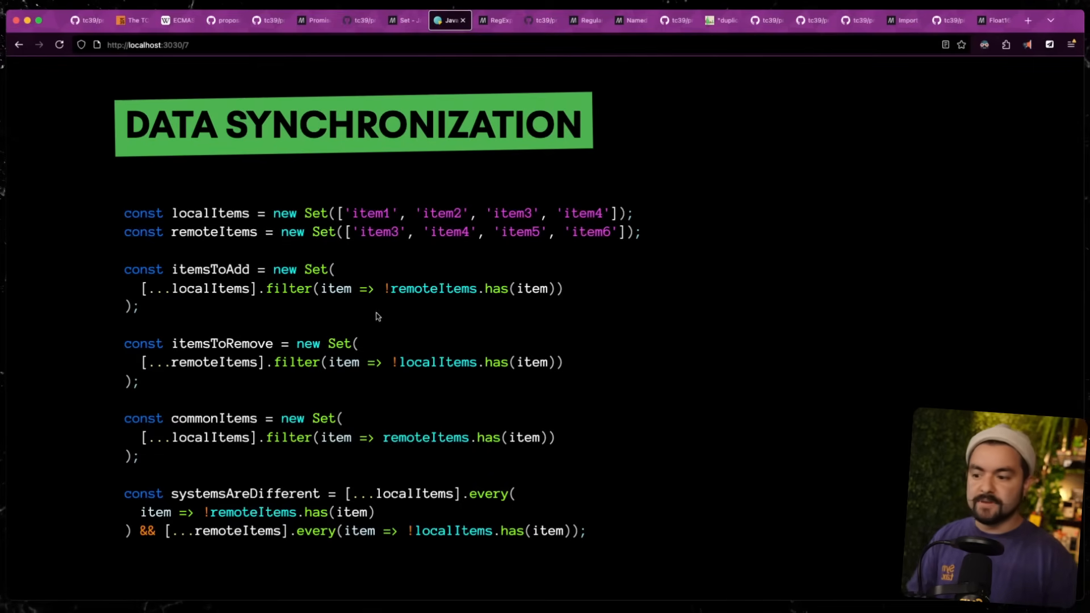
mouse_move(407, 389)
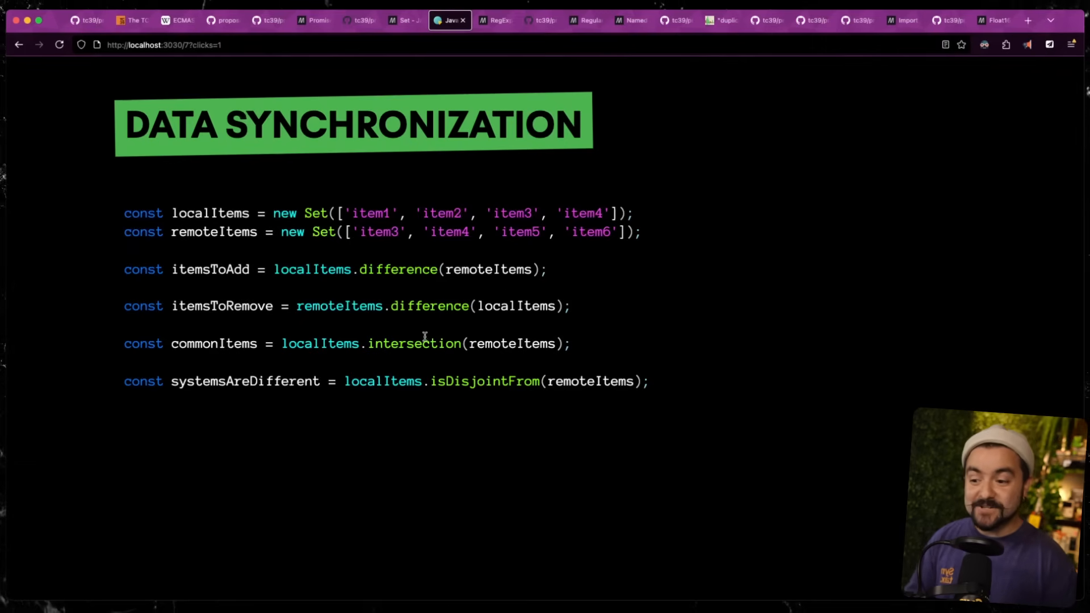
mouse_move(380, 399)
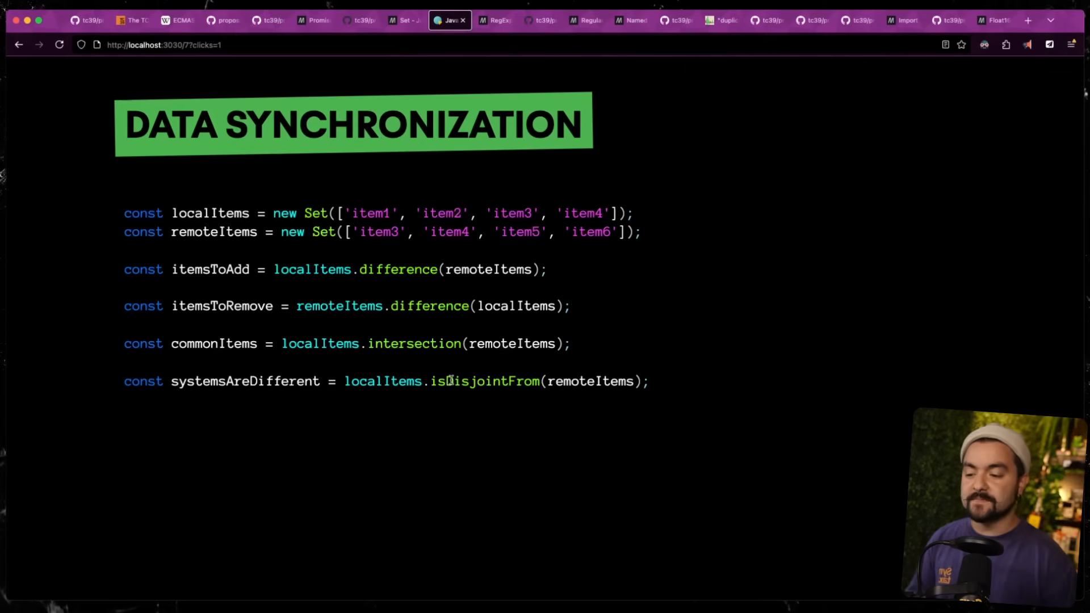
mouse_move(619, 329)
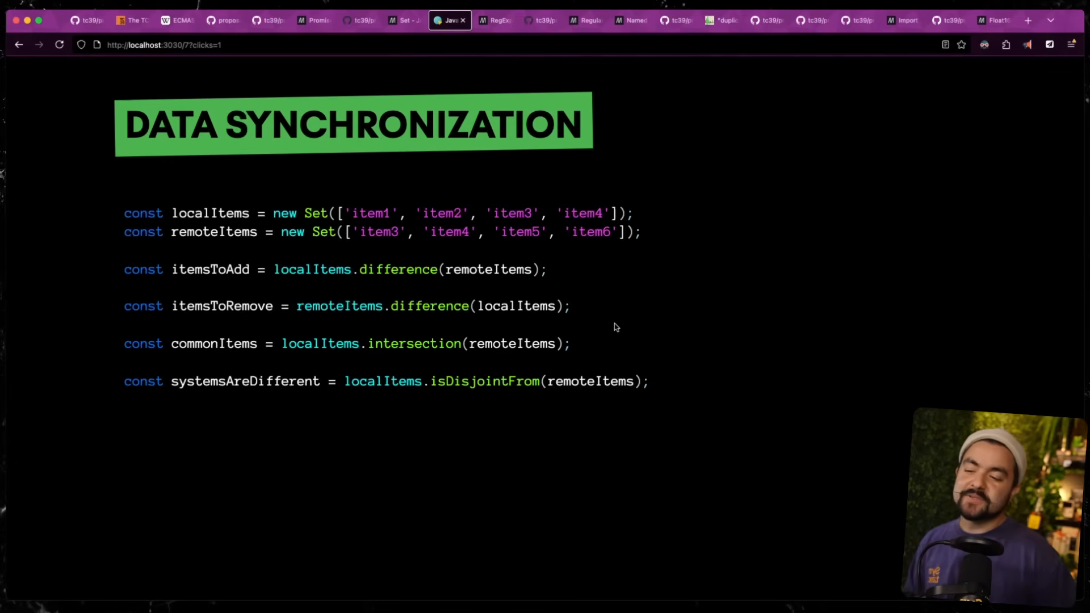
mouse_move(602, 358)
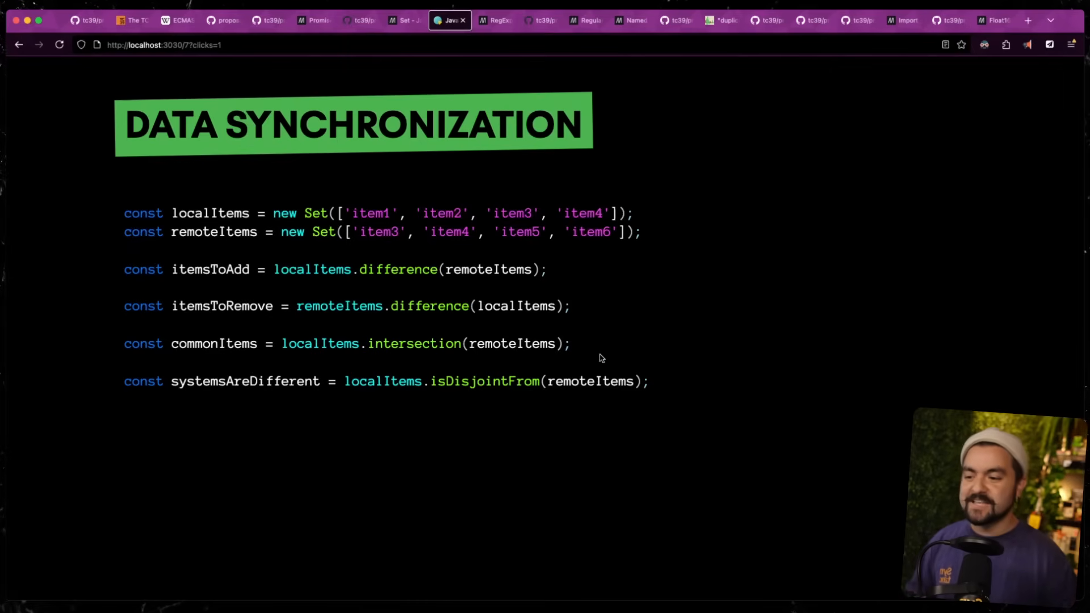
mouse_move(532, 300)
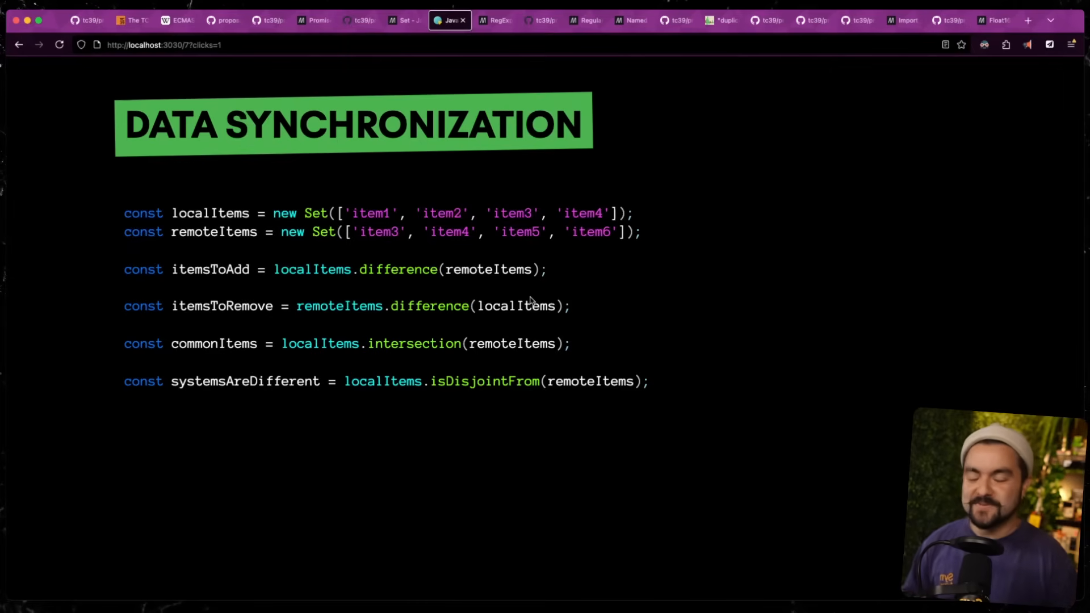
Review RegExp.escape() syntax, its usage snippet and the removeDomain example with the RegExp constructor
left_click(494, 19)
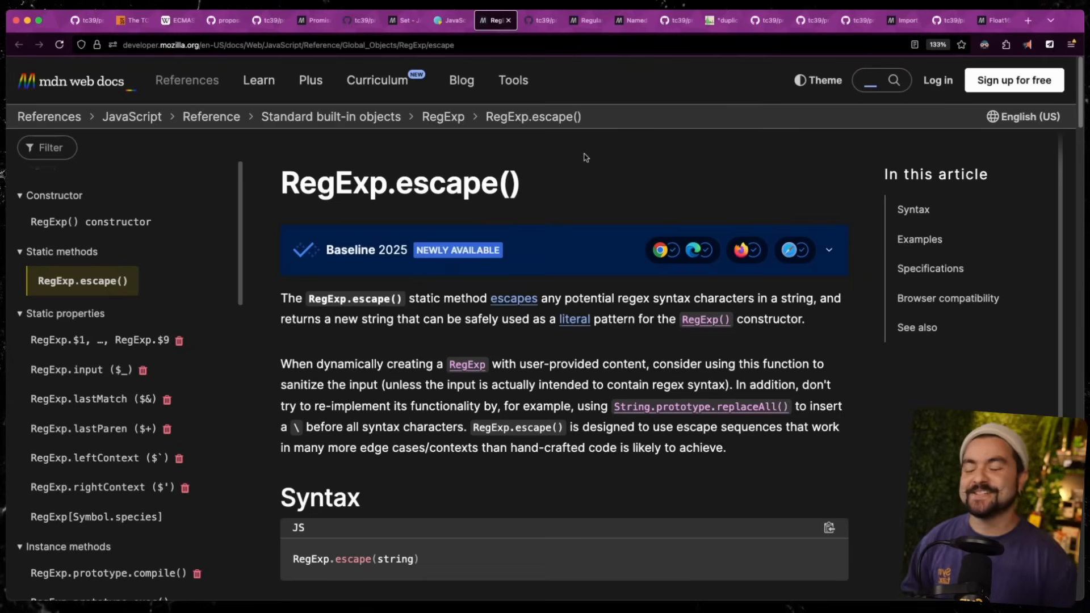
mouse_move(572, 252)
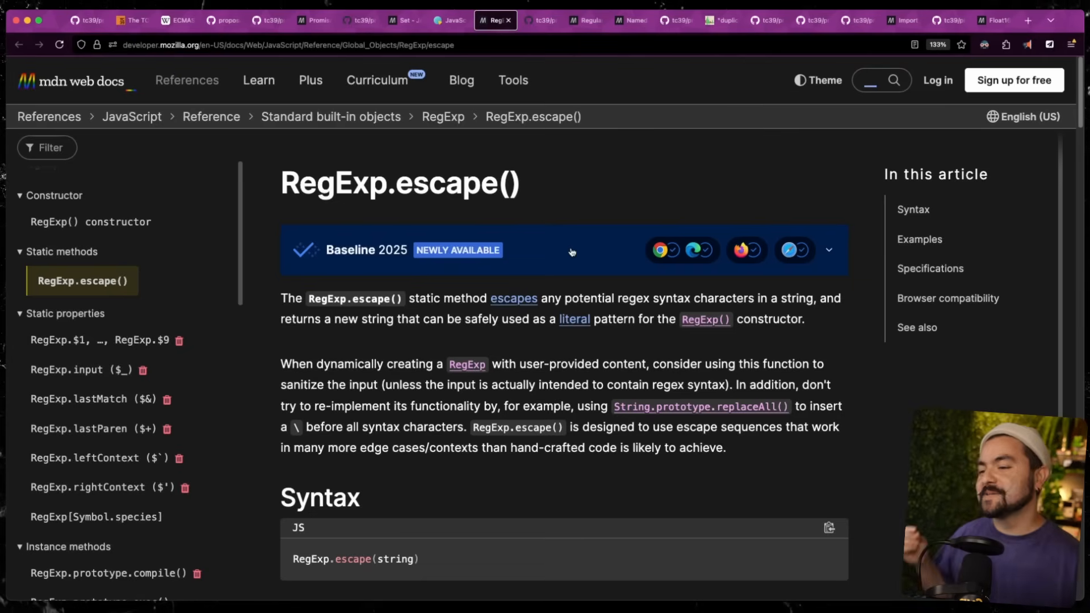
scroll("down", 3)
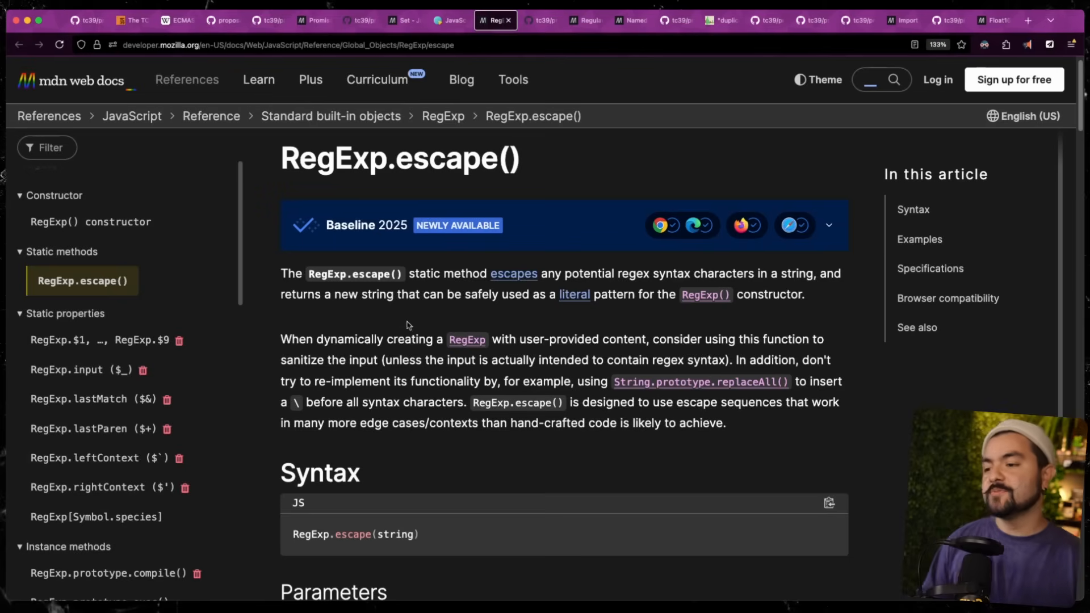
scroll("down", 3)
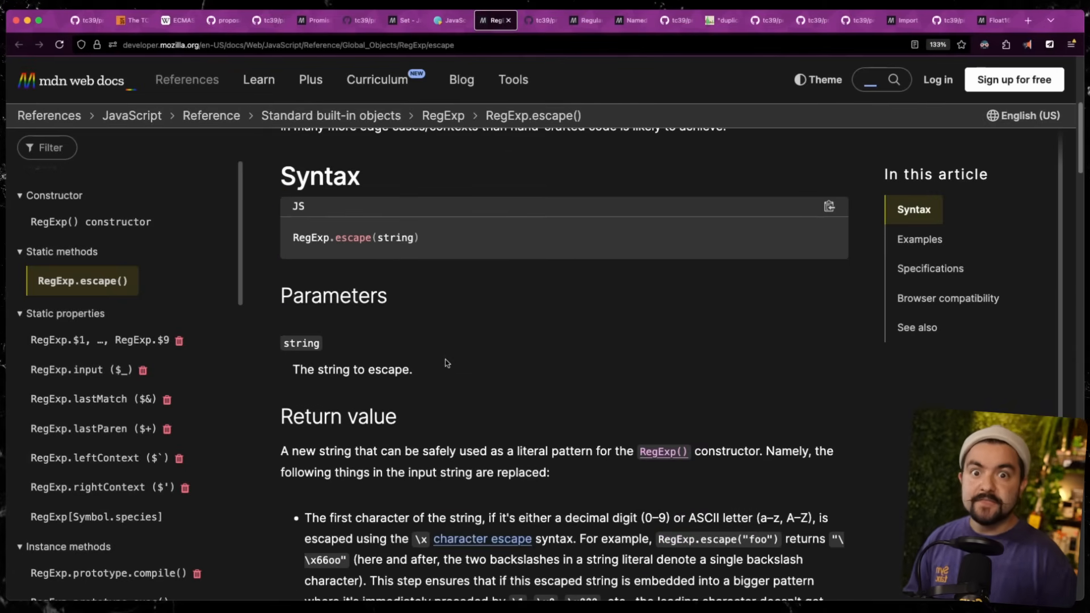
mouse_move(469, 339)
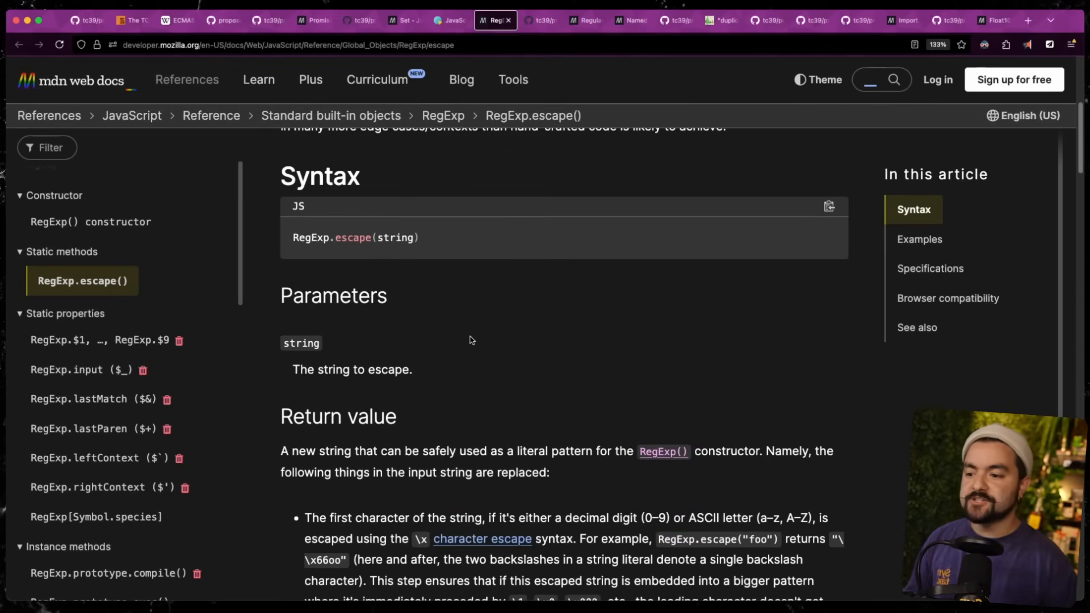
scroll("down", 3)
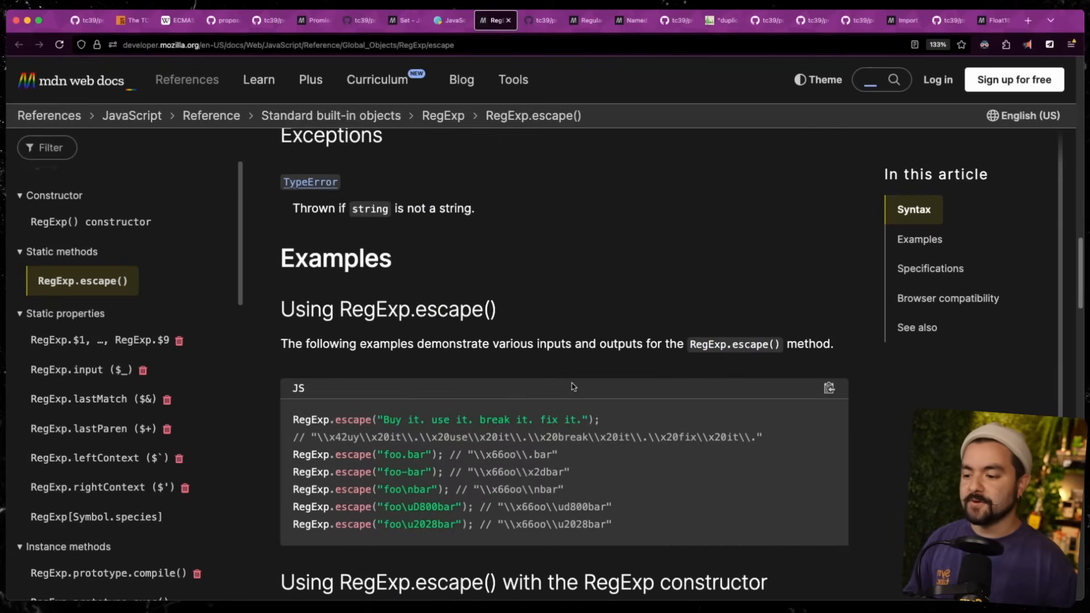
scroll("down", 3)
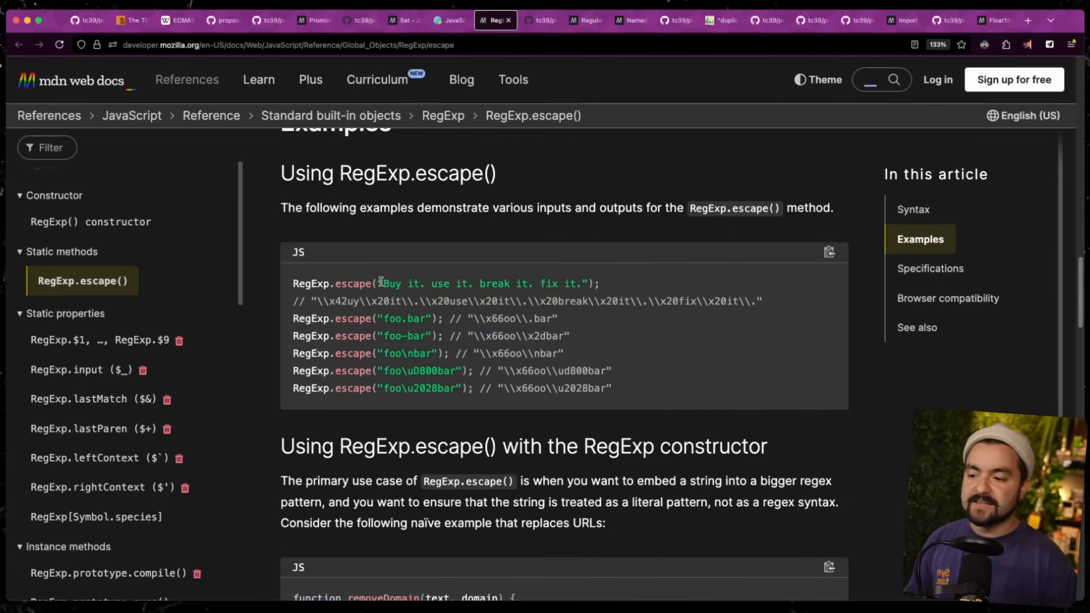
left_click_drag(383, 284, 594, 284)
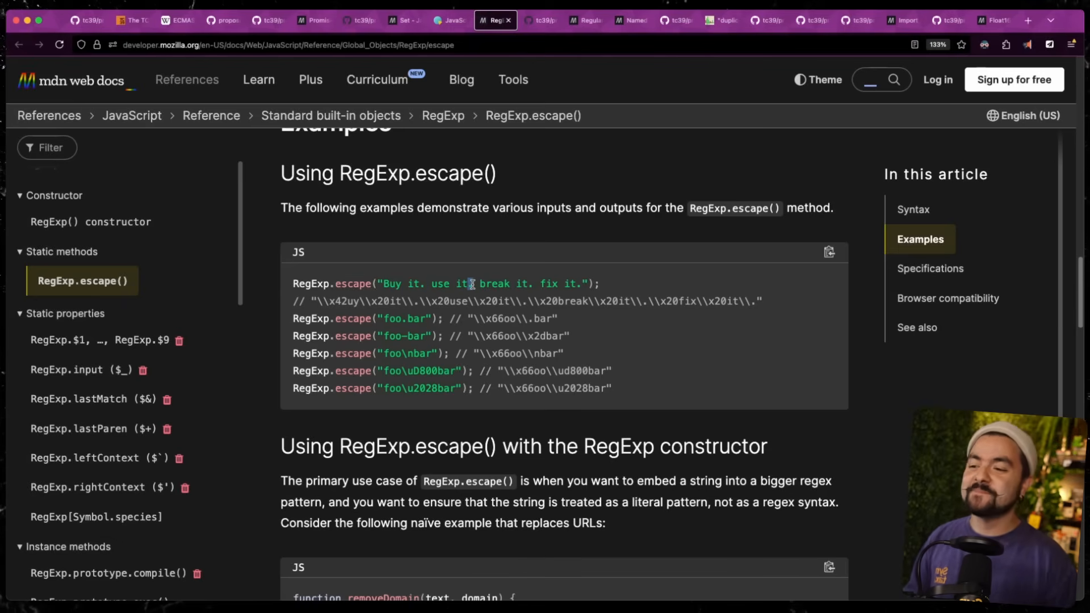
mouse_move(386, 285)
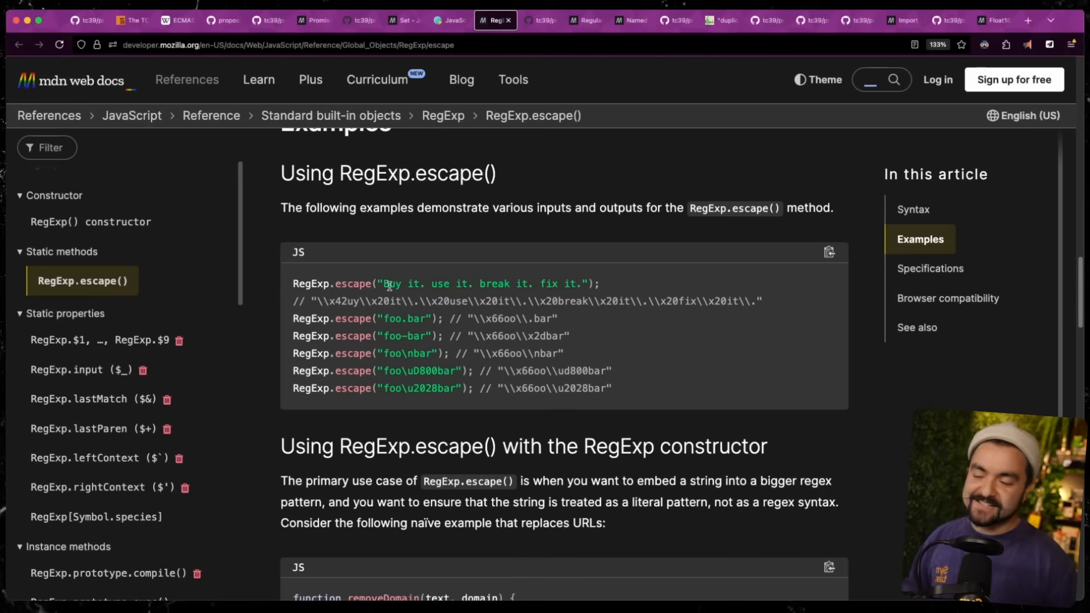
scroll("down", 3)
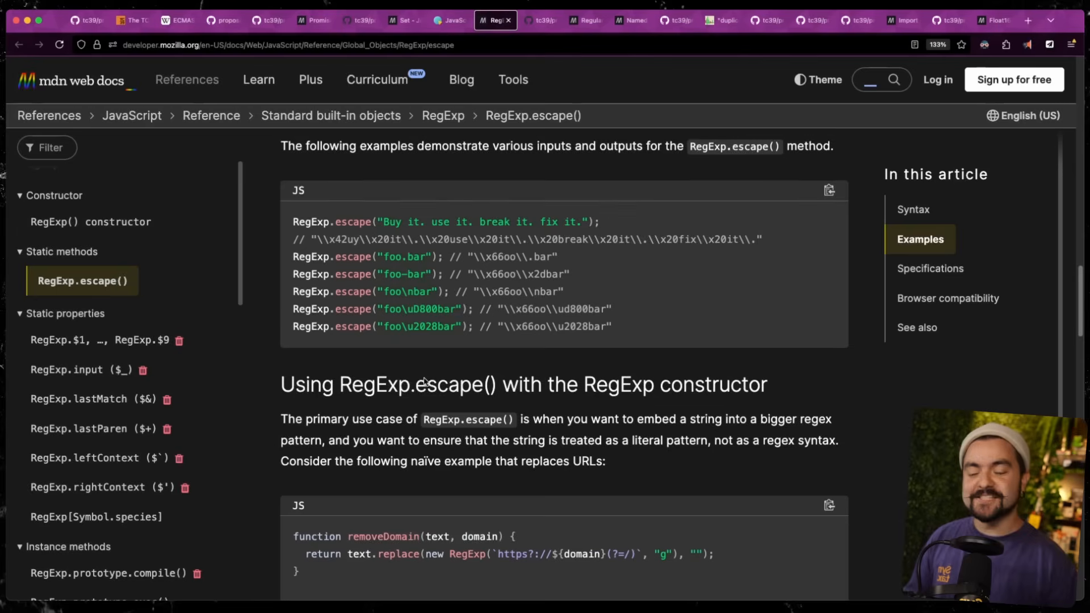
scroll("down", 3)
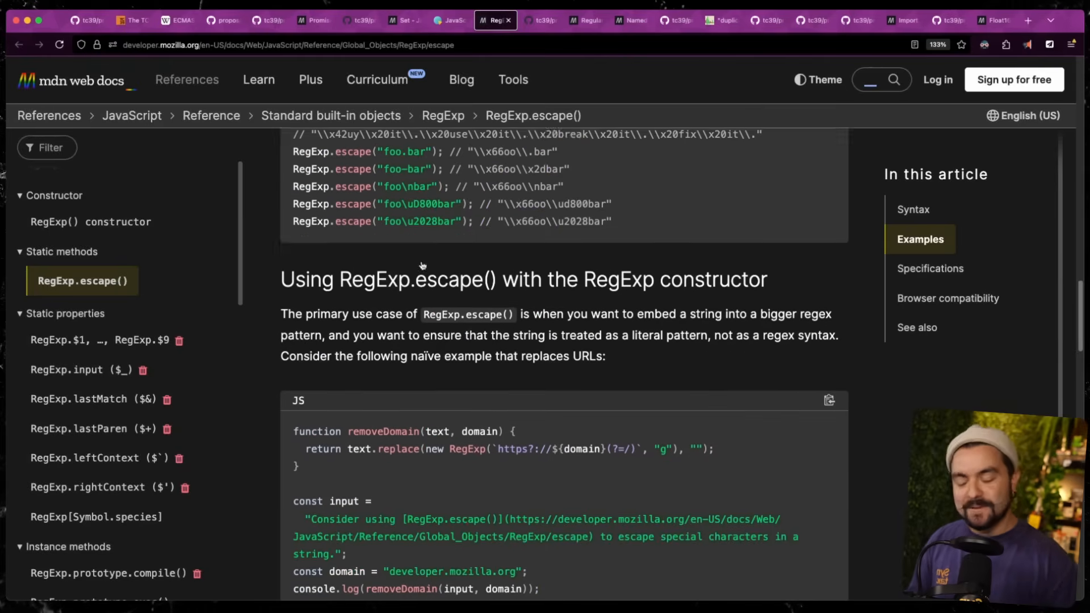
Reach the RegExp Modifiers proposal examples, checking MDN's regular-expression flag table on the way
left_click(540, 20)
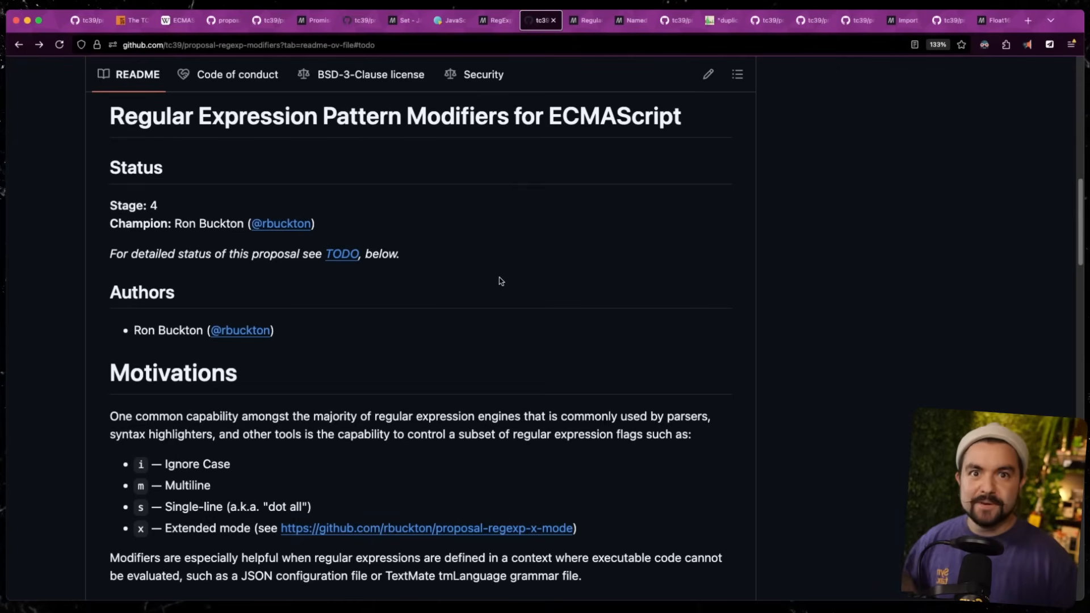
scroll("down", 3)
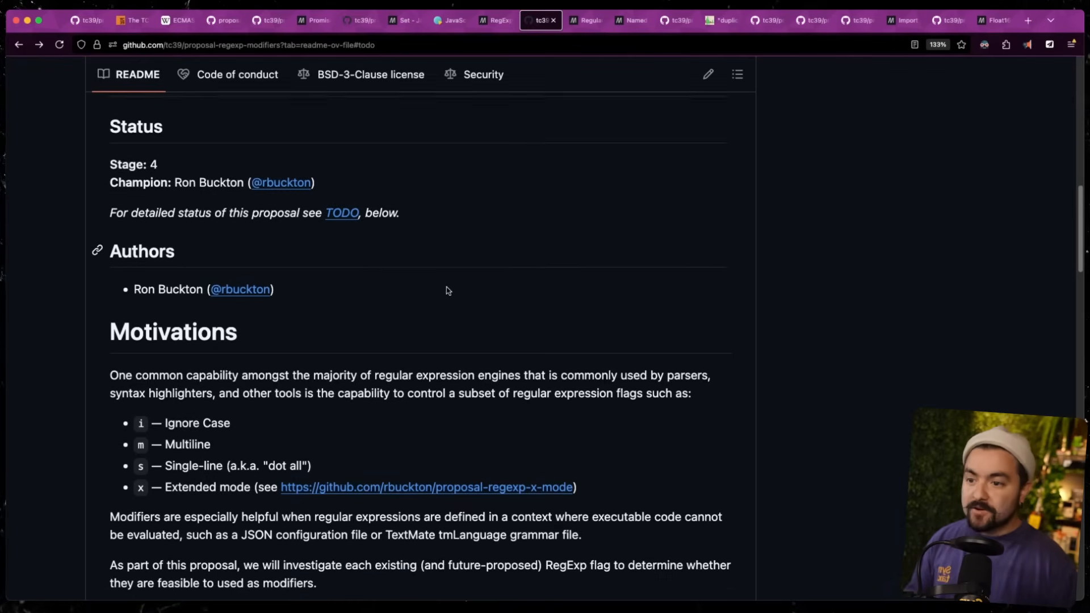
scroll("down", 3)
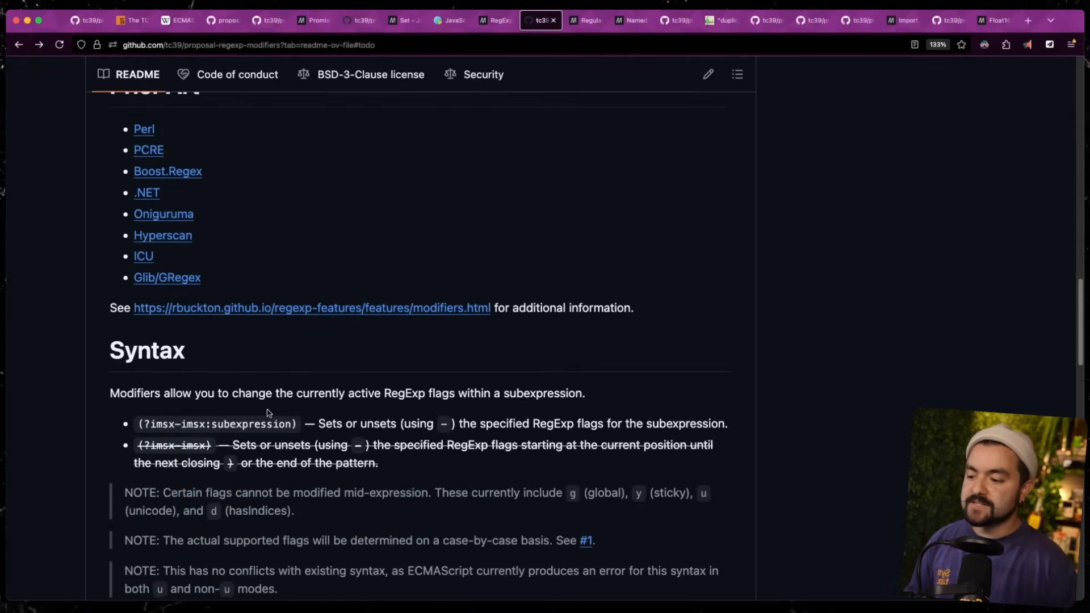
scroll("down", 3)
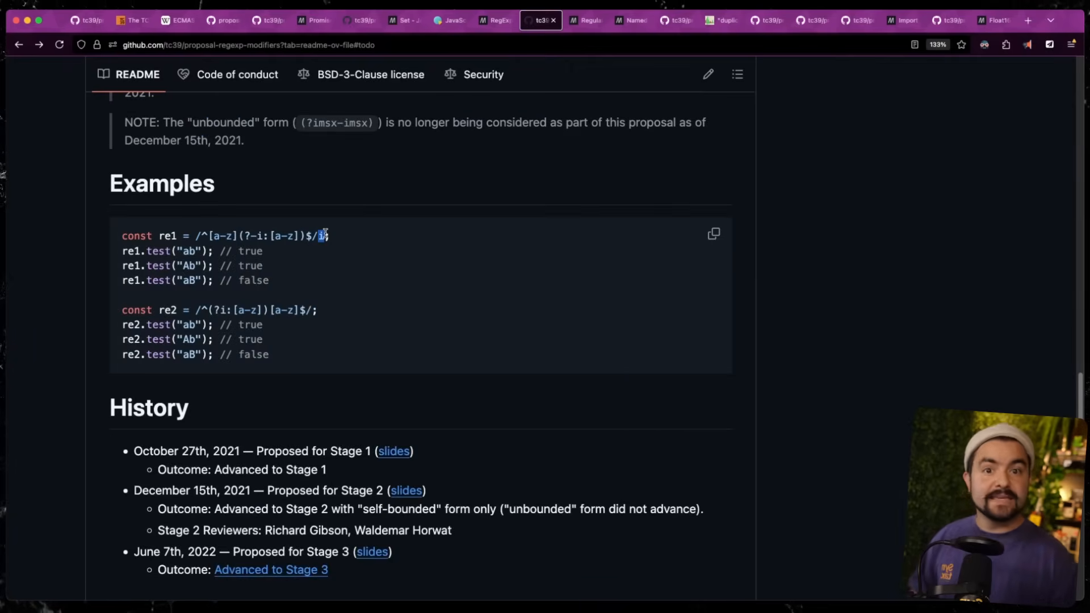
left_click(586, 20)
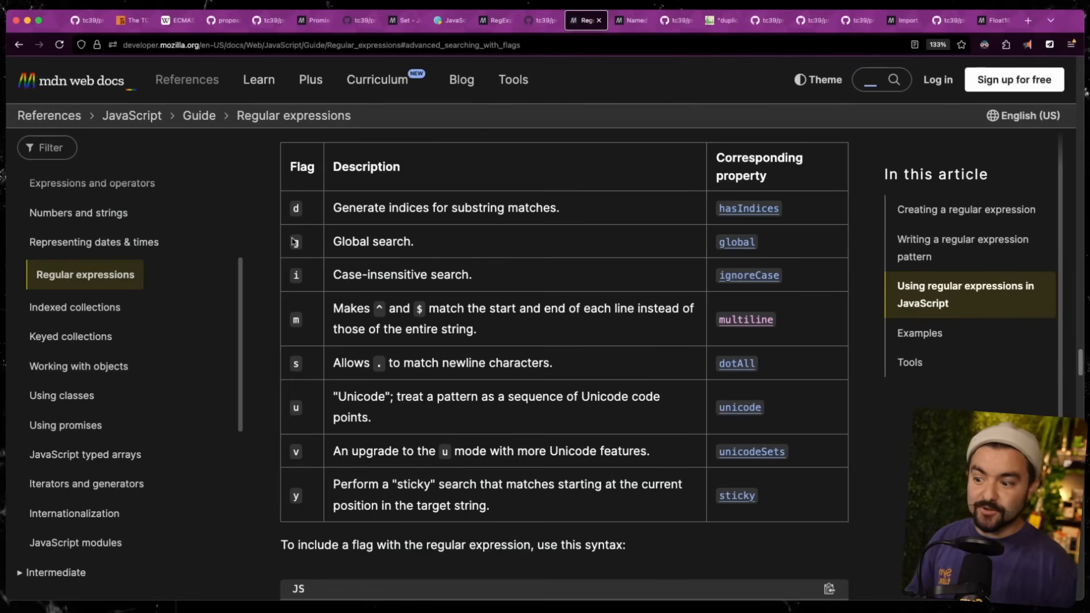
mouse_move(283, 315)
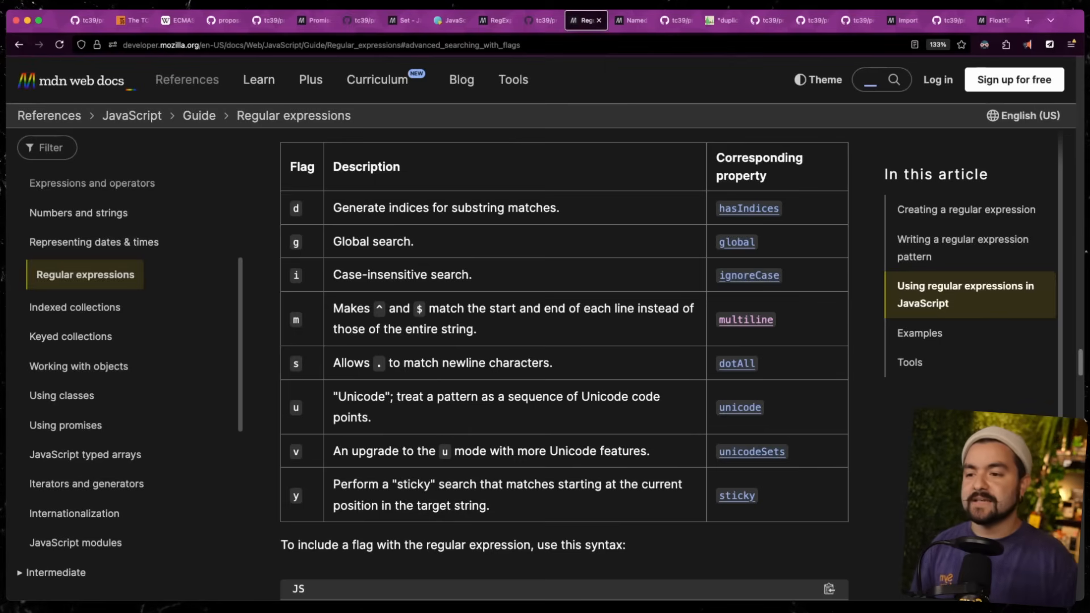
left_click(541, 19)
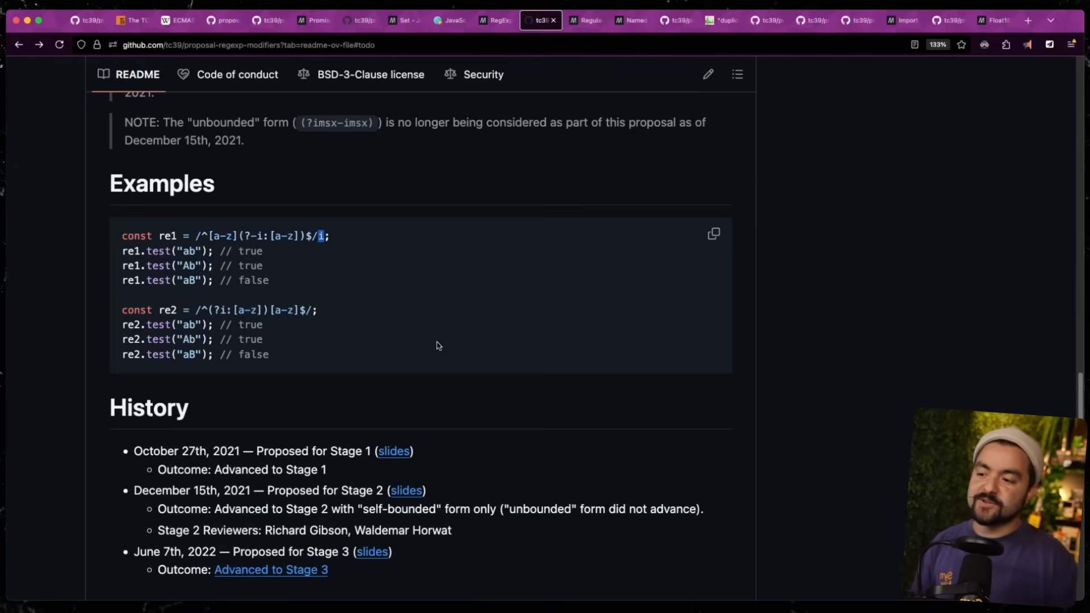
mouse_move(350, 255)
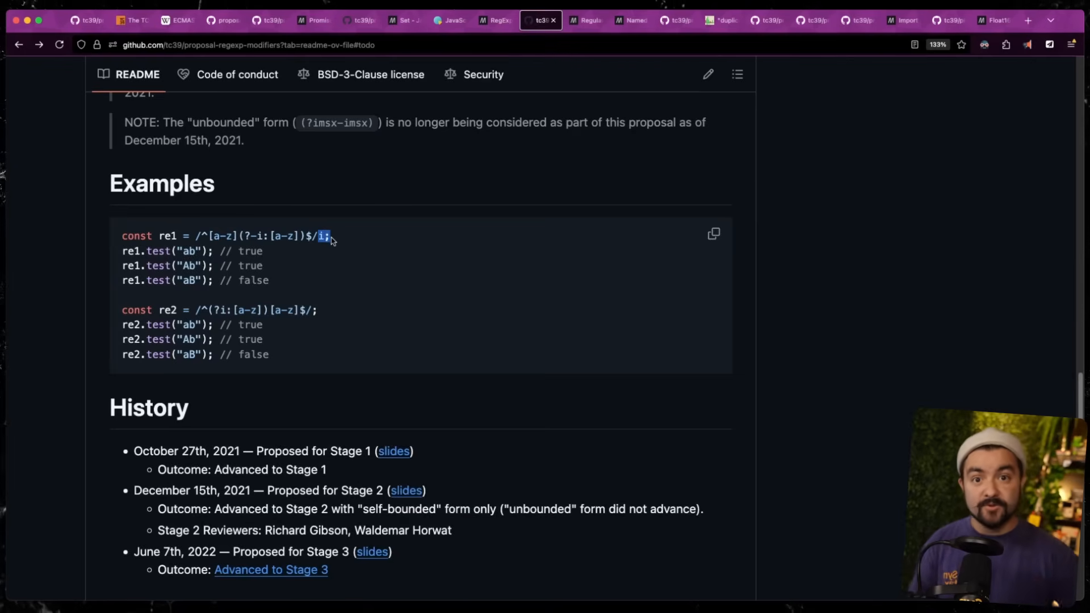
mouse_move(337, 238)
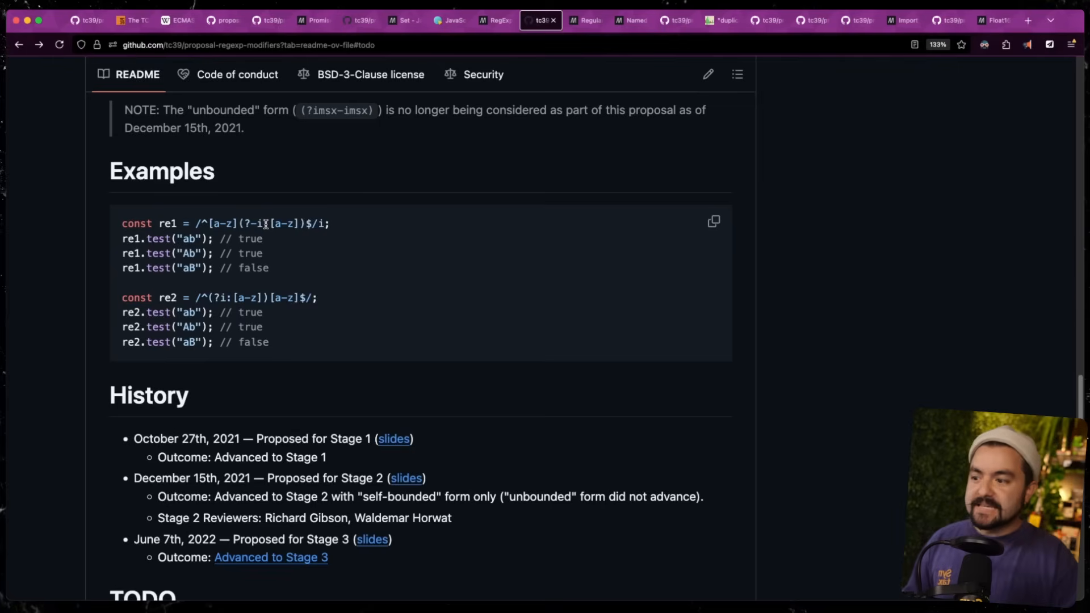
Highlight the inline modifier groups in the re2 and re1 examples
left_click_drag(264, 224, 301, 224)
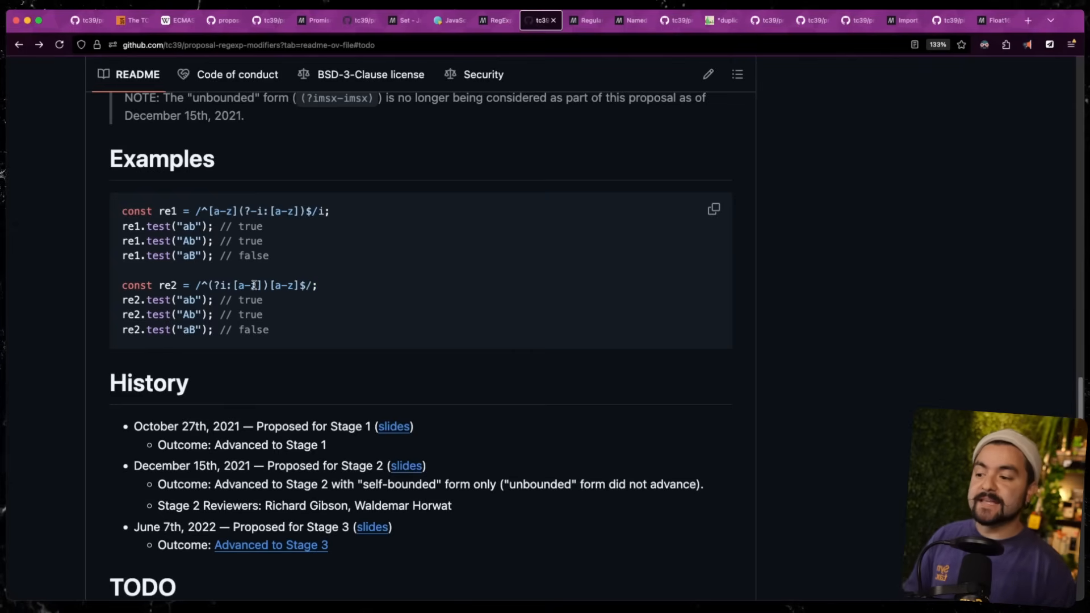
left_click_drag(212, 285, 270, 285)
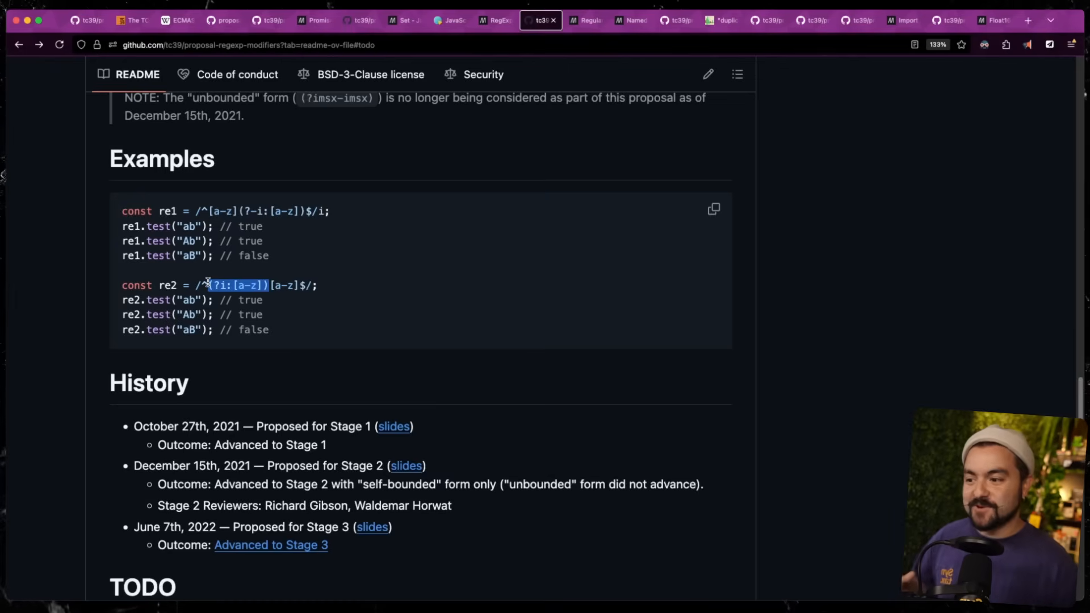
scroll("down", 3)
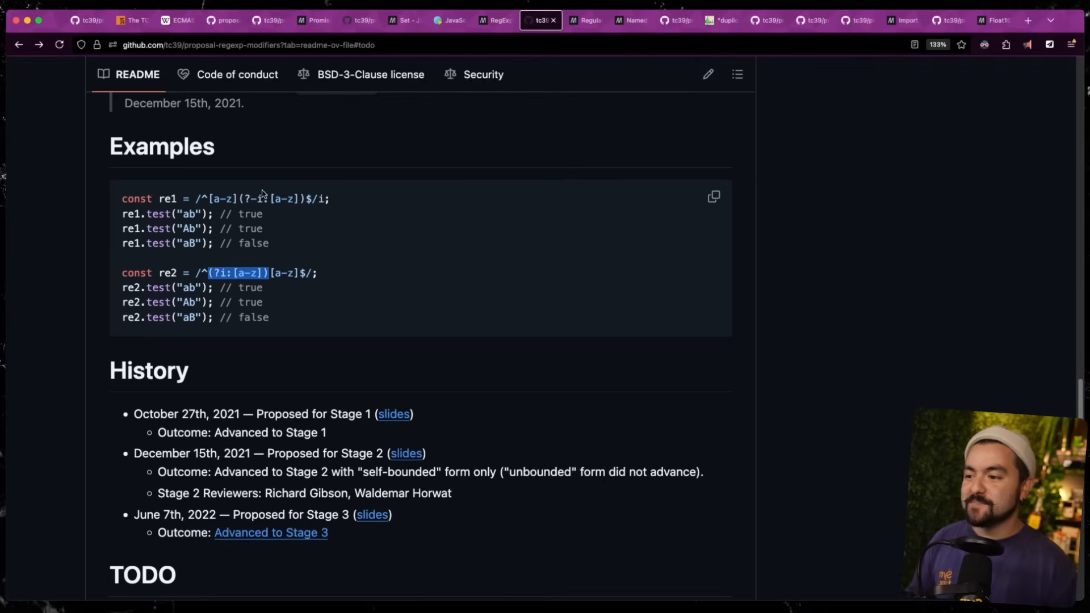
double_click(284, 198)
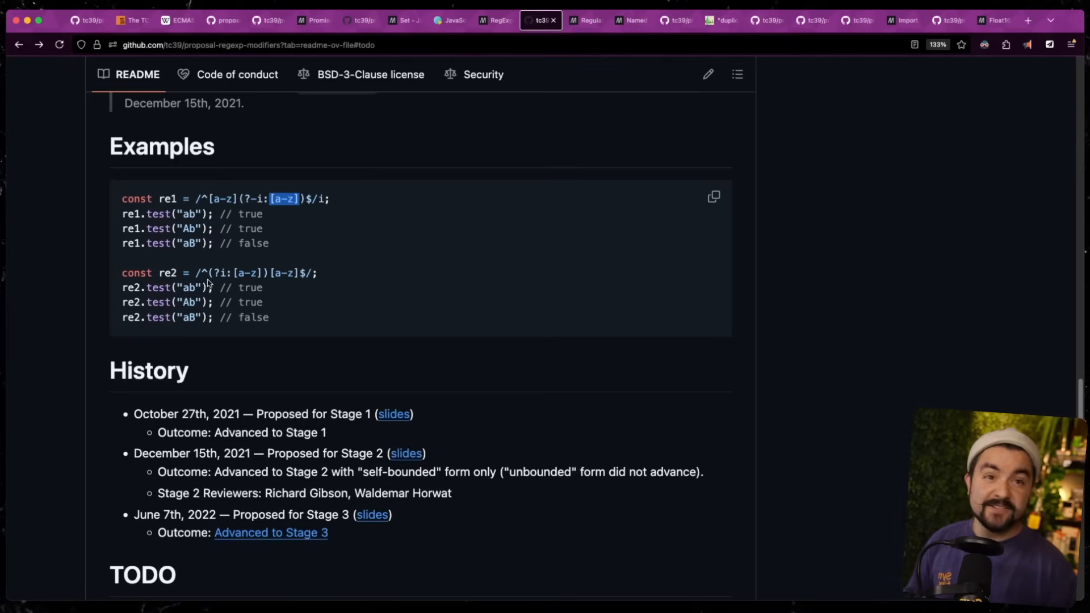
left_click(630, 19)
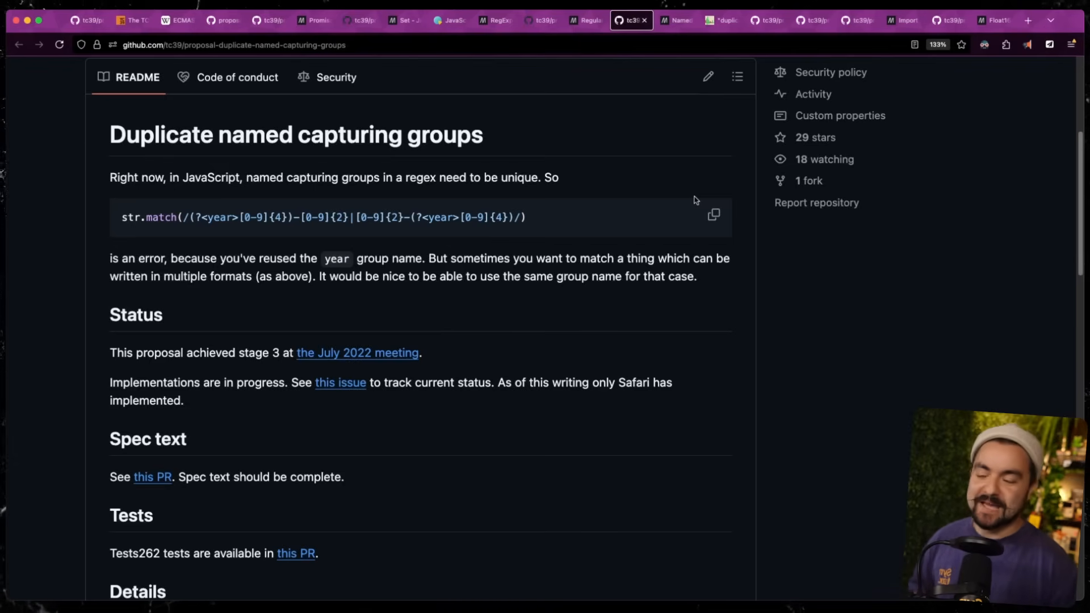
mouse_move(693, 199)
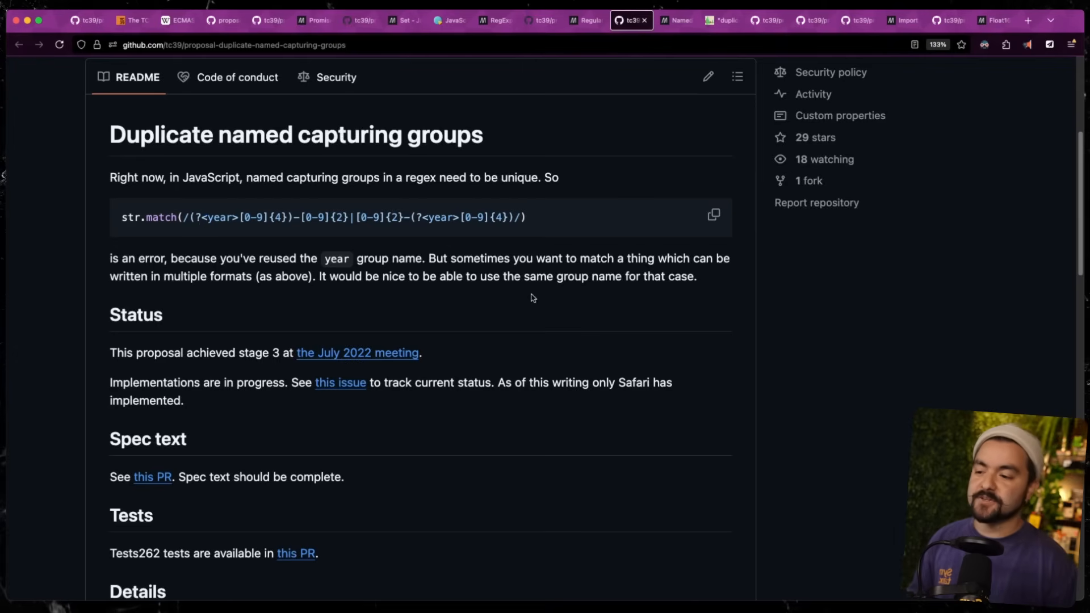
mouse_move(197, 217)
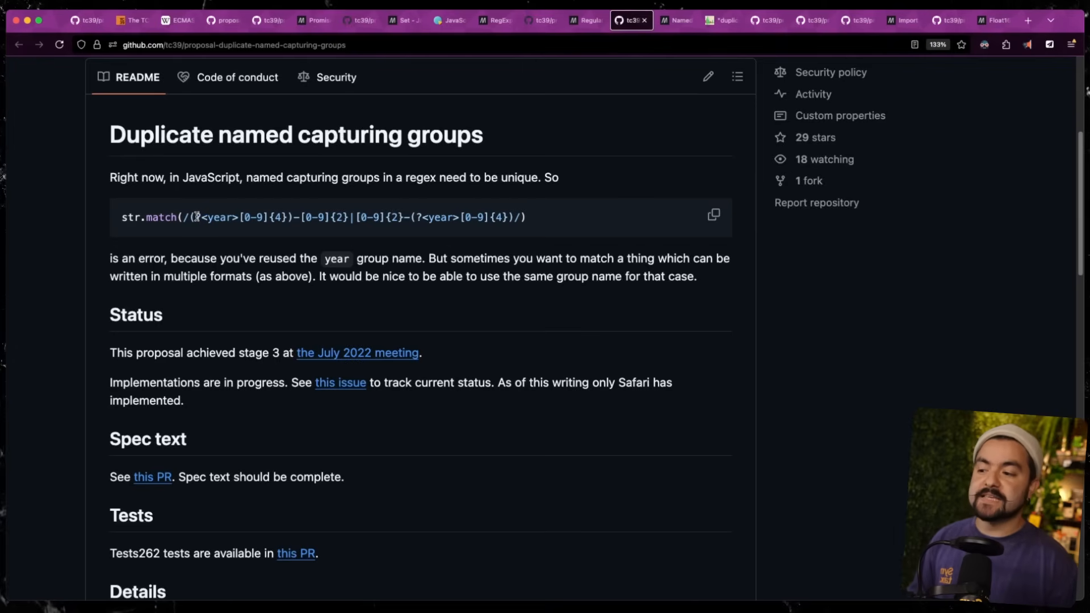
left_click_drag(196, 217, 287, 217)
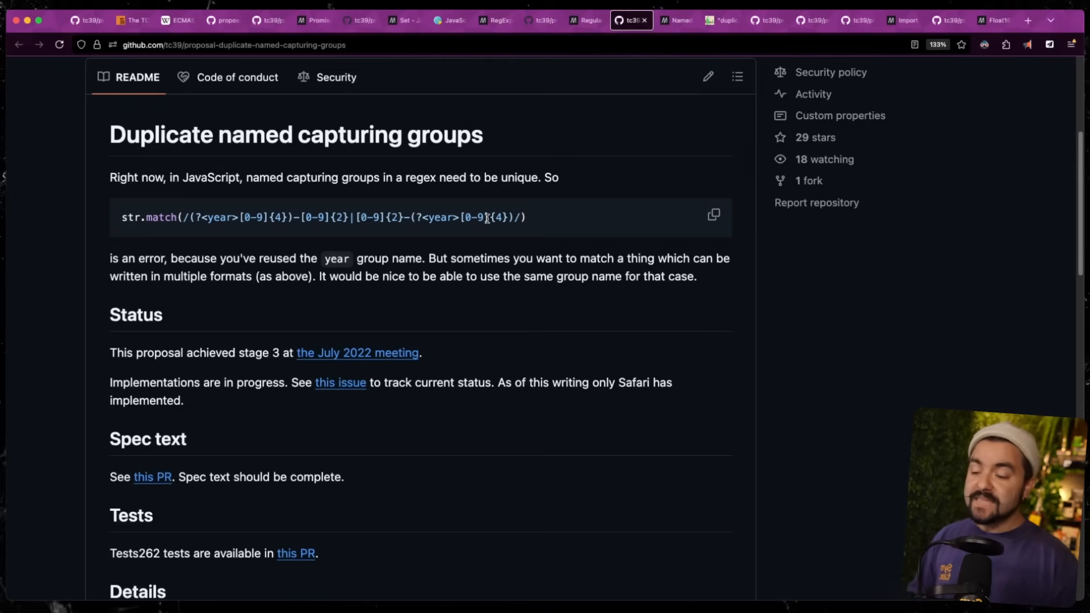
double_click(440, 217)
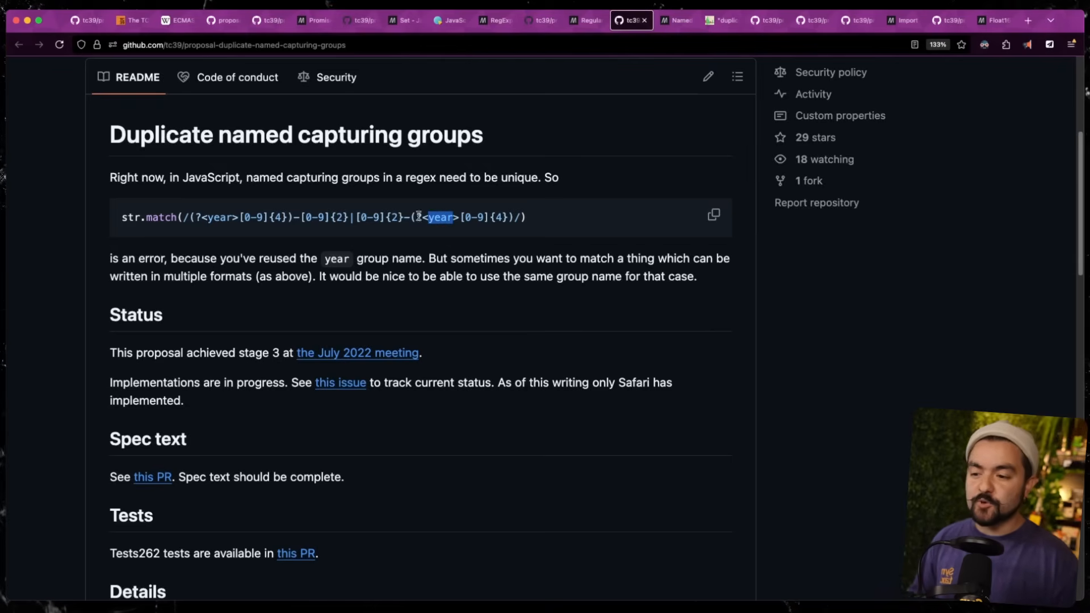
left_click(505, 232)
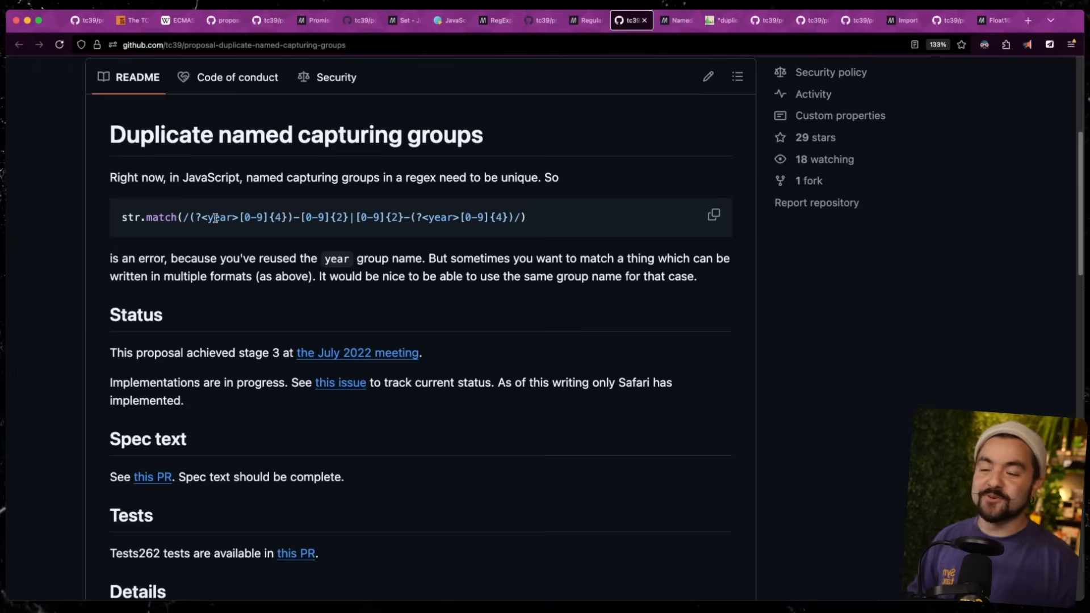
double_click(440, 217)
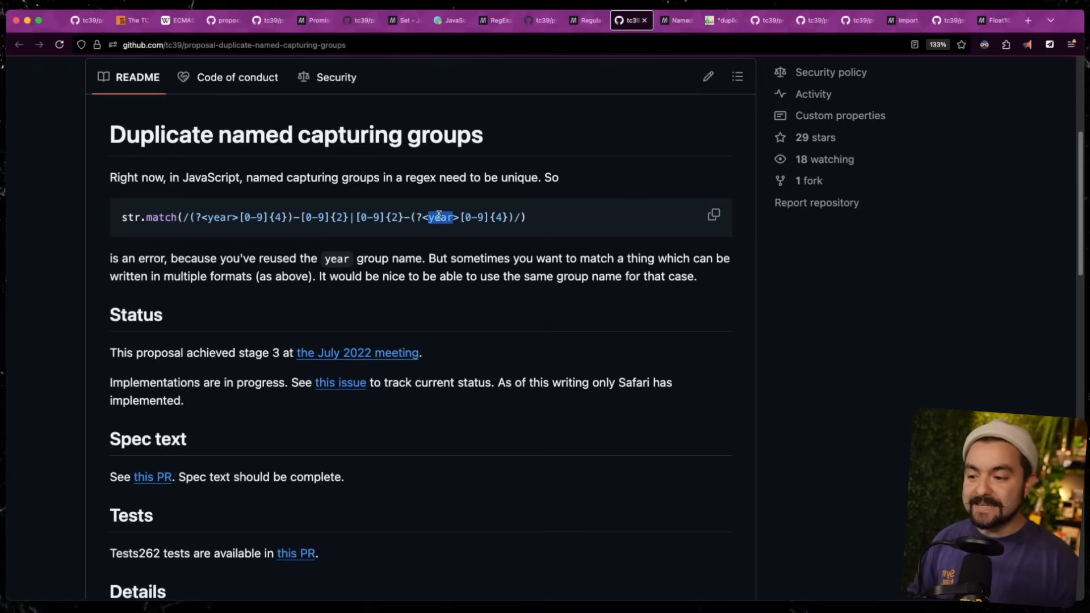
Select MDN's sentence that group names must be unique, then return to the duplicate named groups proposal
left_click(676, 19)
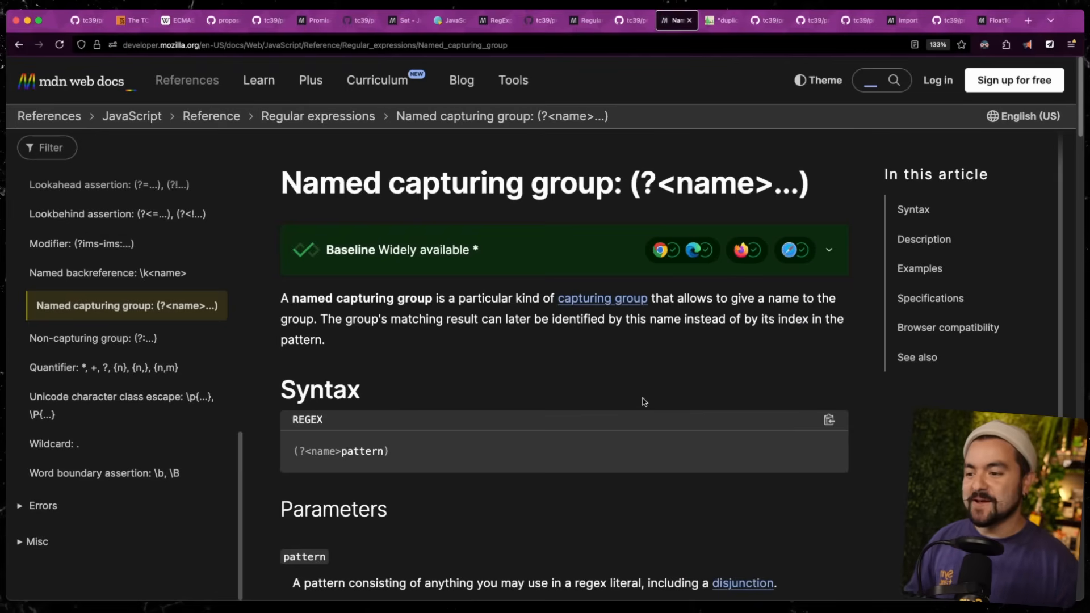
scroll("down", 3)
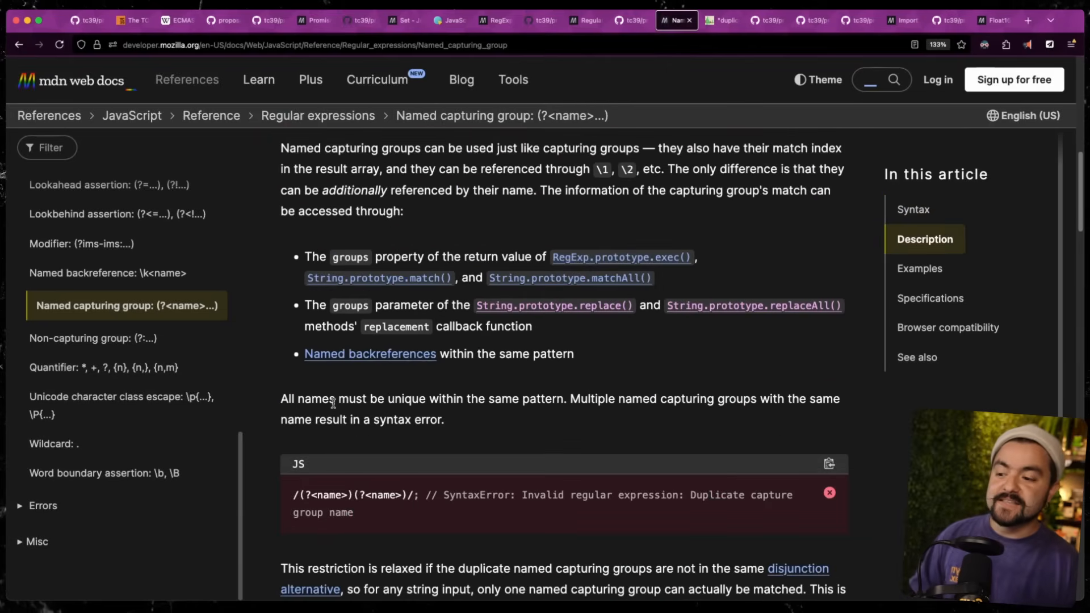
left_click_drag(281, 398, 444, 419)
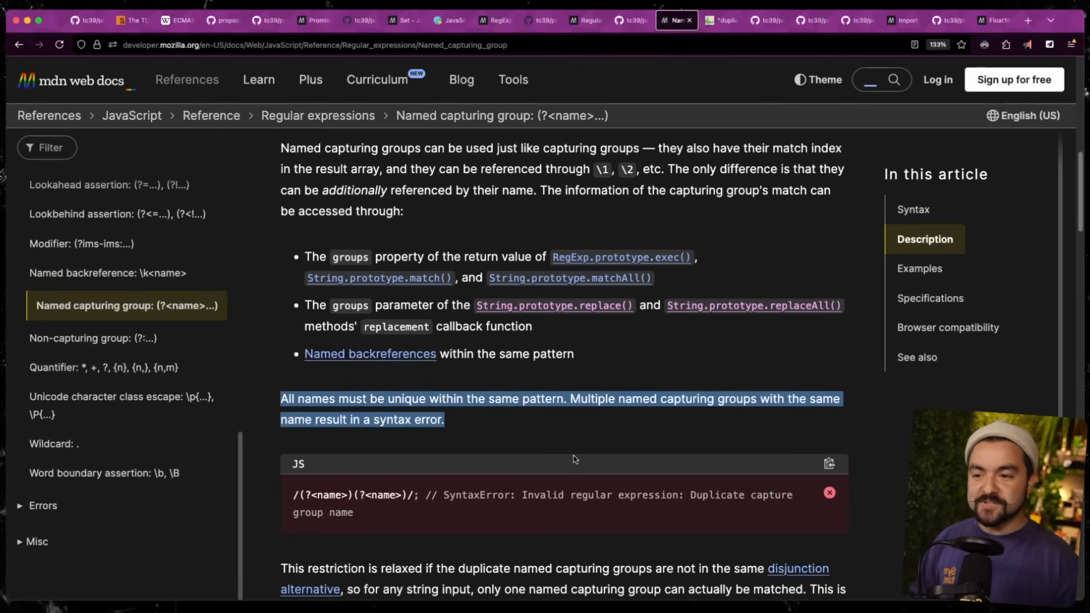
left_click(631, 20)
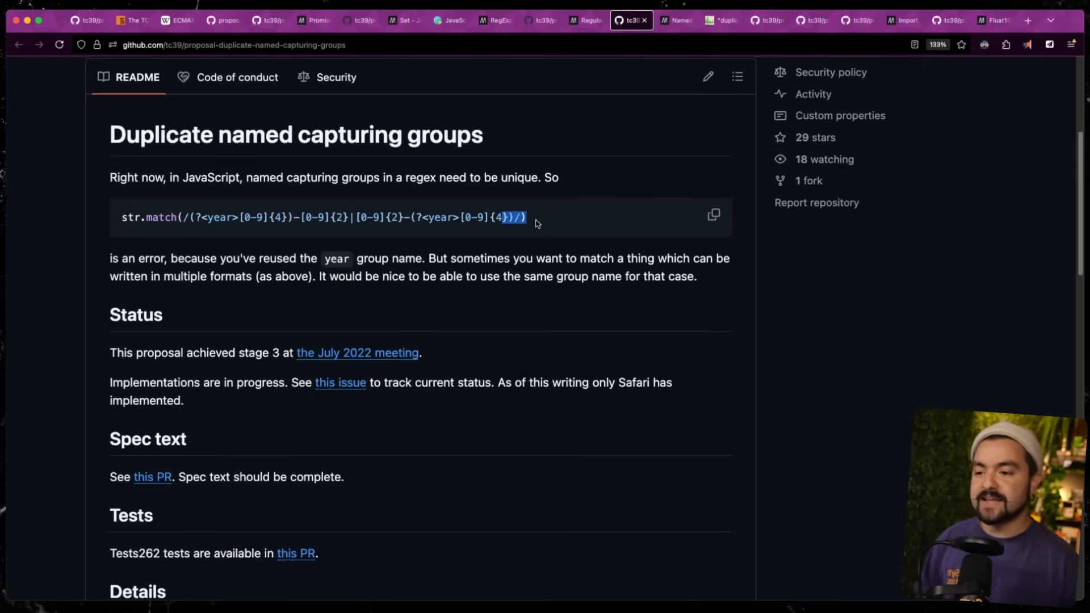
scroll("down", 3)
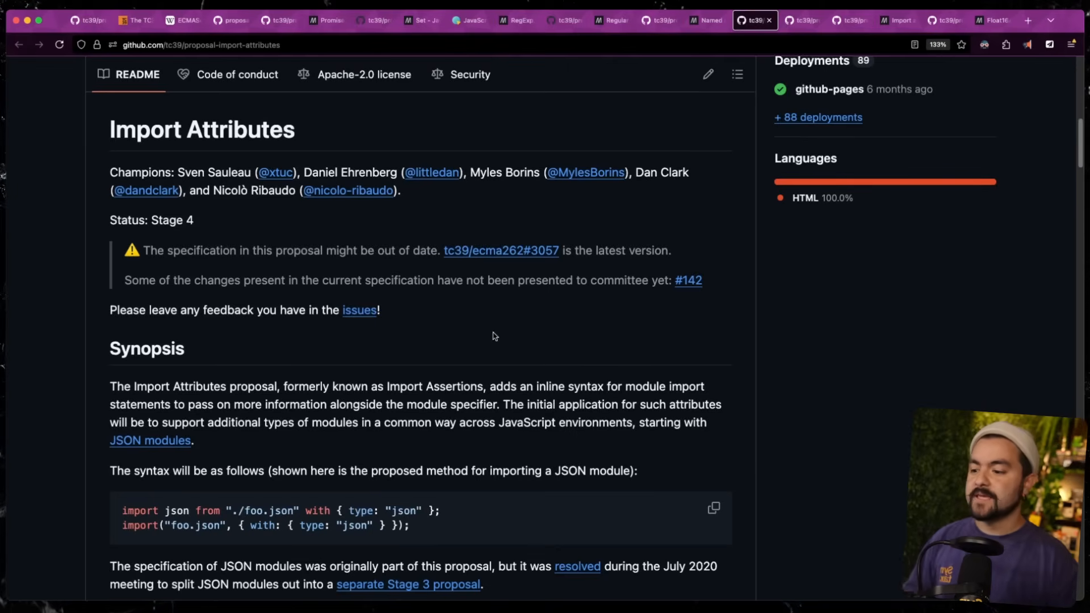
scroll("down", 3)
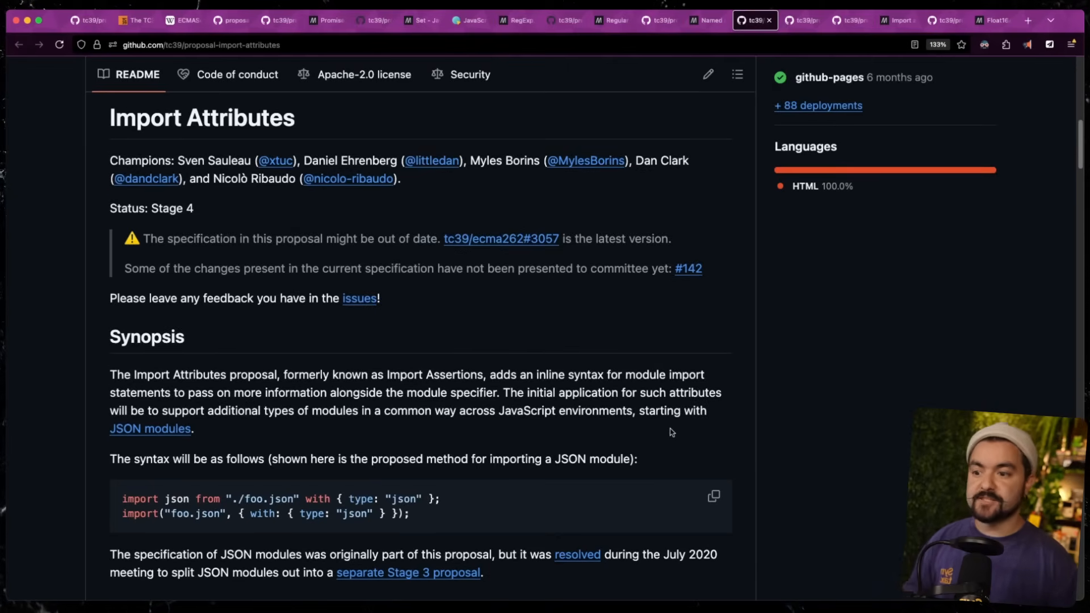
scroll("down", 3)
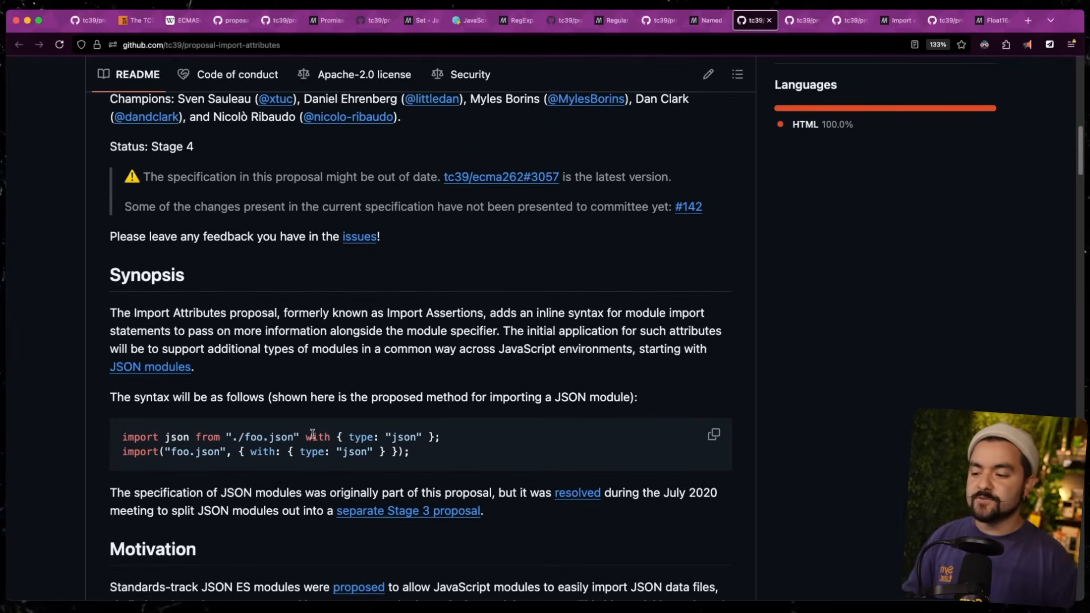
mouse_move(487, 442)
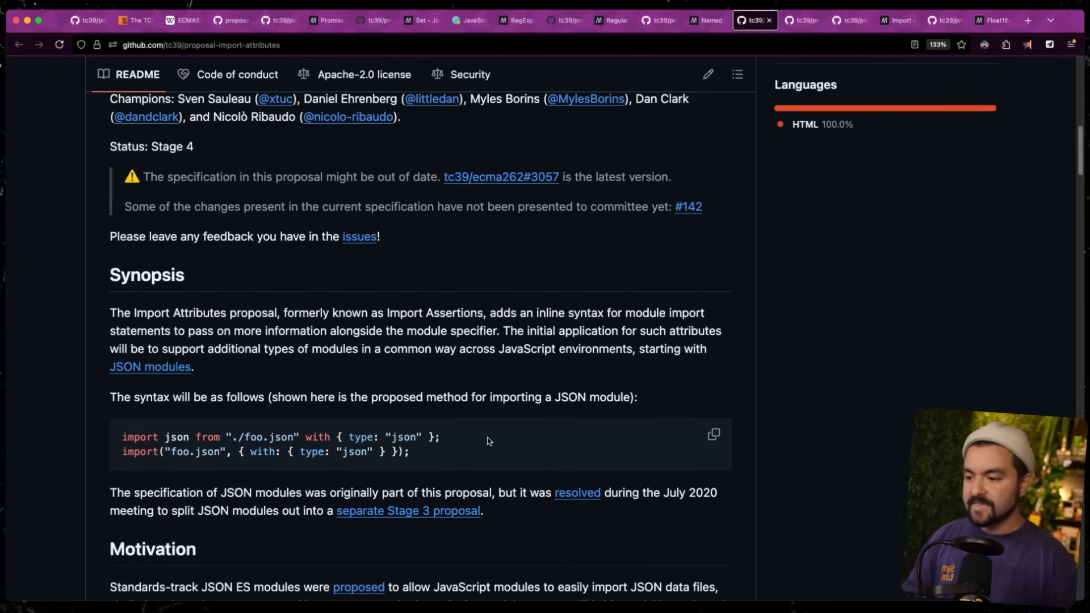
scroll("down", 3)
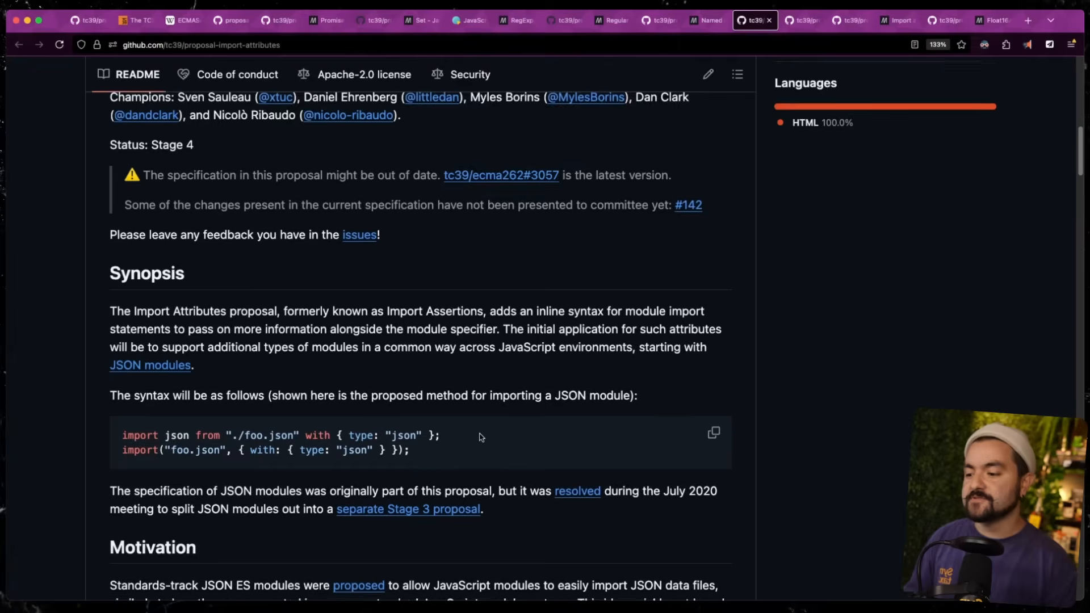
scroll("down", 3)
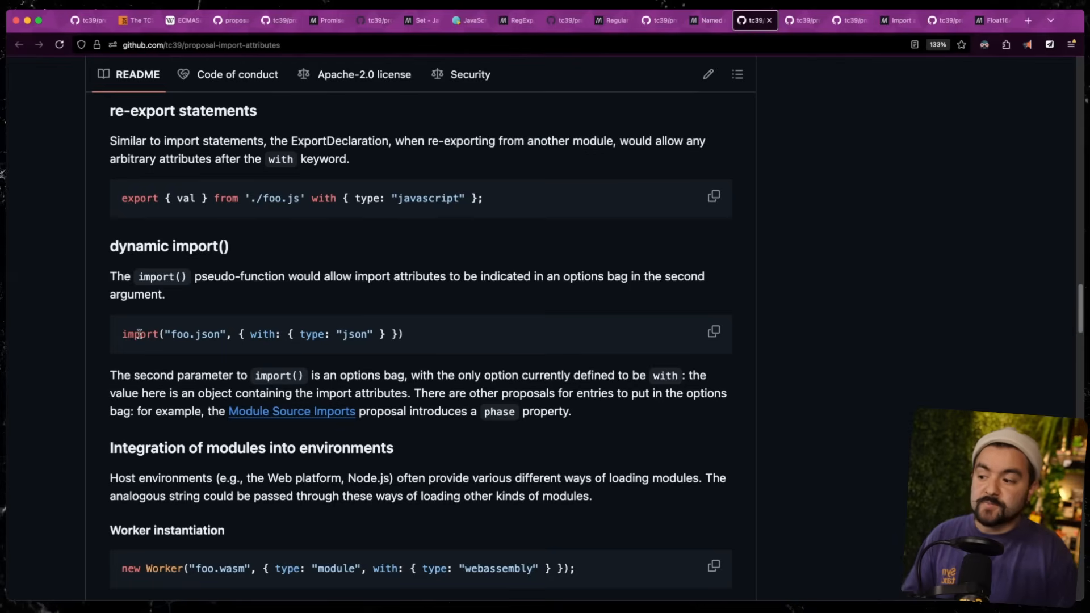
left_click_drag(232, 334, 390, 334)
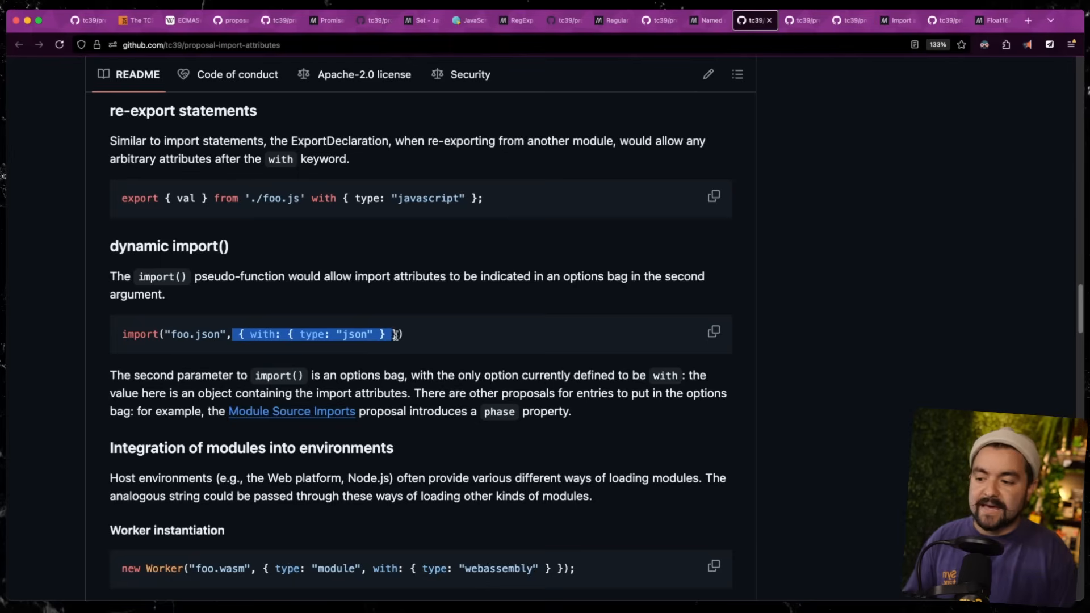
scroll("down", 3)
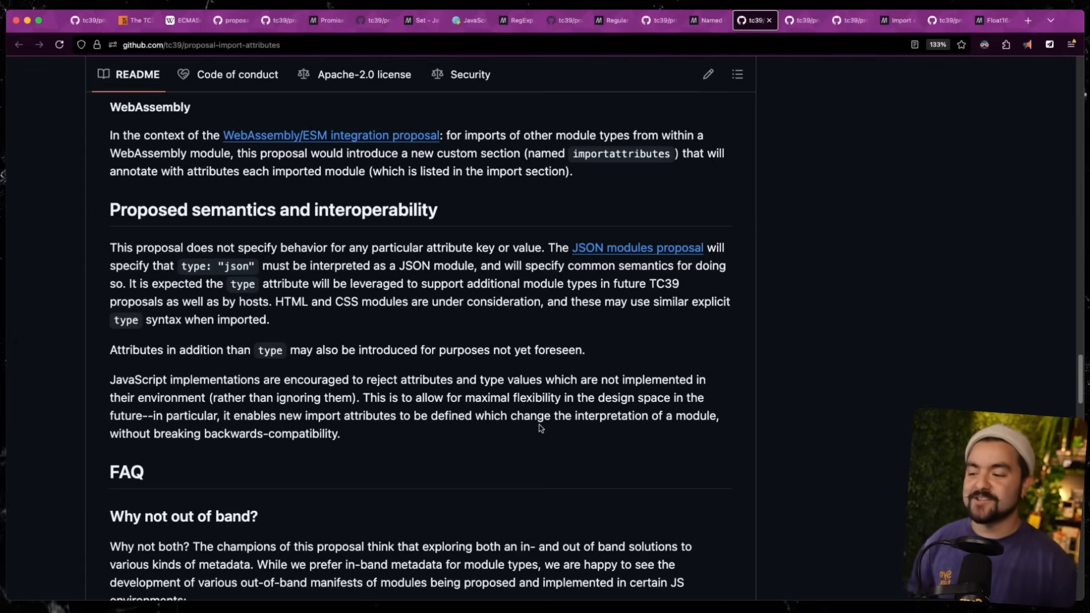
mouse_move(424, 342)
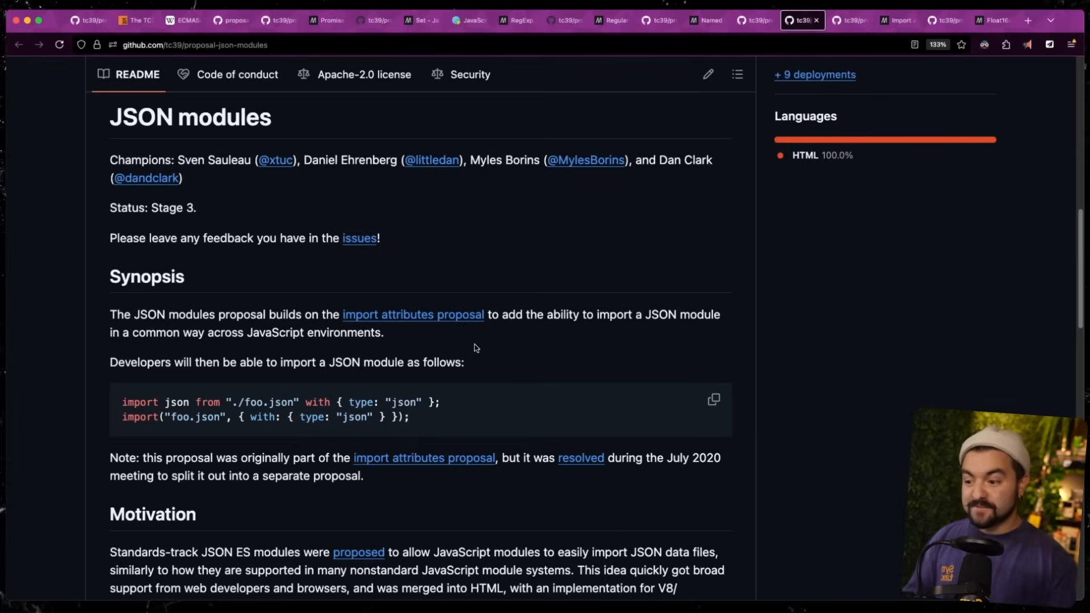
scroll("down", 3)
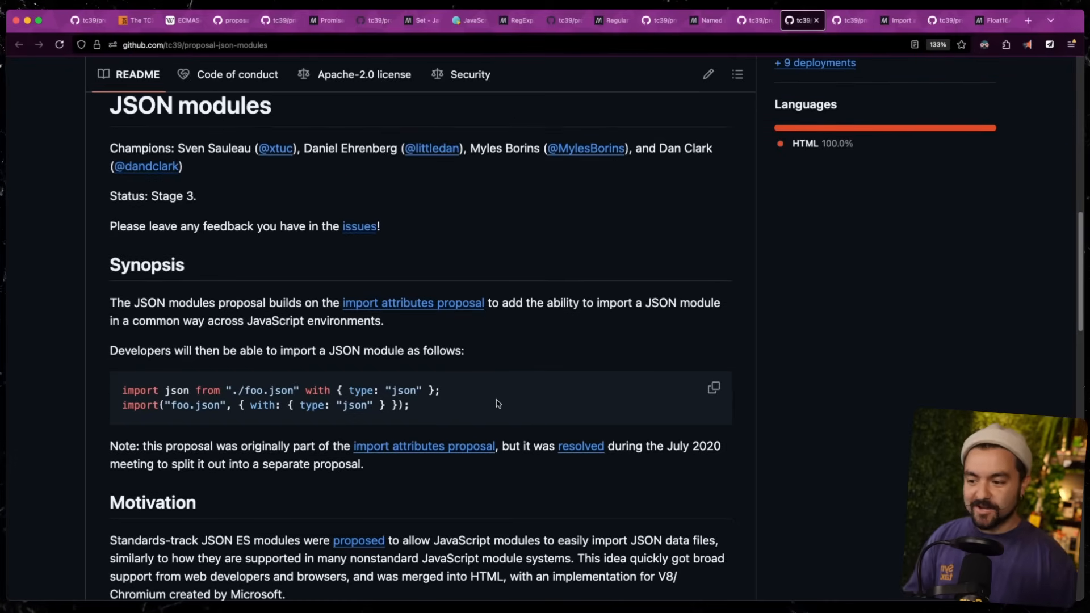
mouse_move(435, 406)
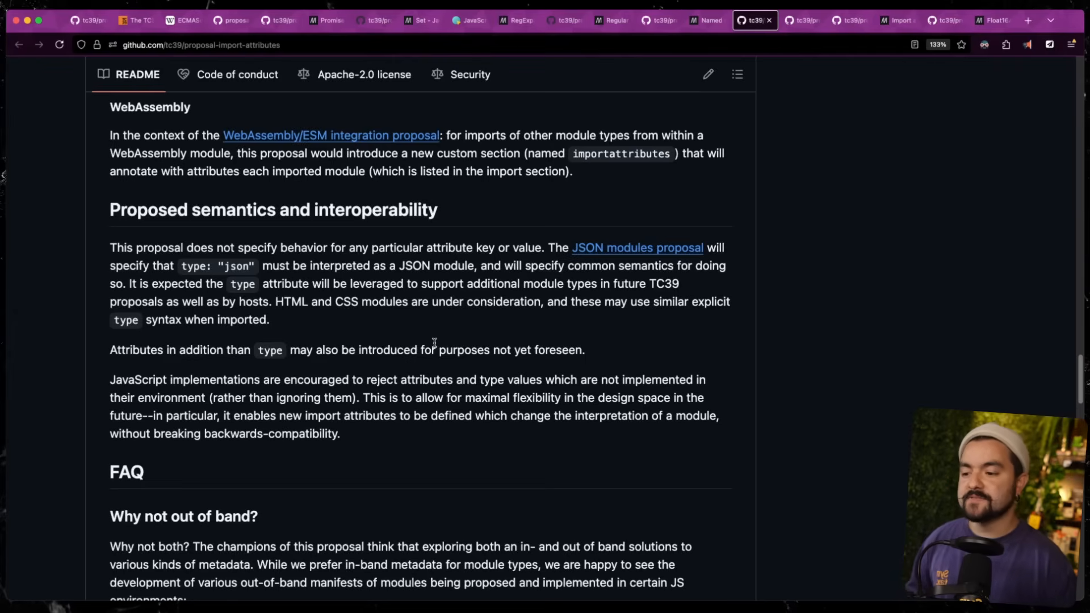
mouse_move(348, 305)
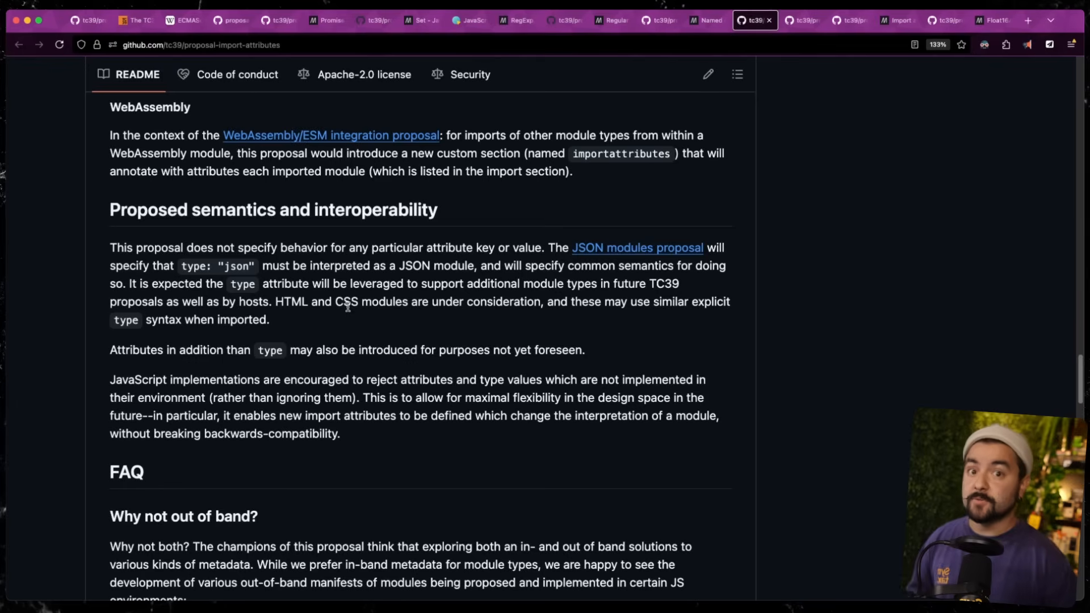
mouse_move(793, 356)
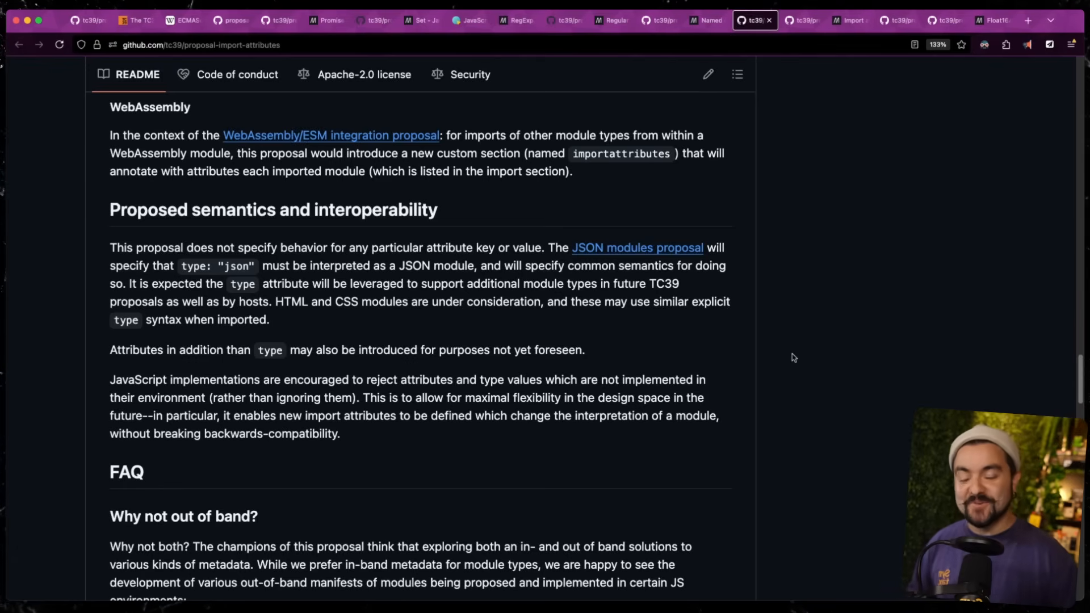
Select the whole CSS stylesheet import example line on MDN's import attributes page
left_click(850, 20)
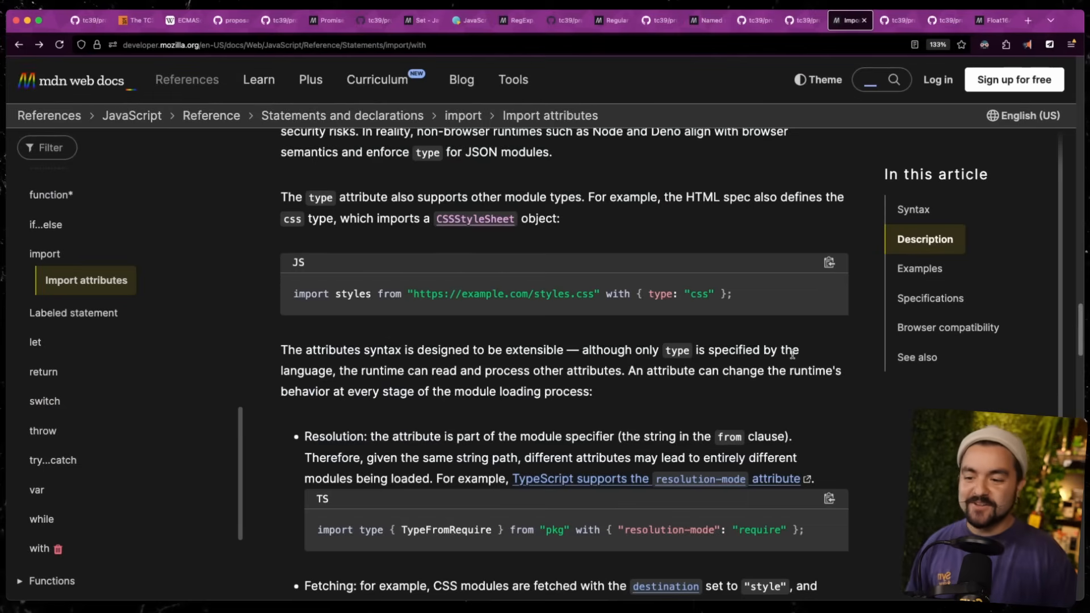
mouse_move(349, 289)
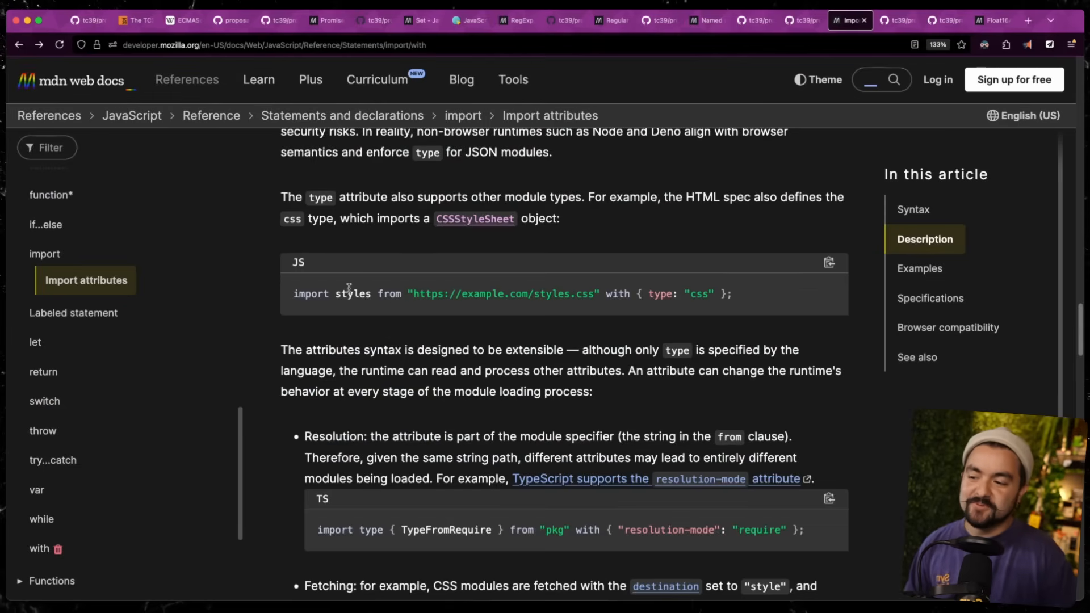
left_click_drag(422, 293, 553, 293)
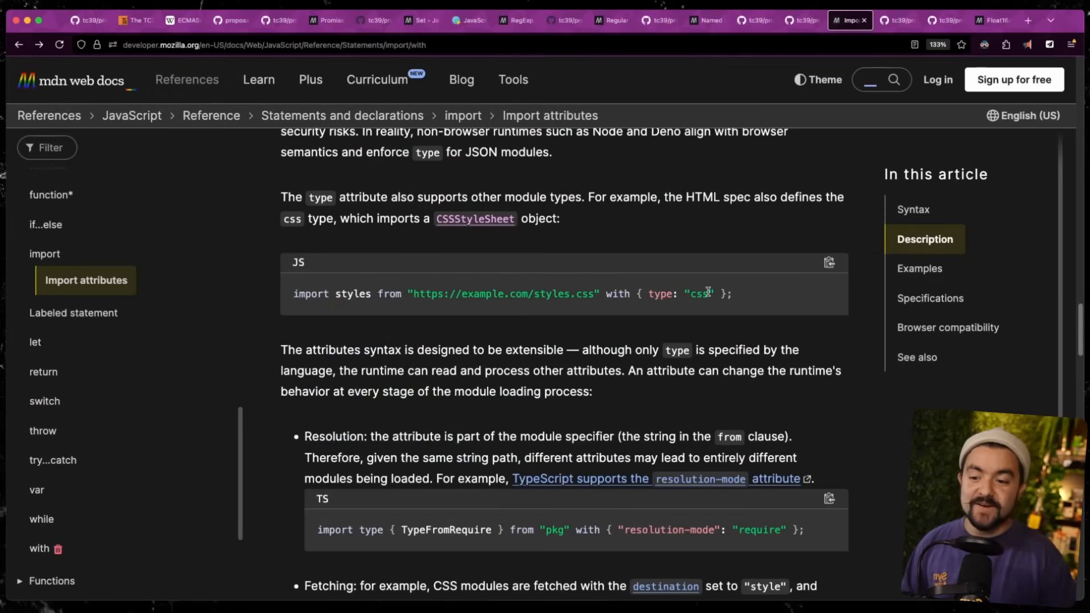
triple_click(508, 293)
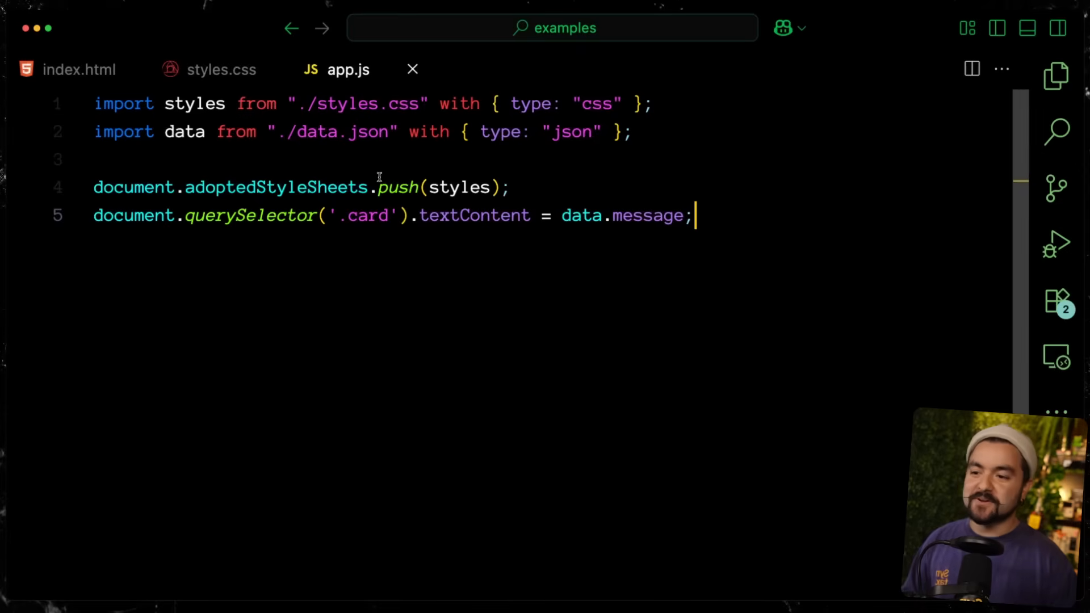
Check the card div in index.html and the data.json message, return to app.js, and leave styles.css open
left_click(80, 69)
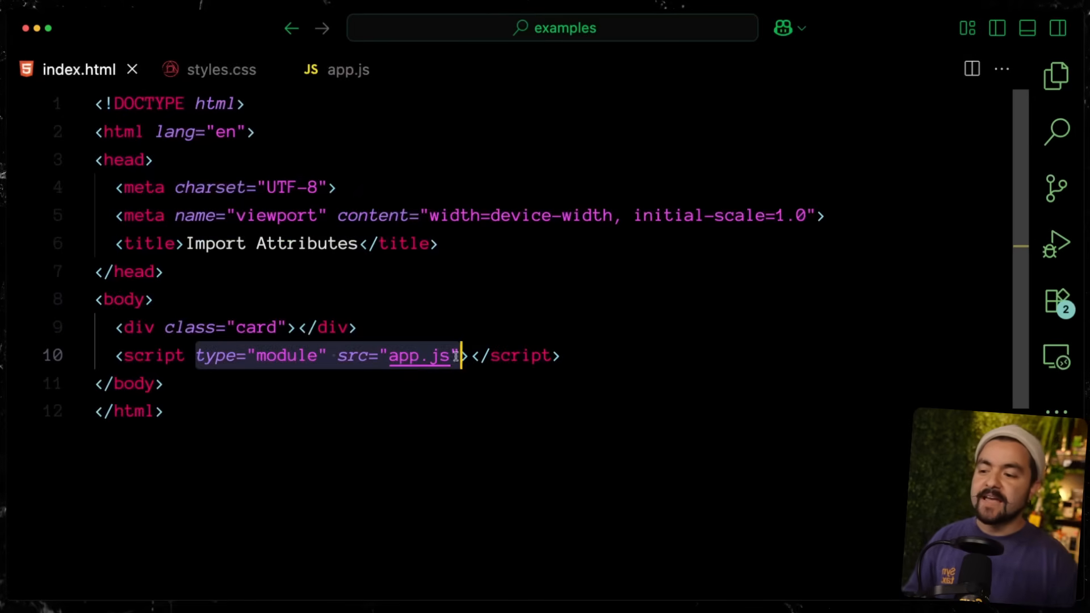
left_click(258, 356)
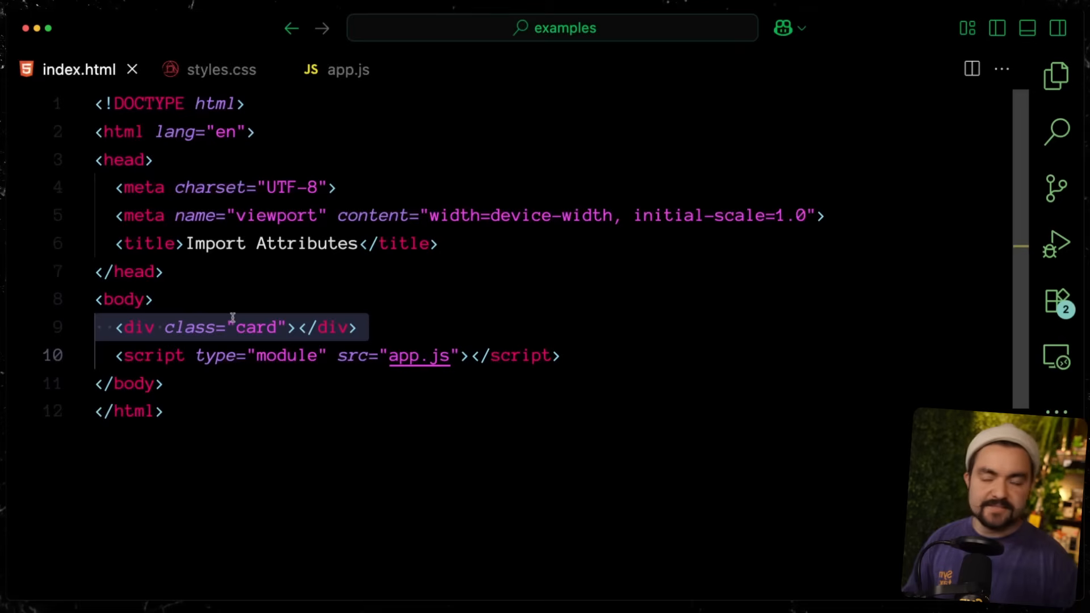
left_click(349, 69)
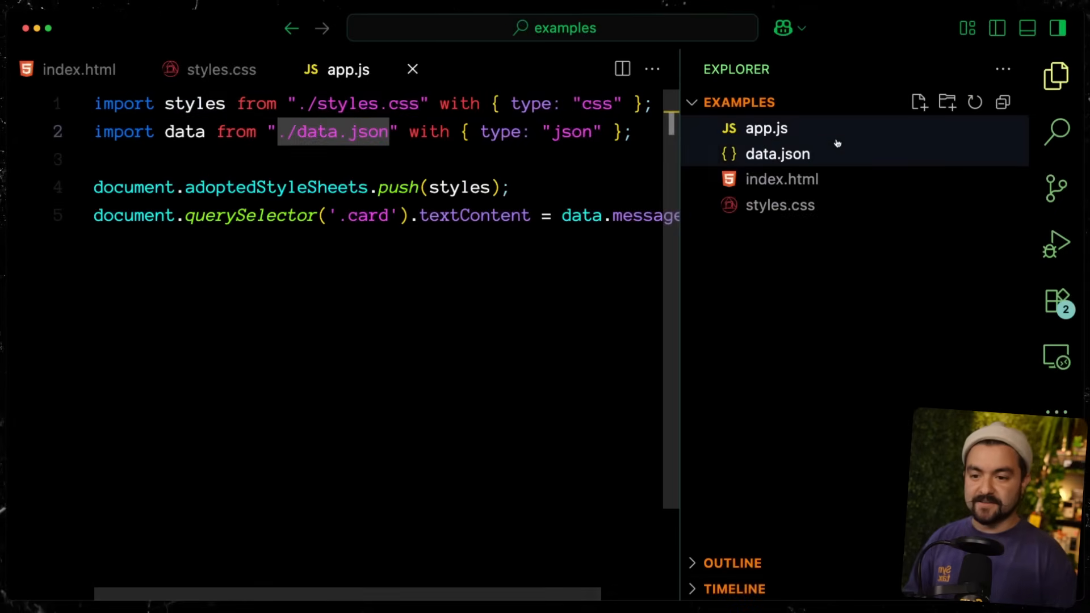
left_click(777, 153)
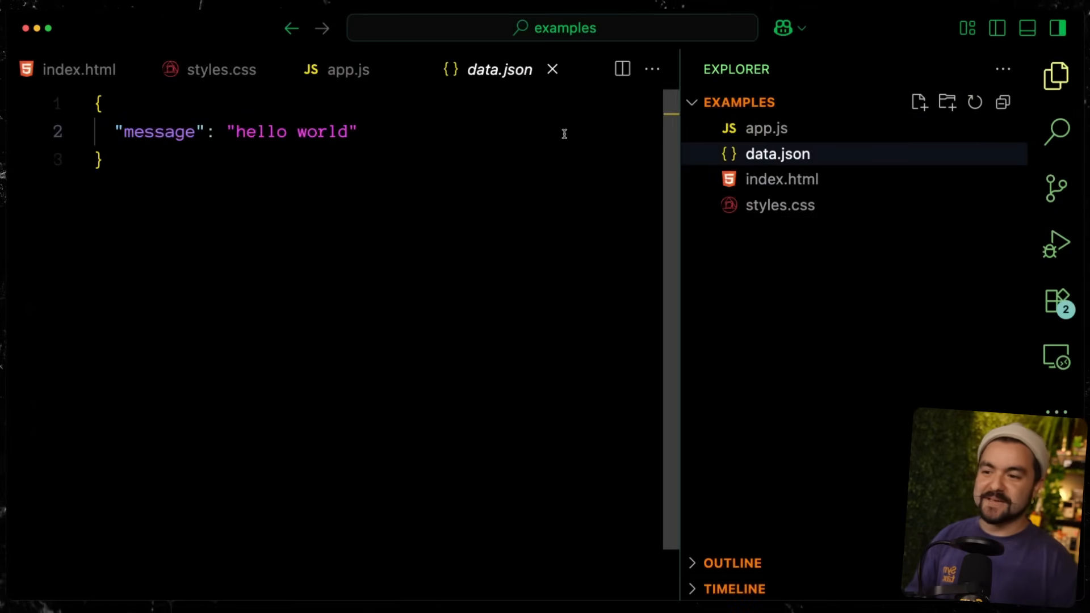
left_click(349, 70)
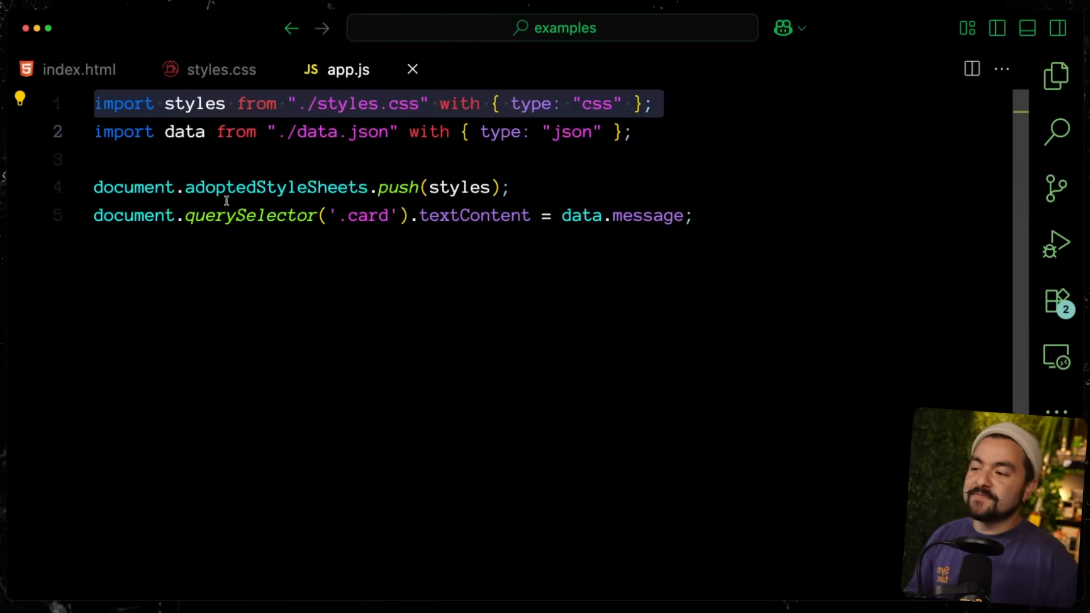
double_click(277, 187)
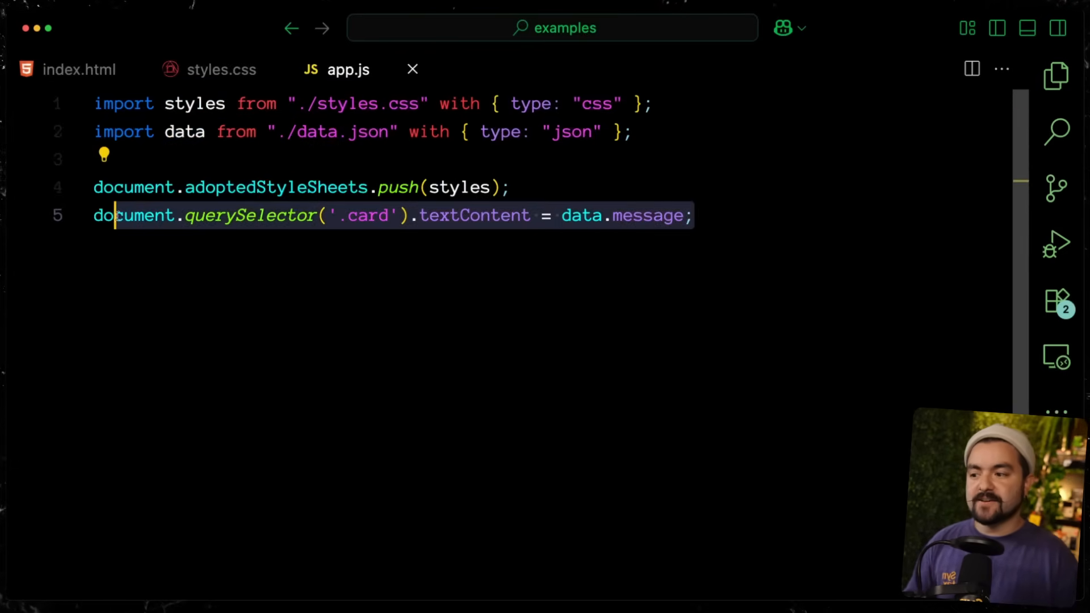
left_click(222, 69)
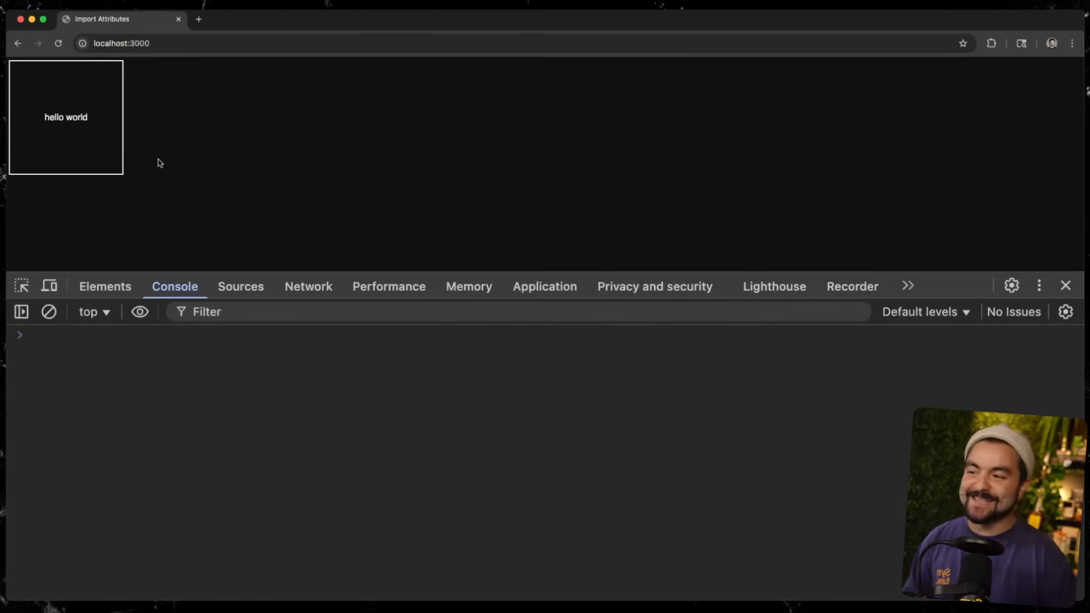
mouse_move(390, 178)
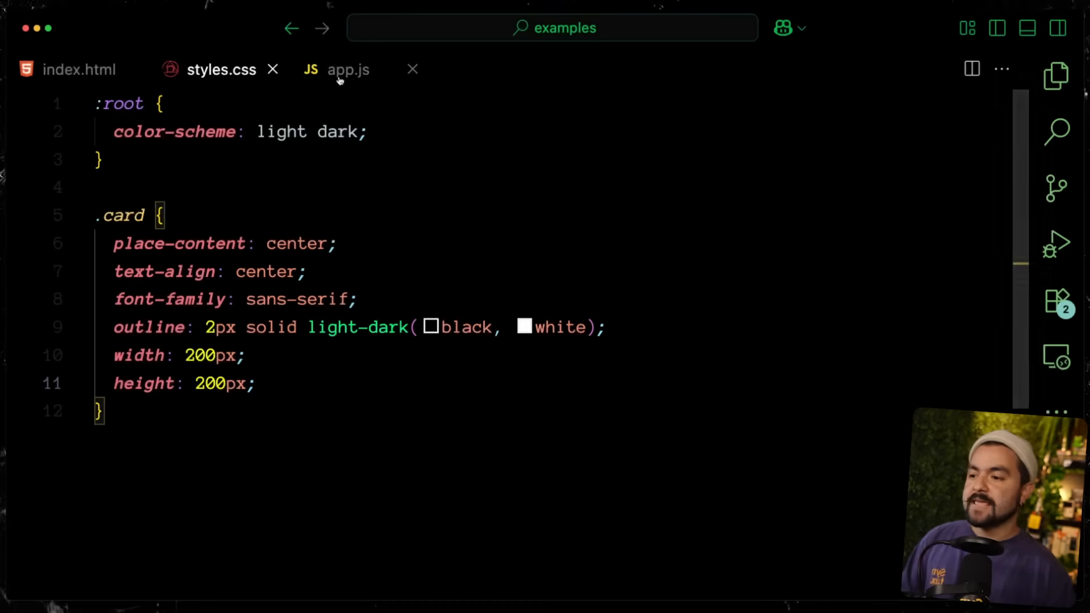
Switch to the app.js file in VS Code before moving to the Iterator Helpers proposal tab
left_click(347, 70)
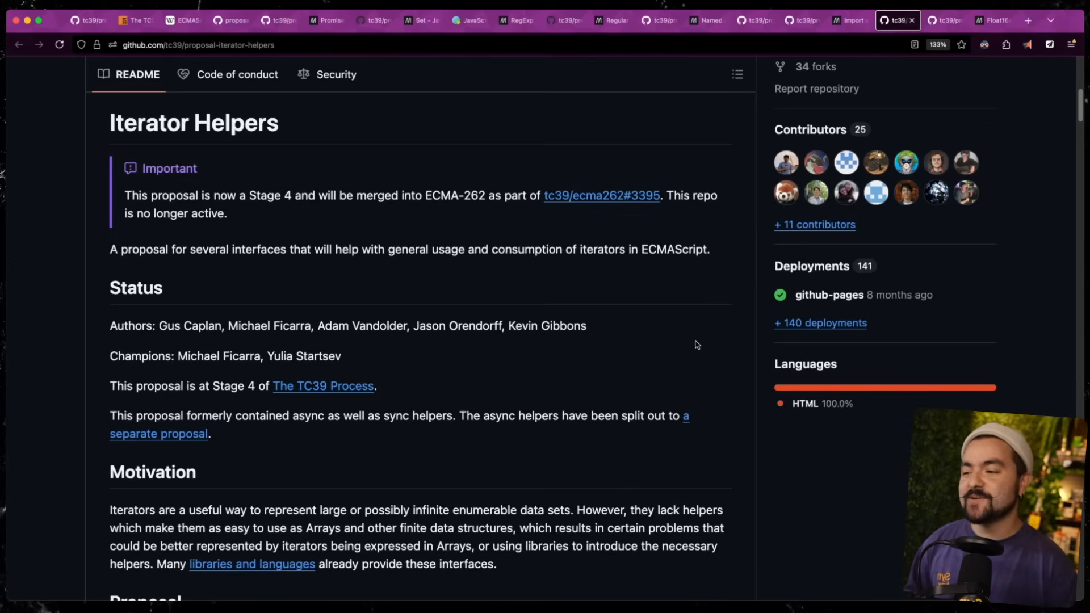
scroll("down", 3)
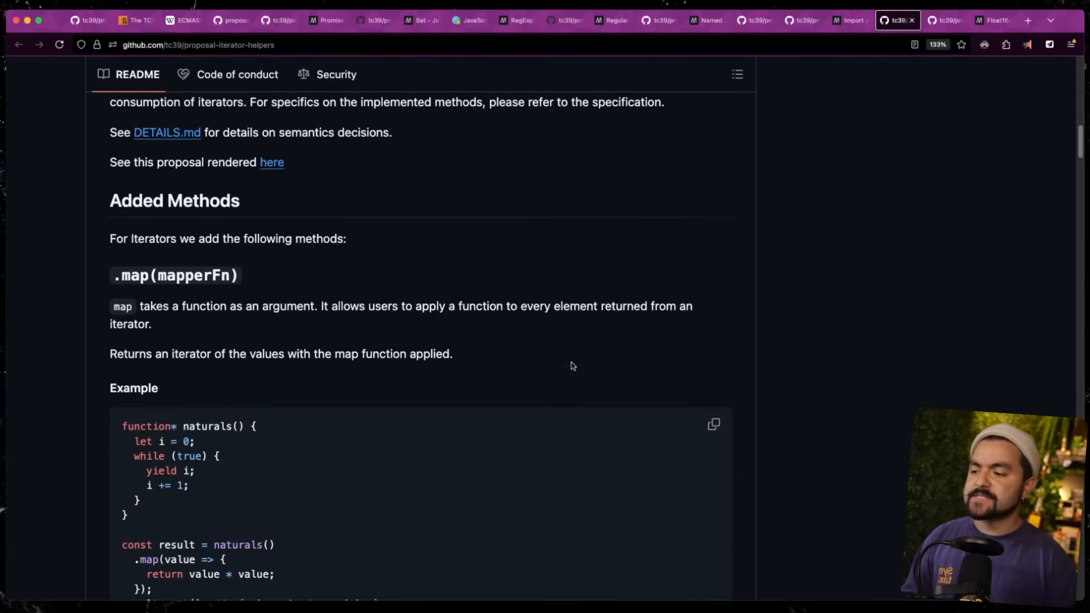
scroll("down", 3)
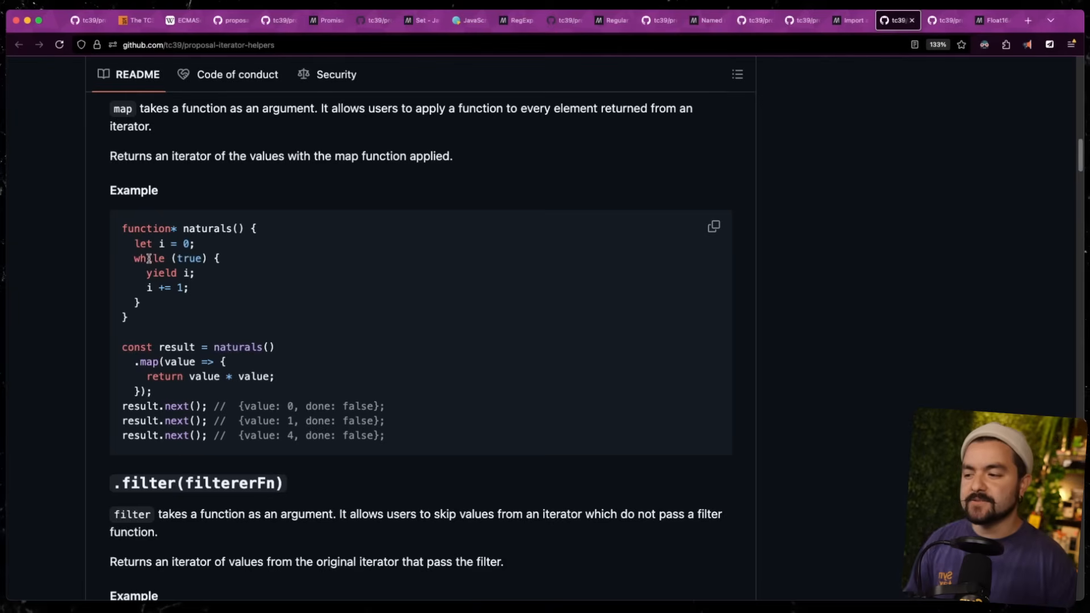
double_click(160, 273)
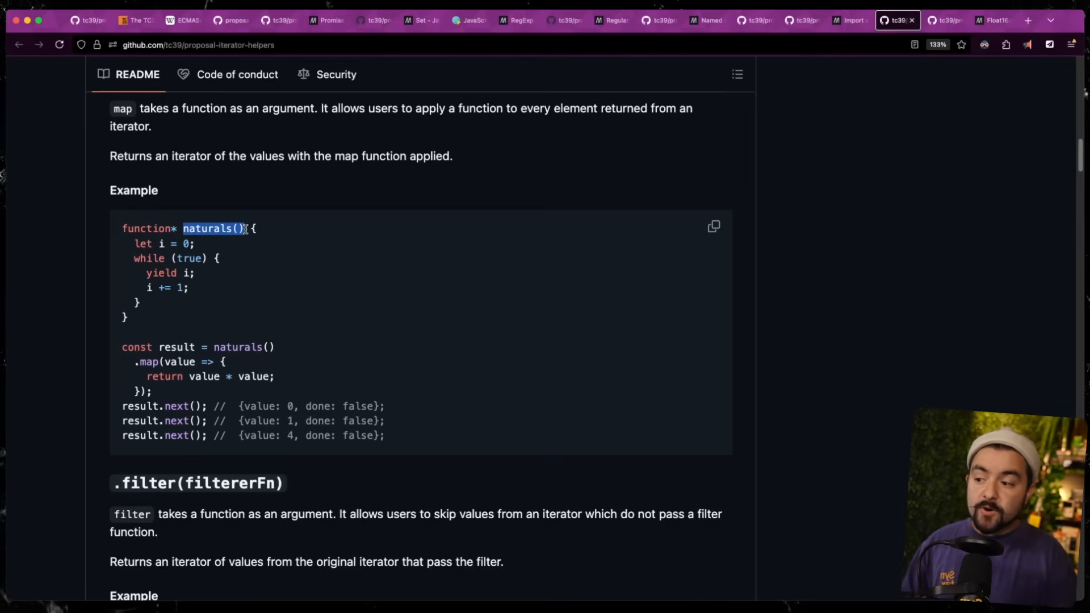
double_click(177, 347)
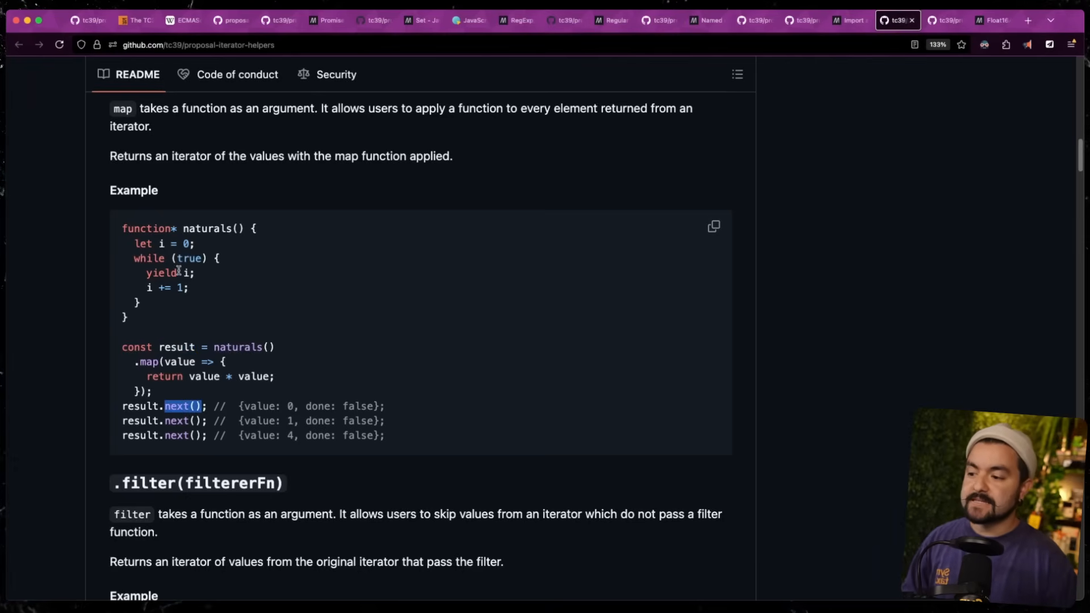
mouse_move(202, 275)
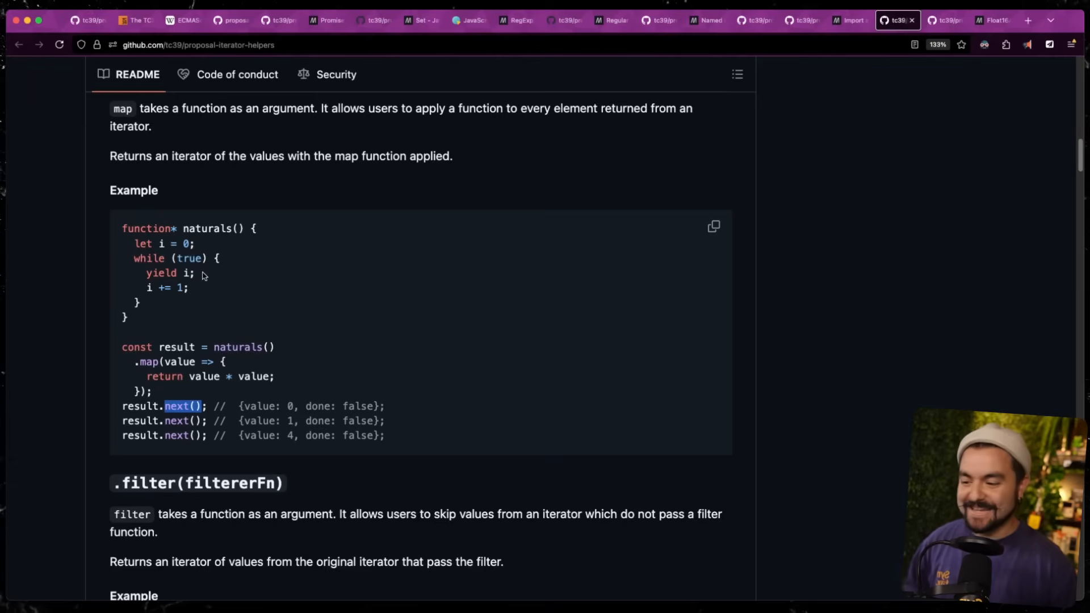
scroll("down", 3)
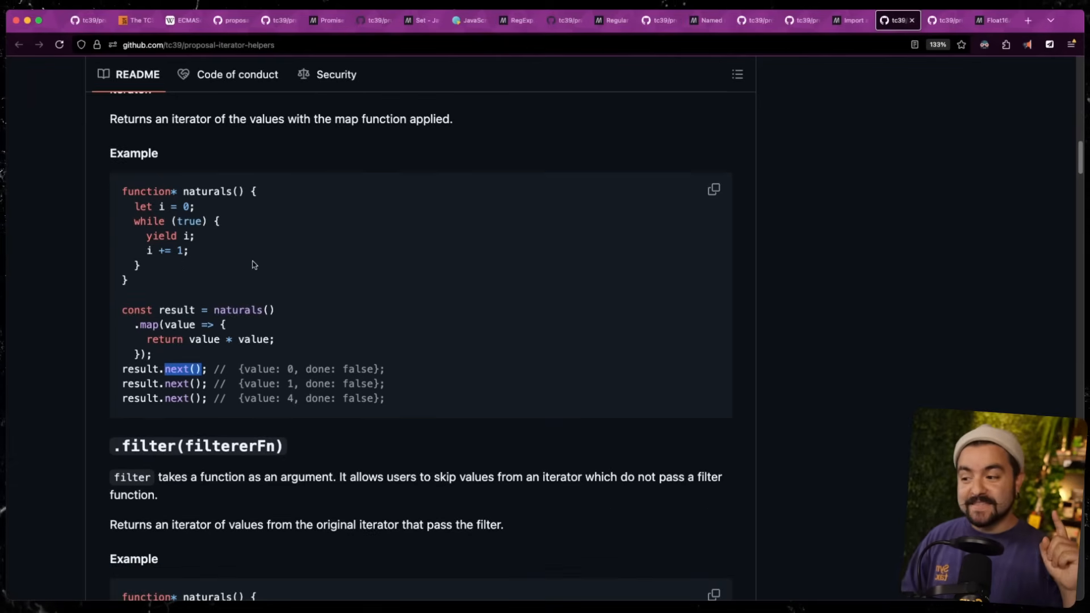
scroll("down", 3)
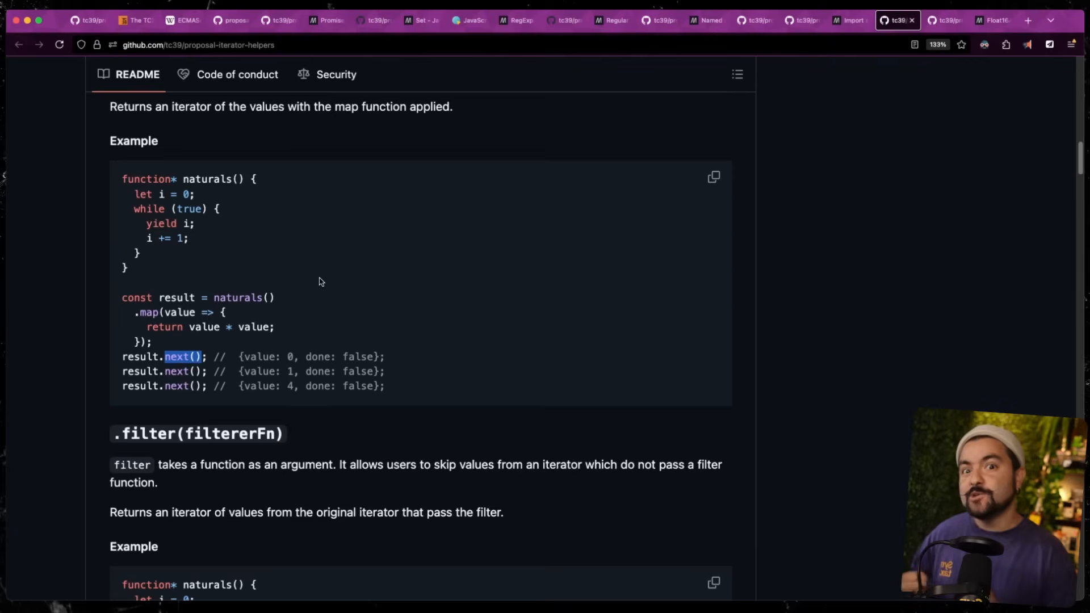
mouse_move(234, 279)
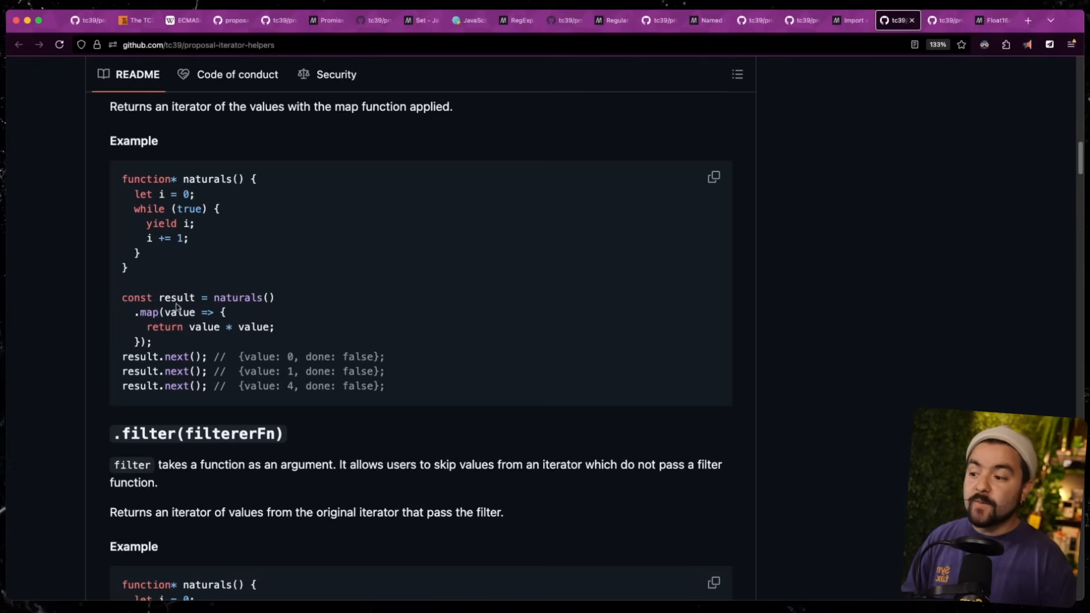
mouse_move(203, 271)
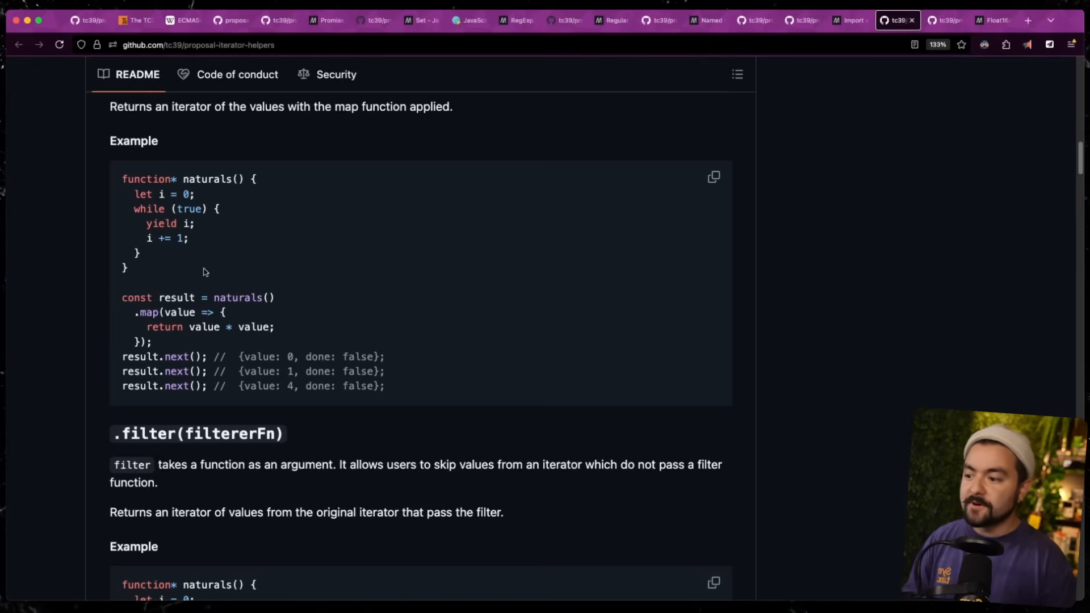
left_click_drag(189, 327, 275, 328)
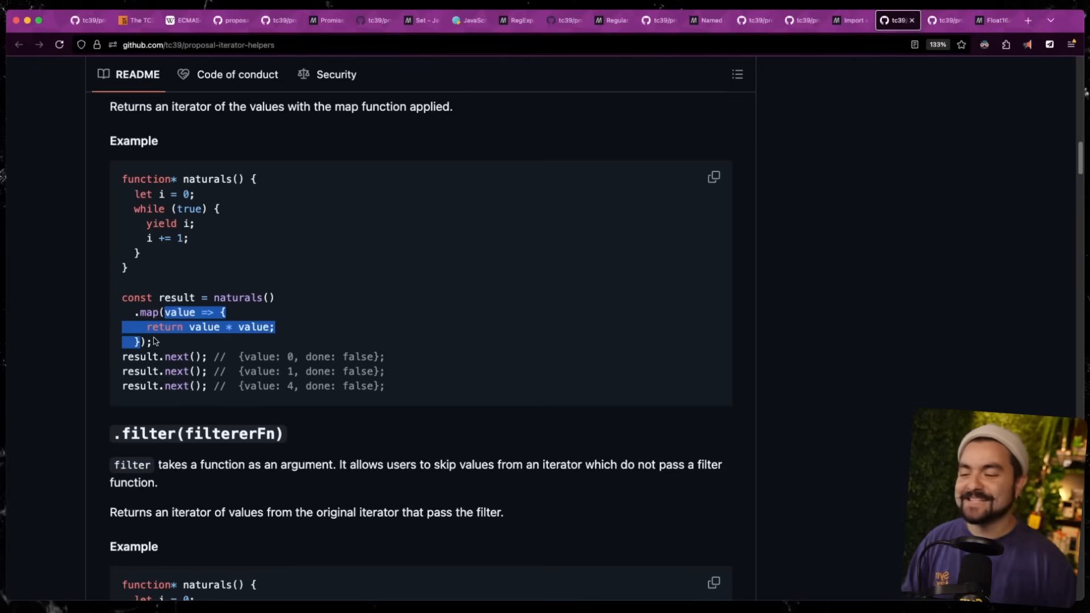
left_click(190, 345)
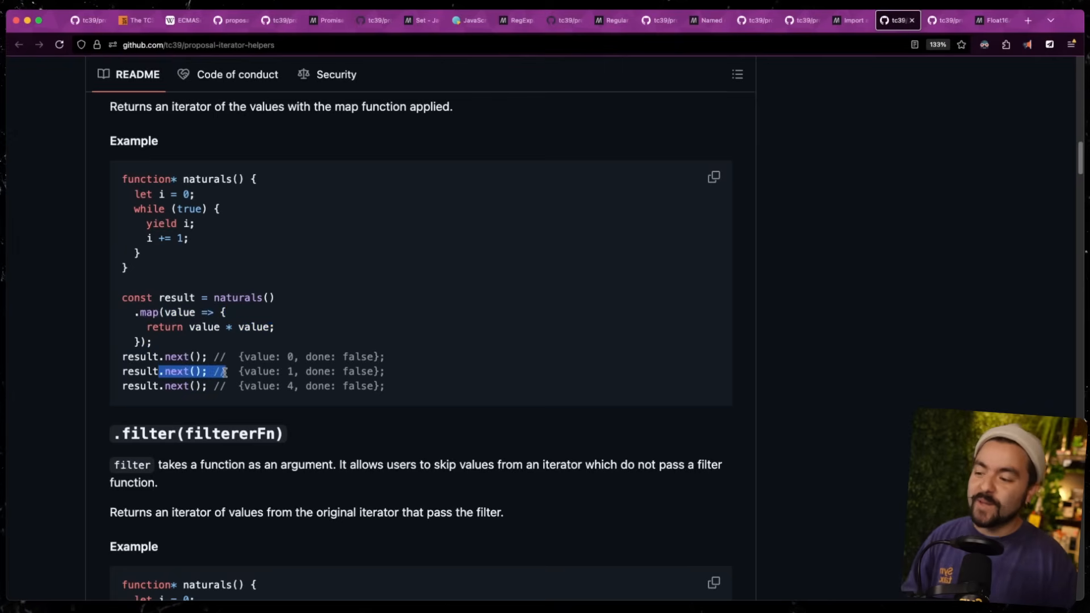
scroll("up", 3)
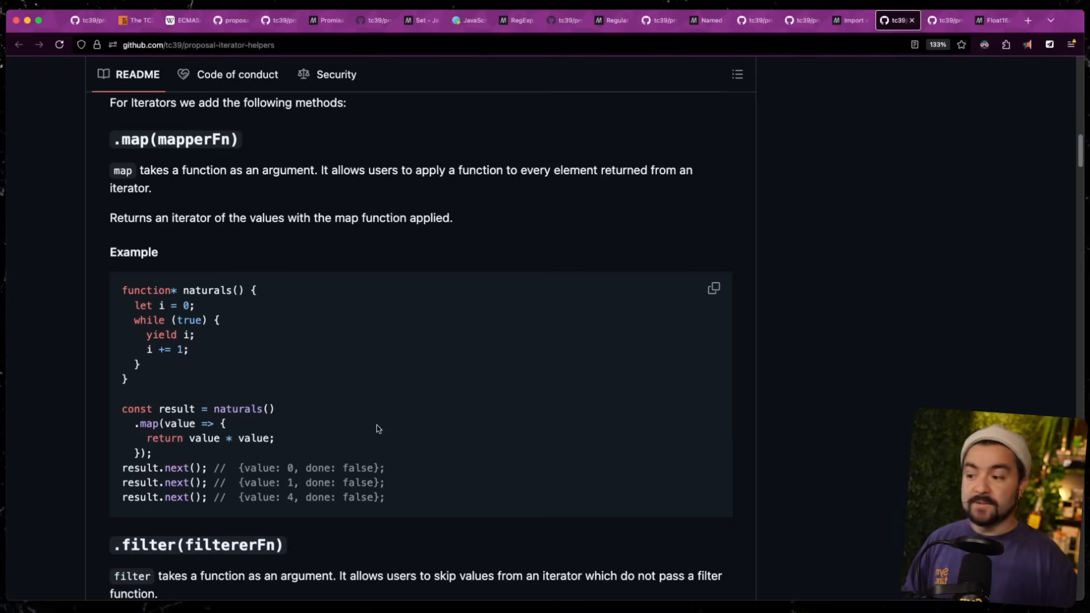
scroll("down", 3)
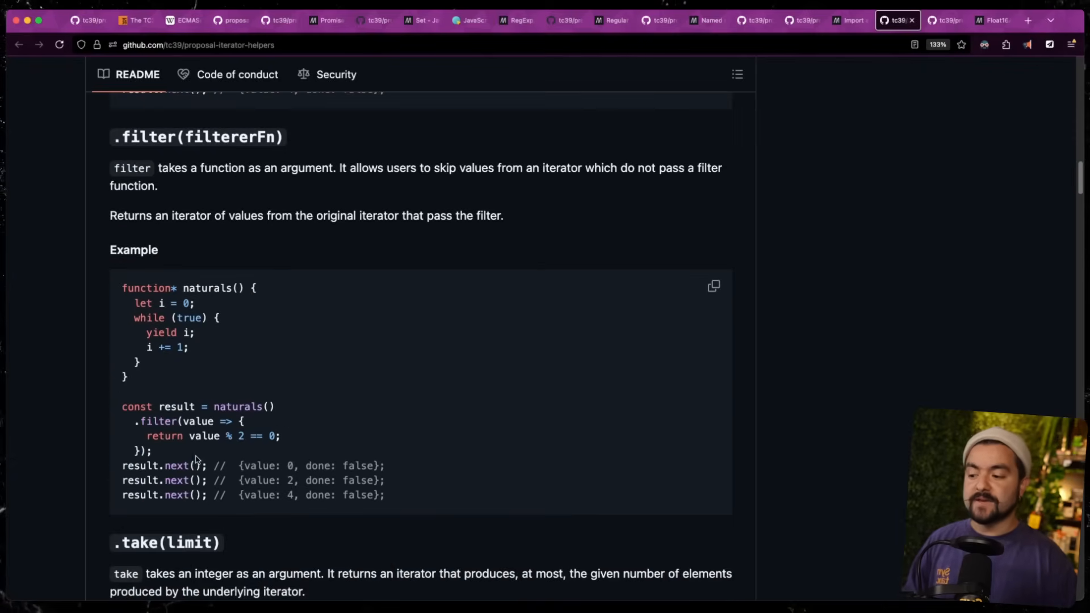
scroll("down", 3)
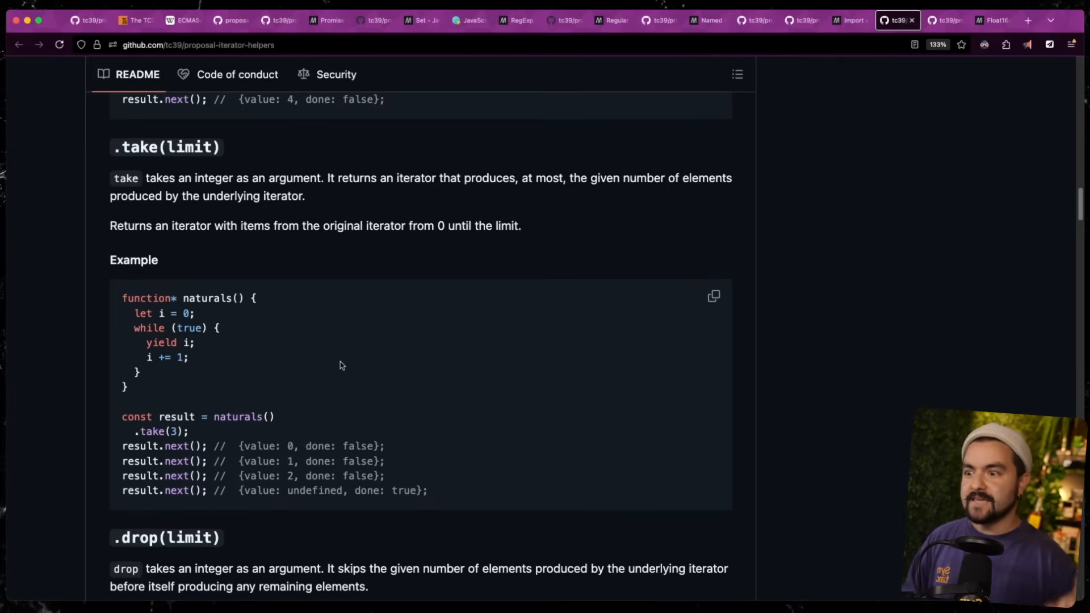
scroll("down", 3)
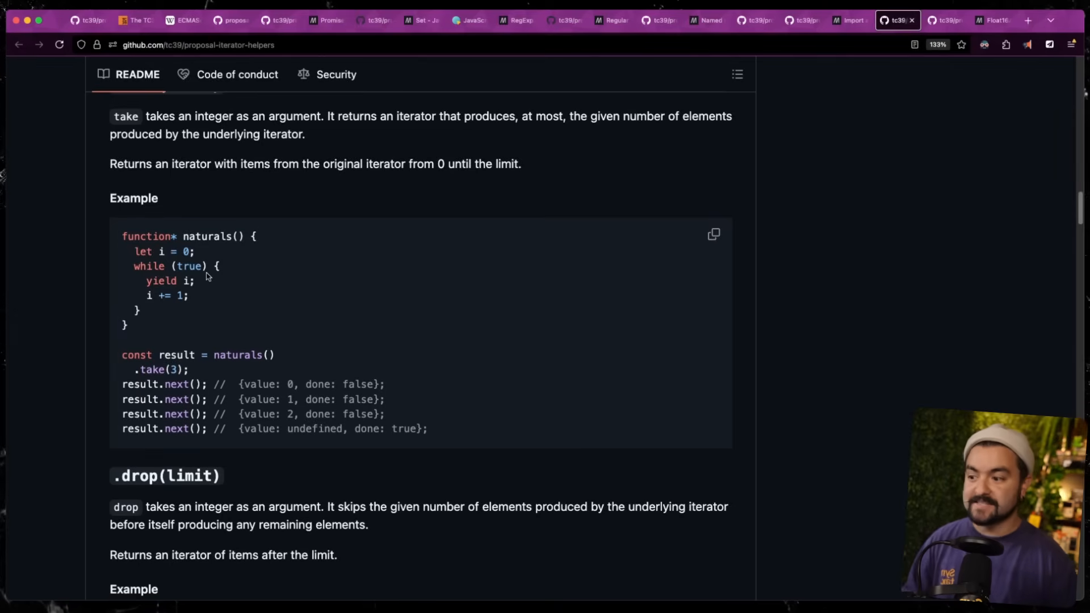
mouse_move(245, 315)
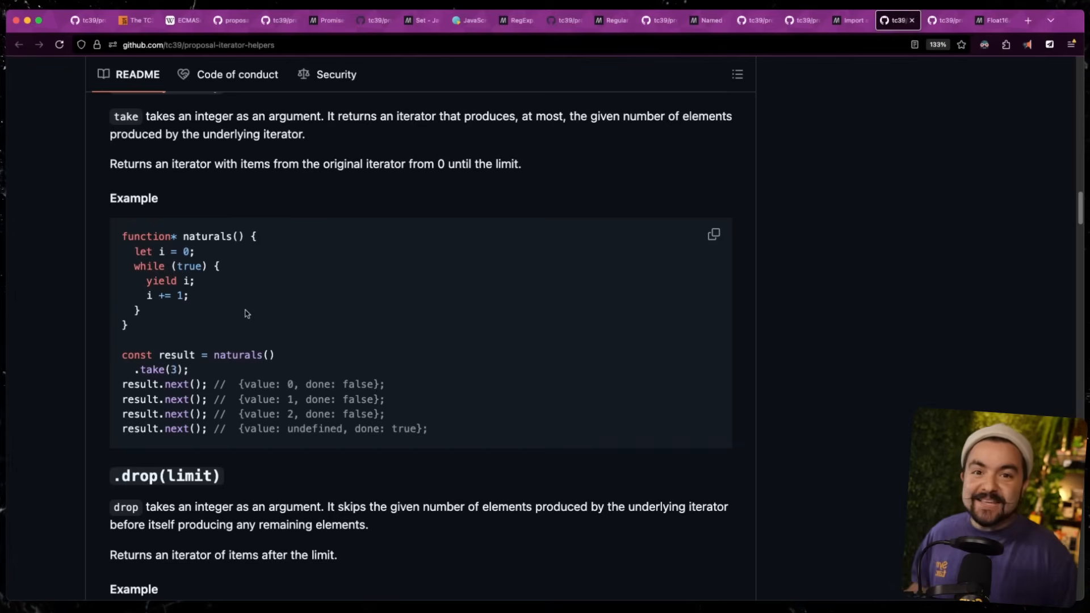
double_click(161, 369)
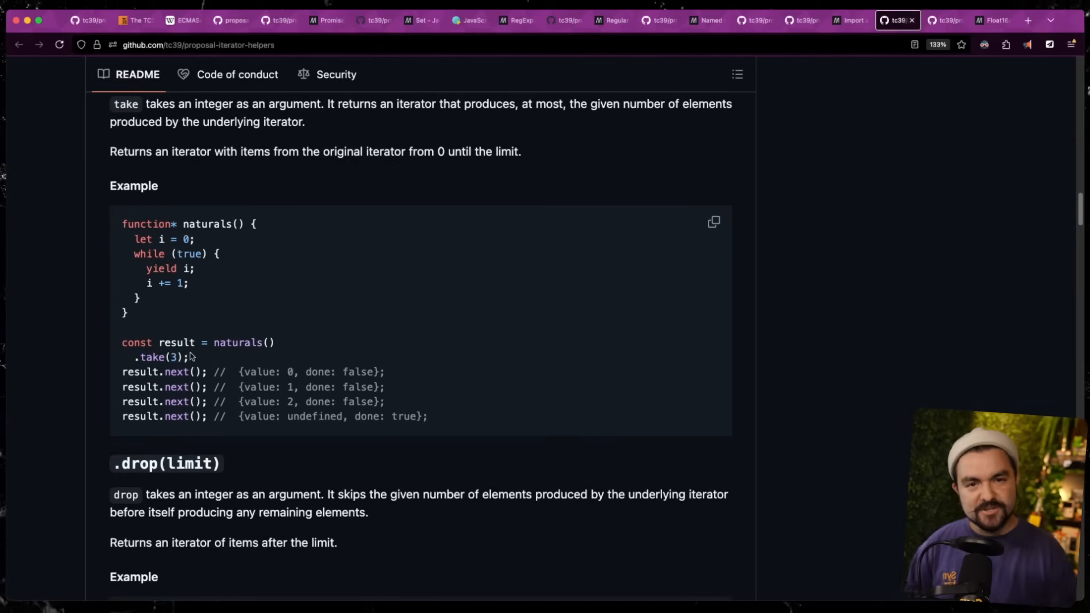
scroll("down", 3)
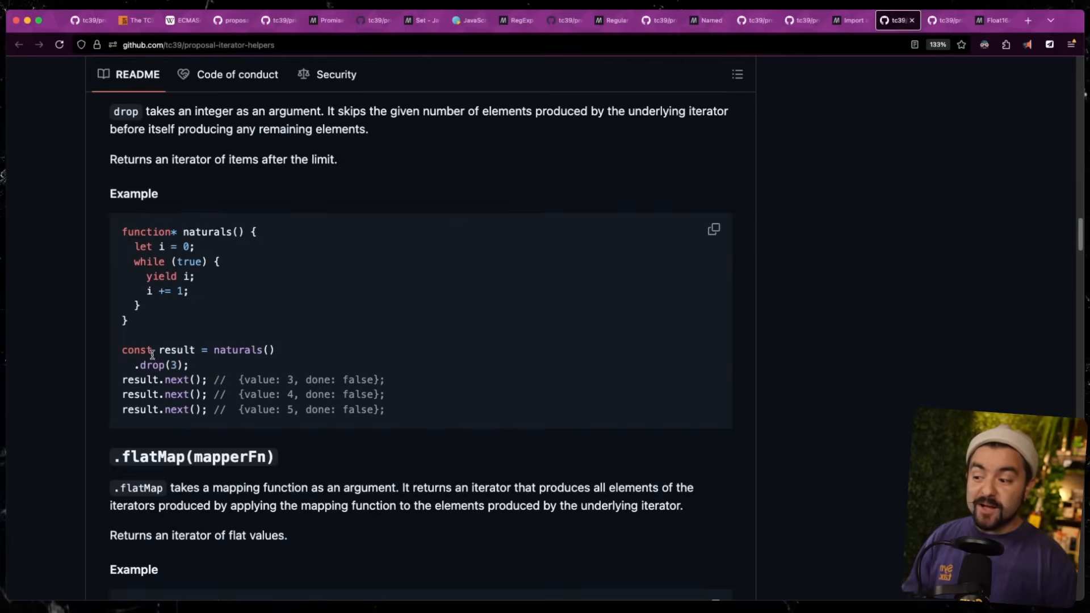
double_click(151, 360)
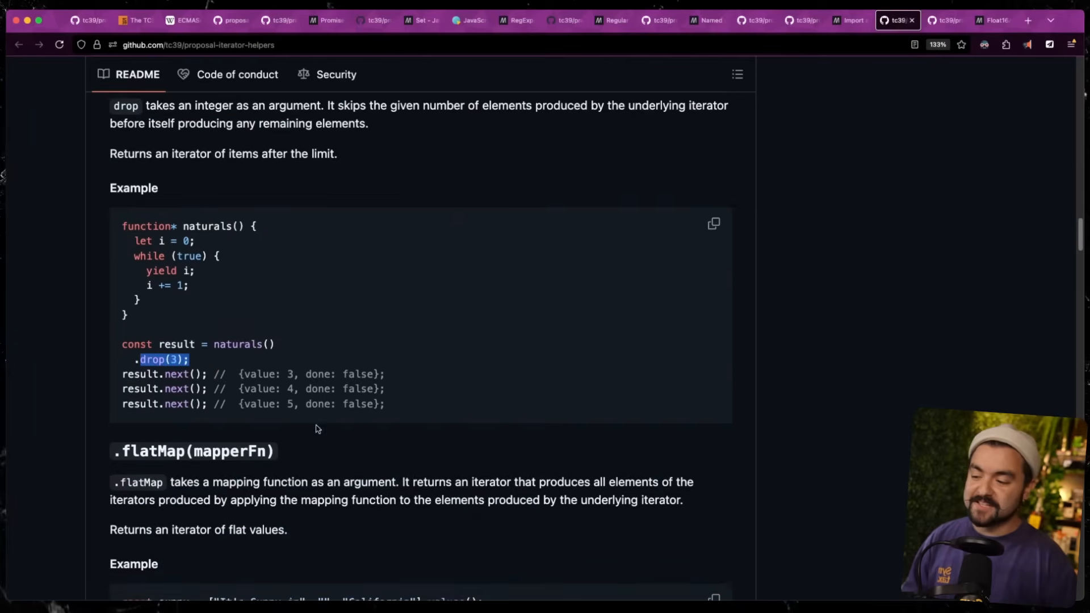
scroll("down", 3)
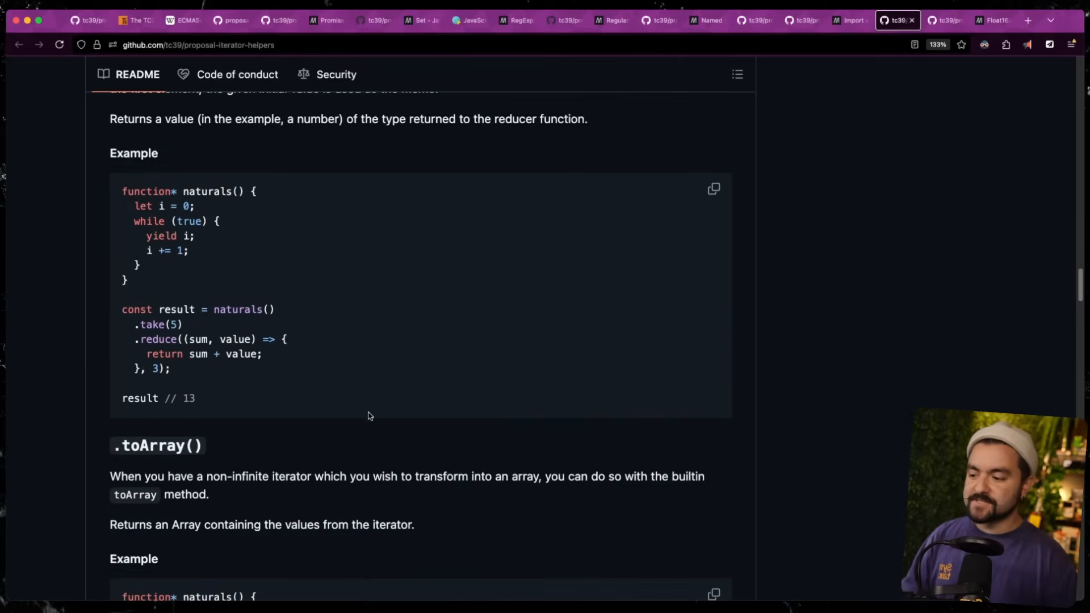
scroll("down", 3)
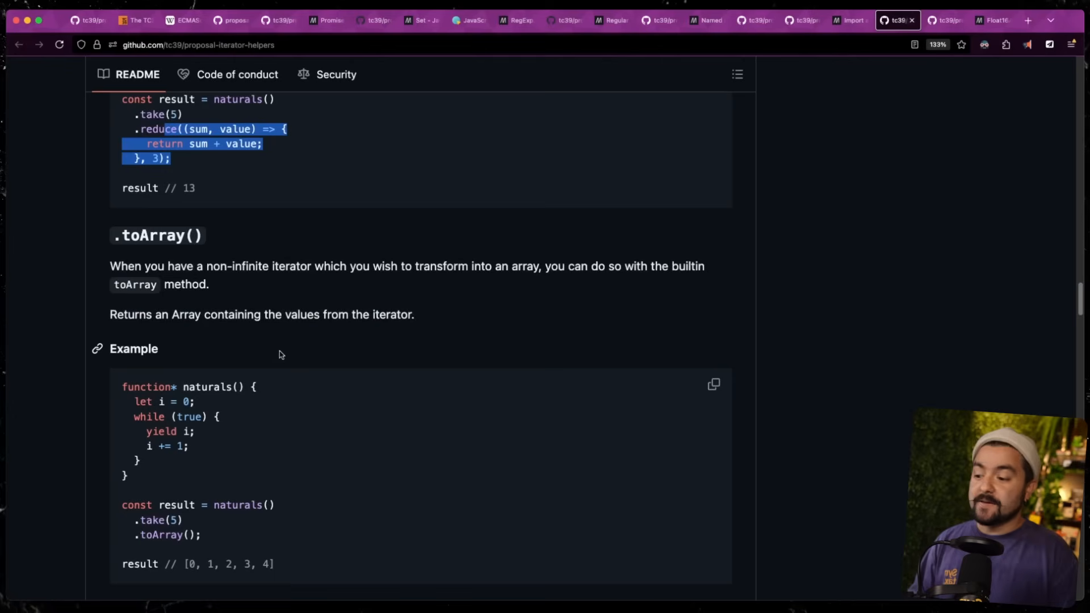
double_click(167, 535)
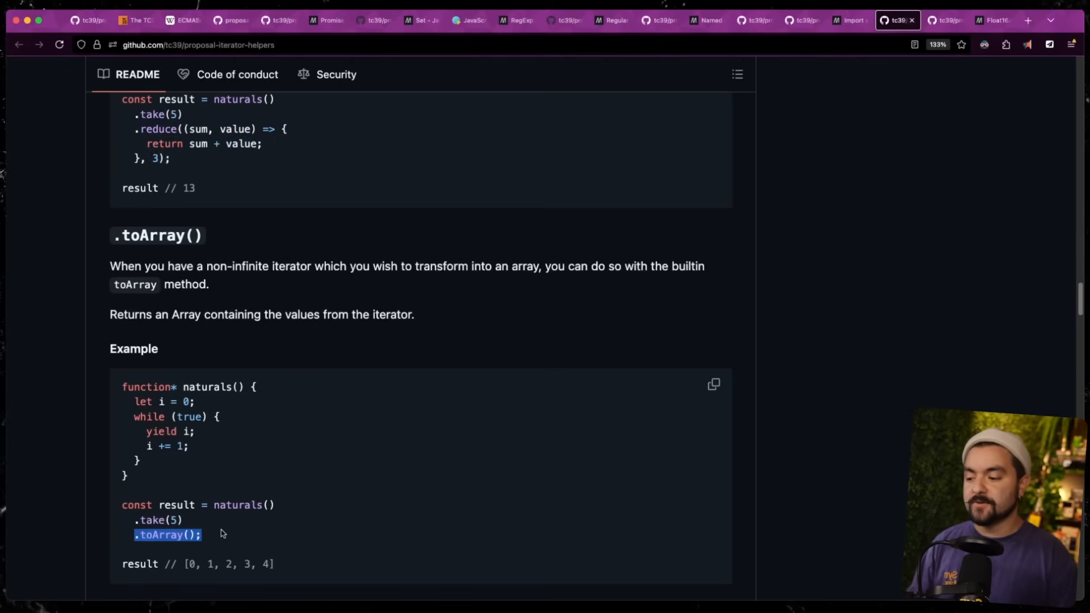
scroll("down", 3)
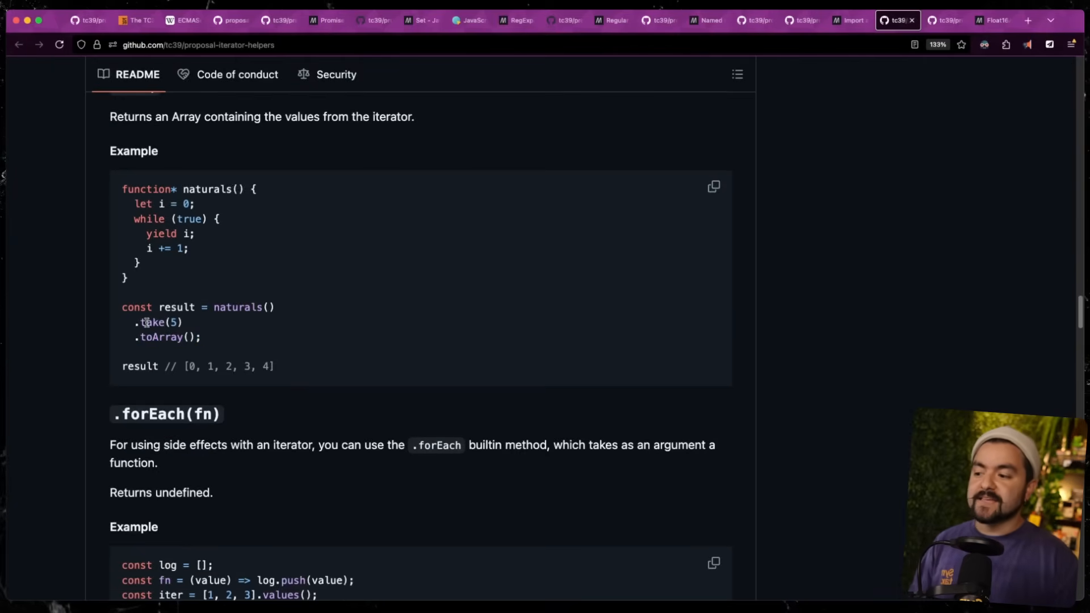
double_click(151, 321)
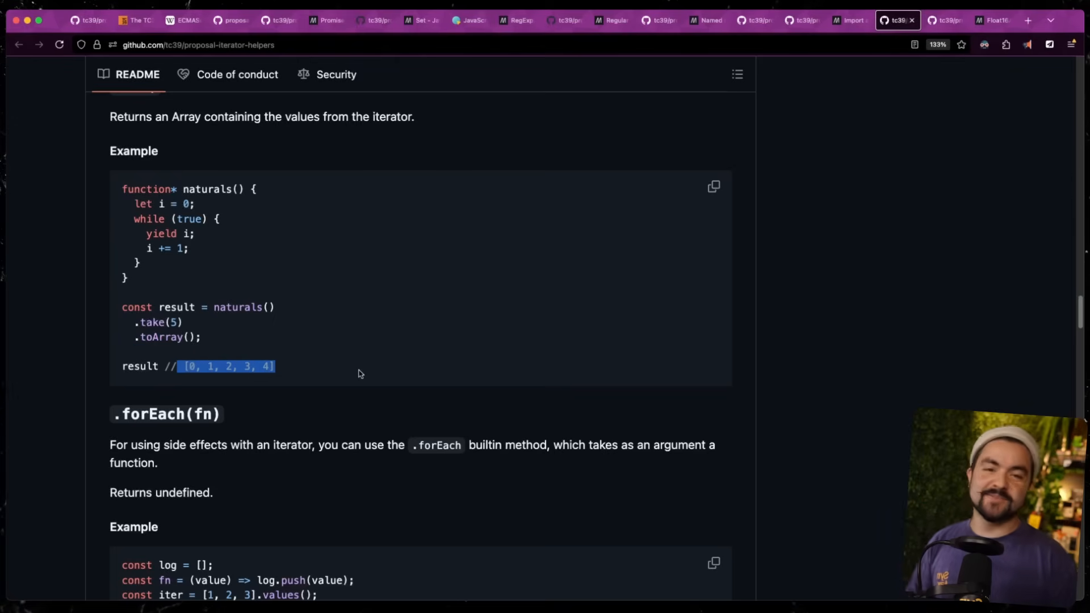
scroll("down", 3)
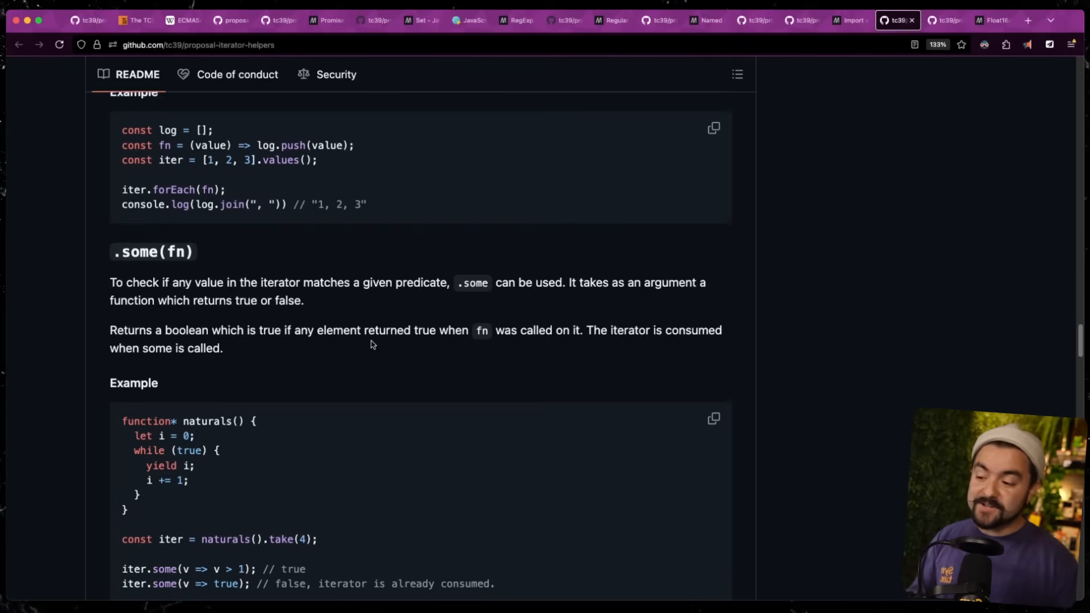
scroll("down", 3)
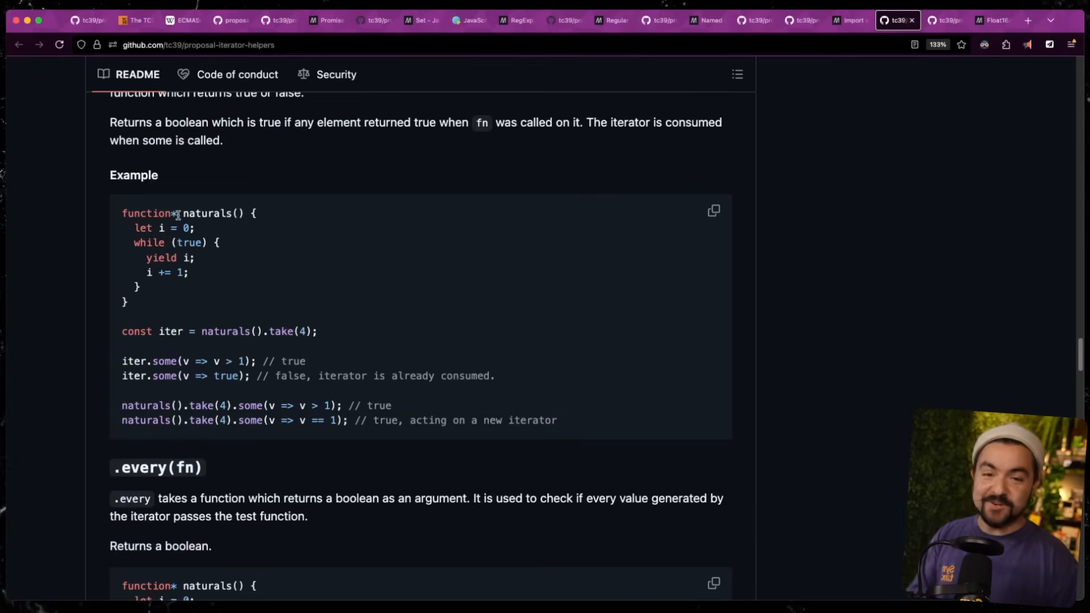
mouse_move(309, 292)
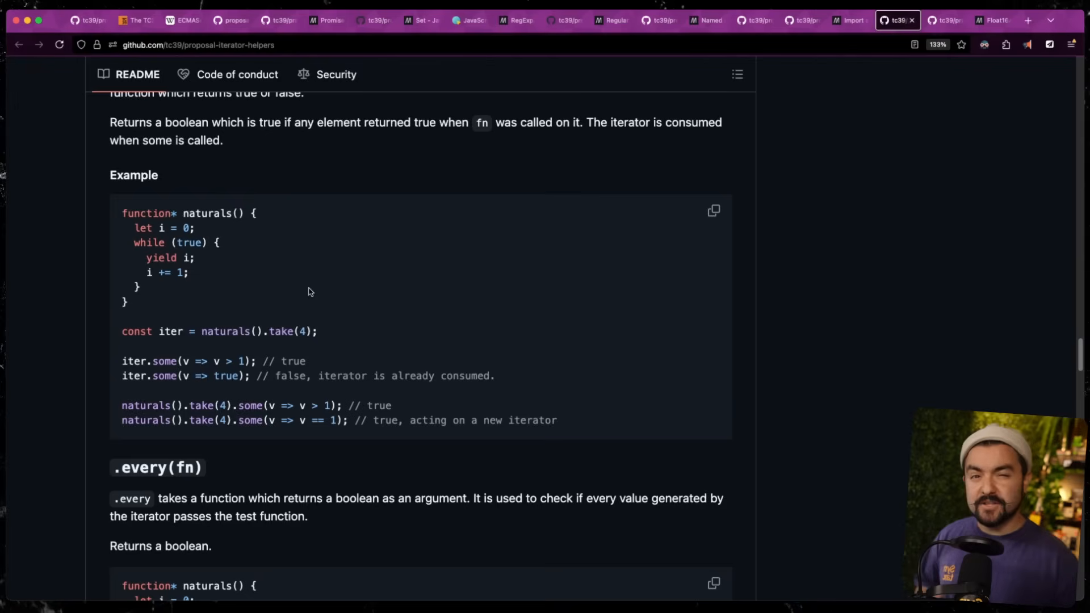
mouse_move(173, 218)
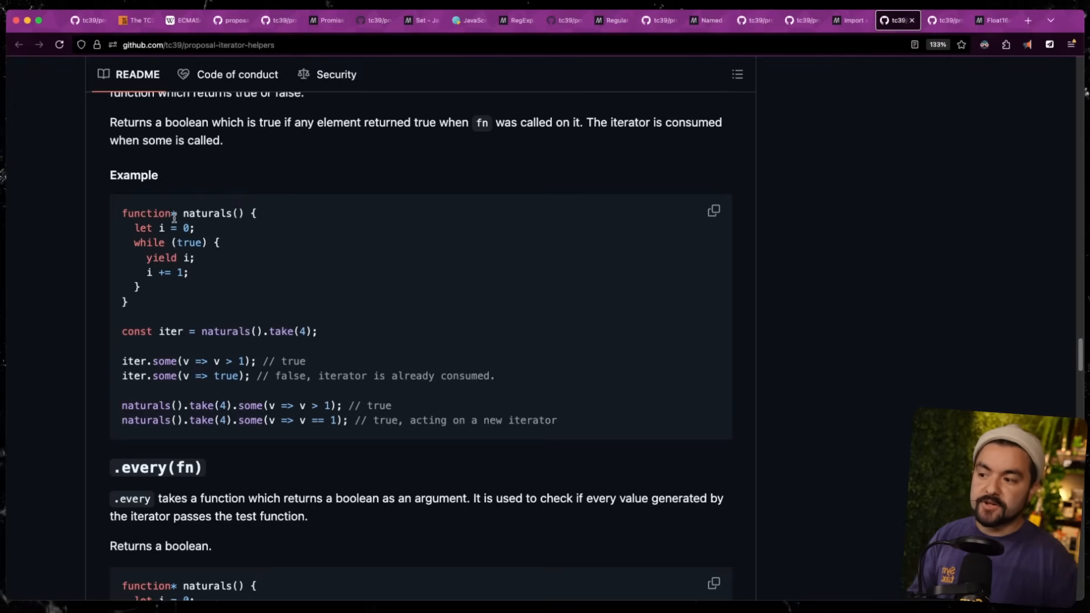
mouse_move(246, 263)
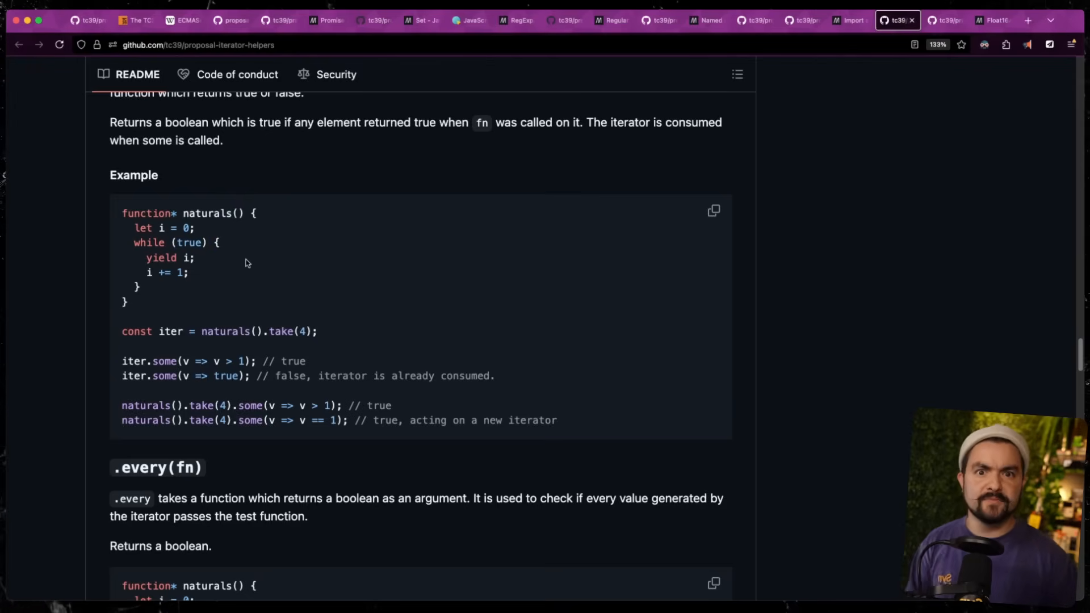
scroll("down", 3)
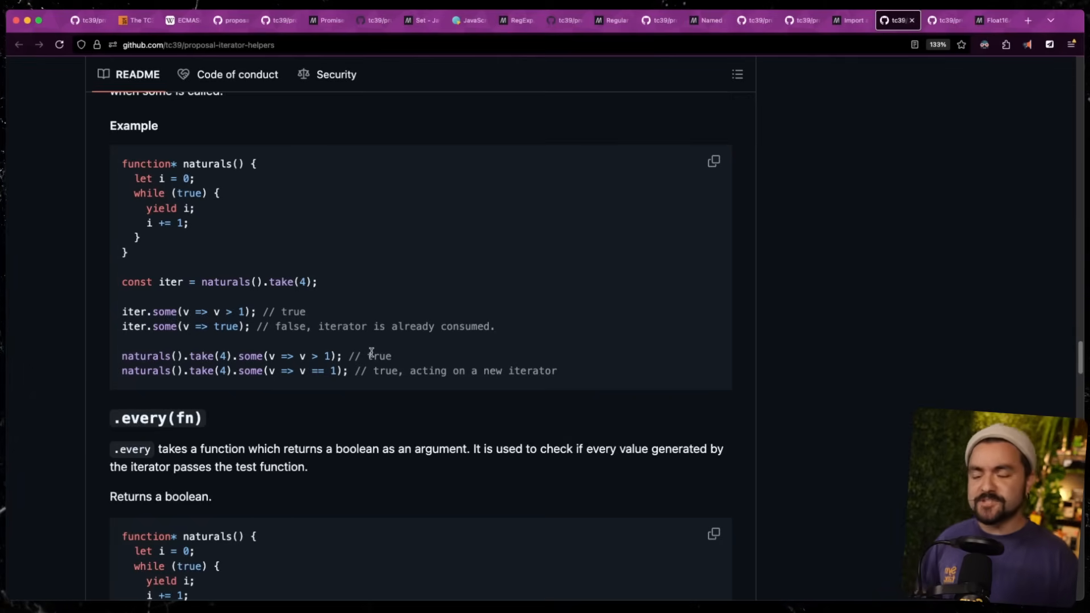
scroll("down", 3)
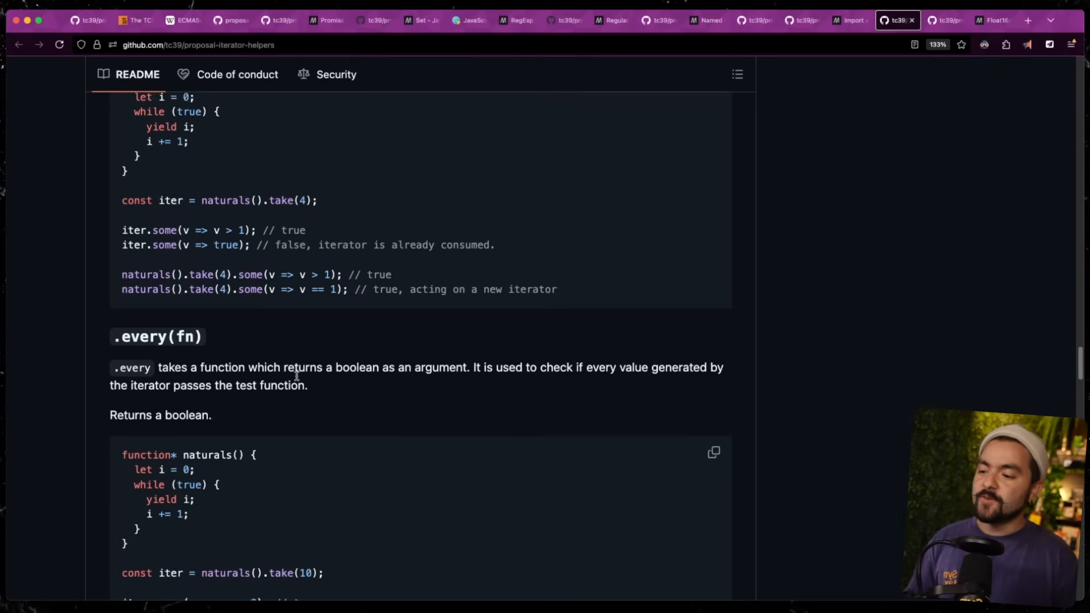
scroll("down", 3)
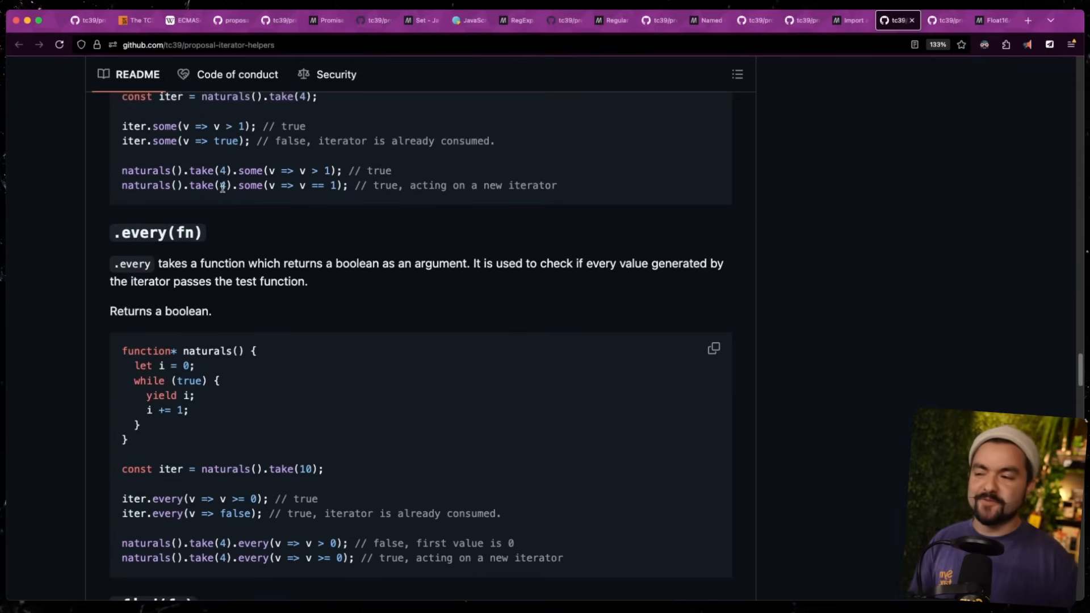
scroll("down", 3)
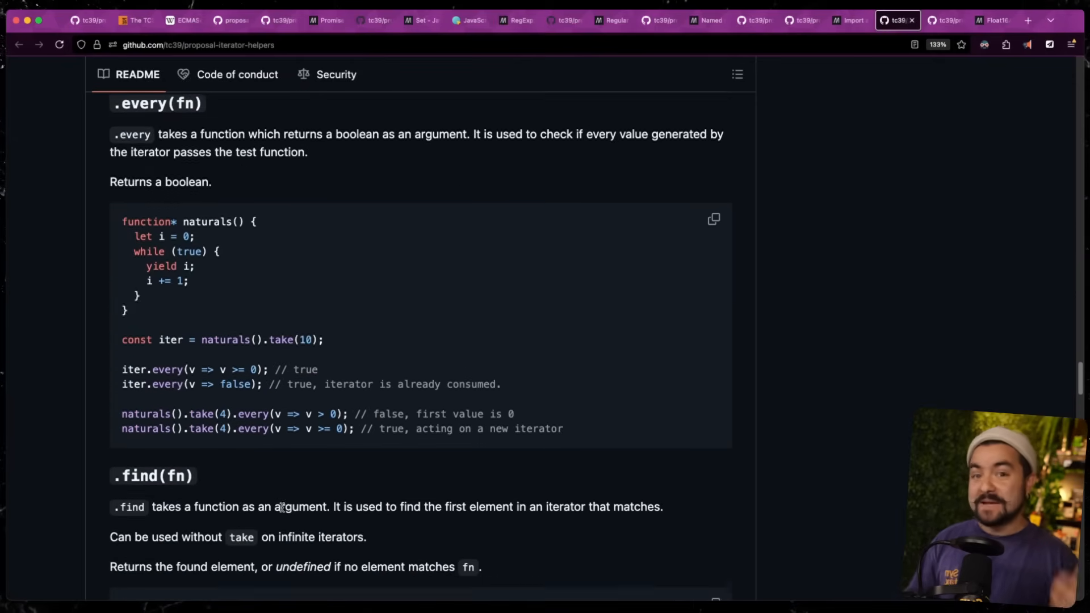
Read the Float16Array README down to the Proposal section, highlighting DataView and setFloat16 in its paragraph
scroll("down", 3)
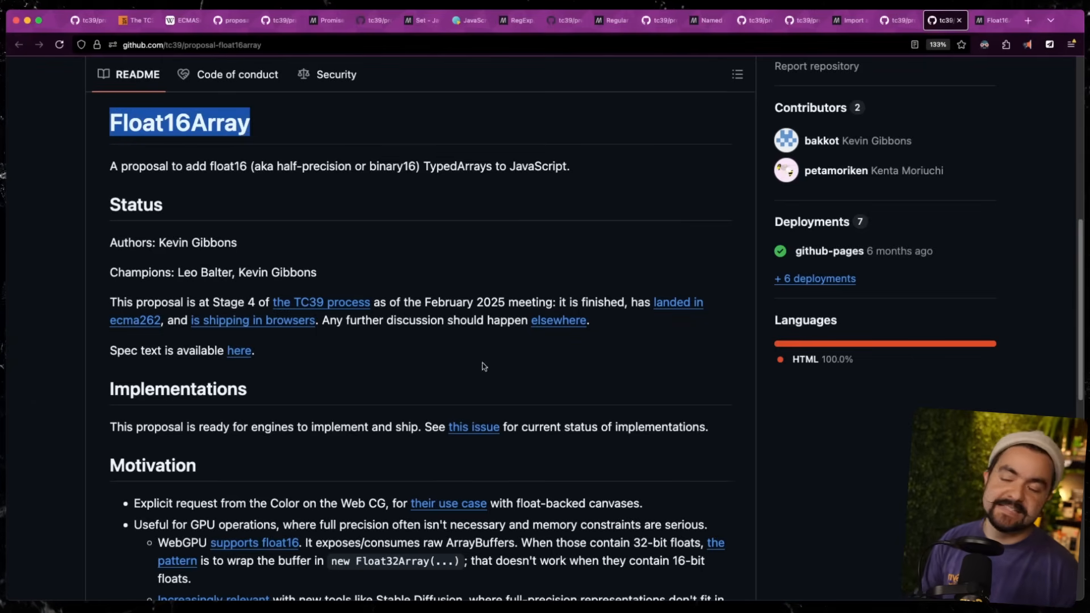
scroll("down", 3)
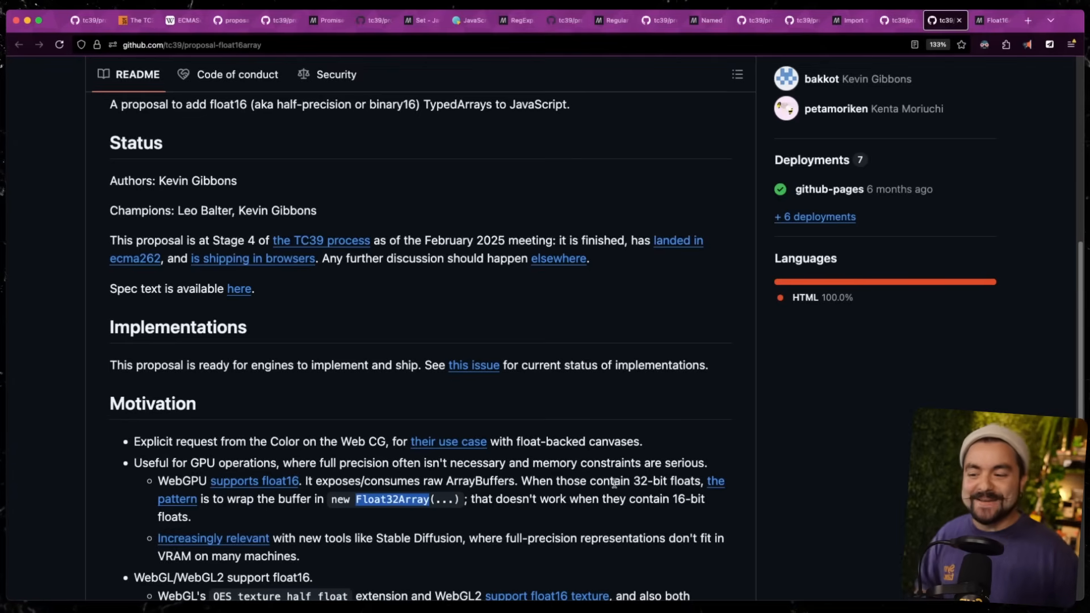
scroll("down", 3)
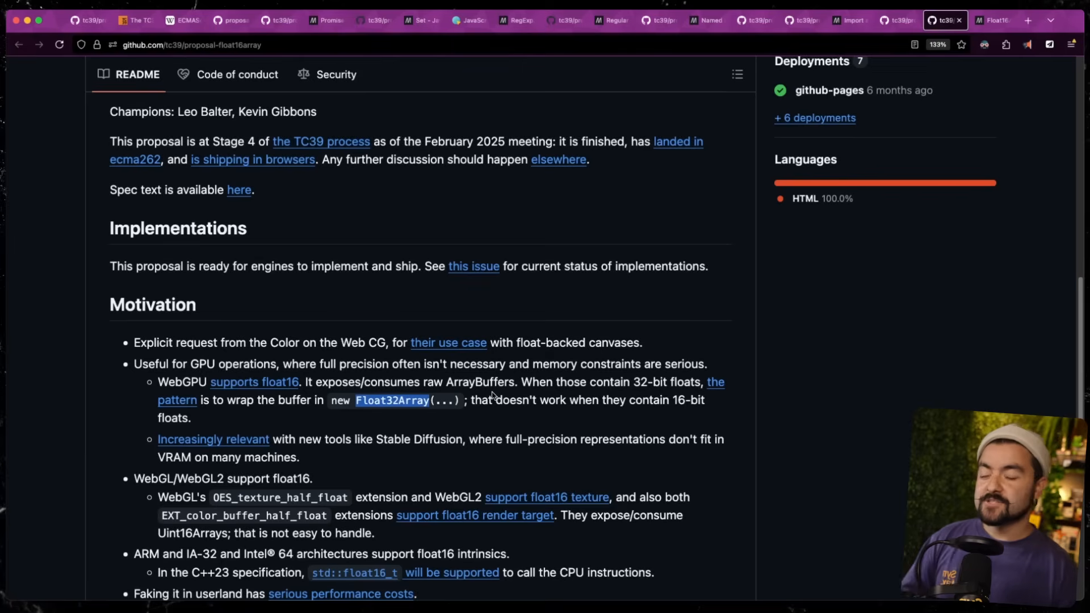
mouse_move(496, 407)
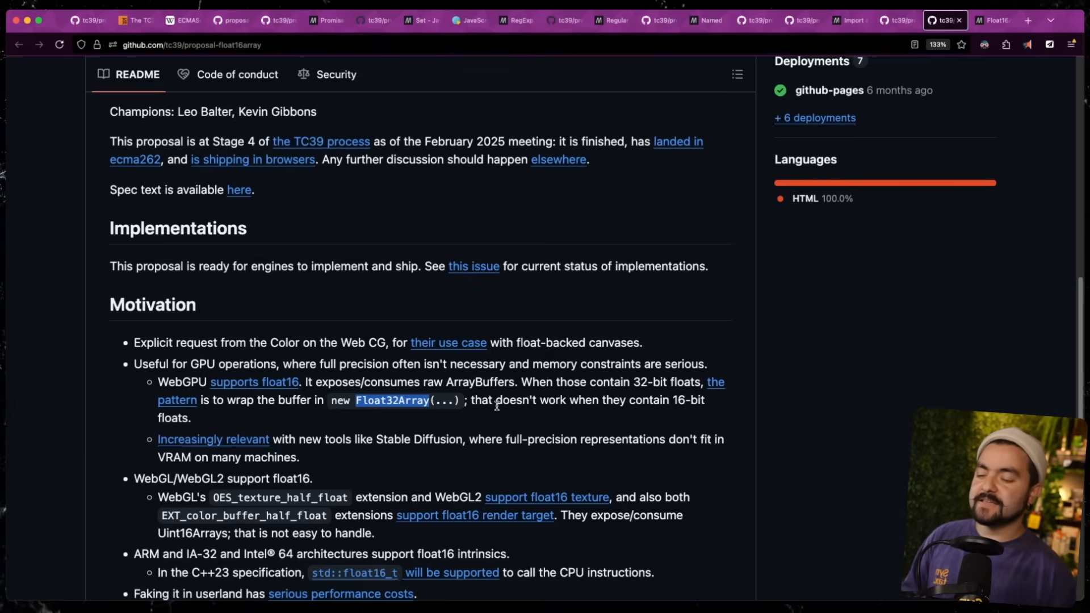
scroll("down", 3)
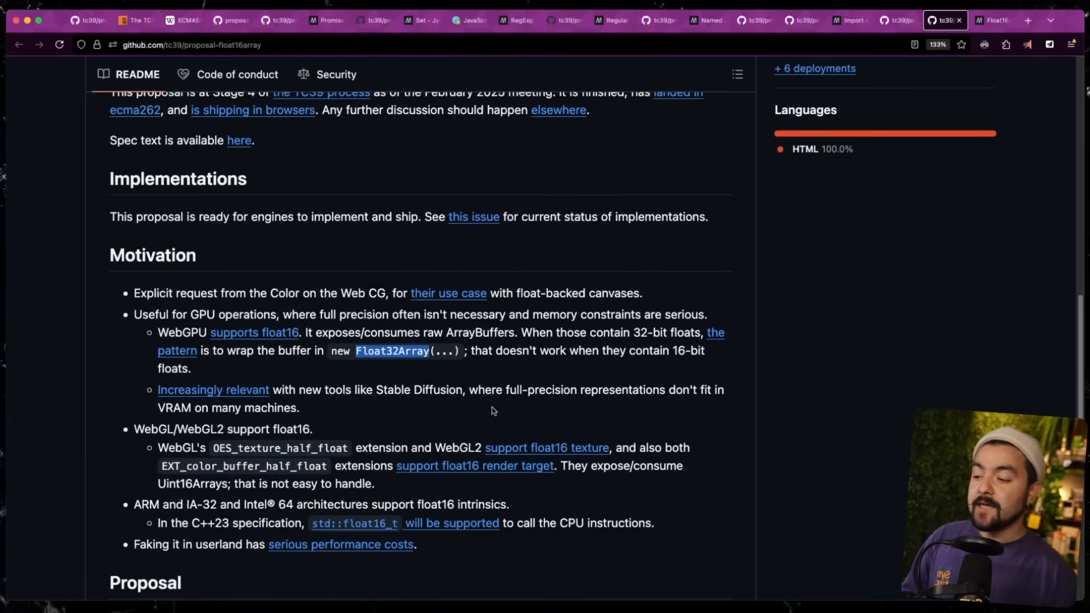
scroll("down", 3)
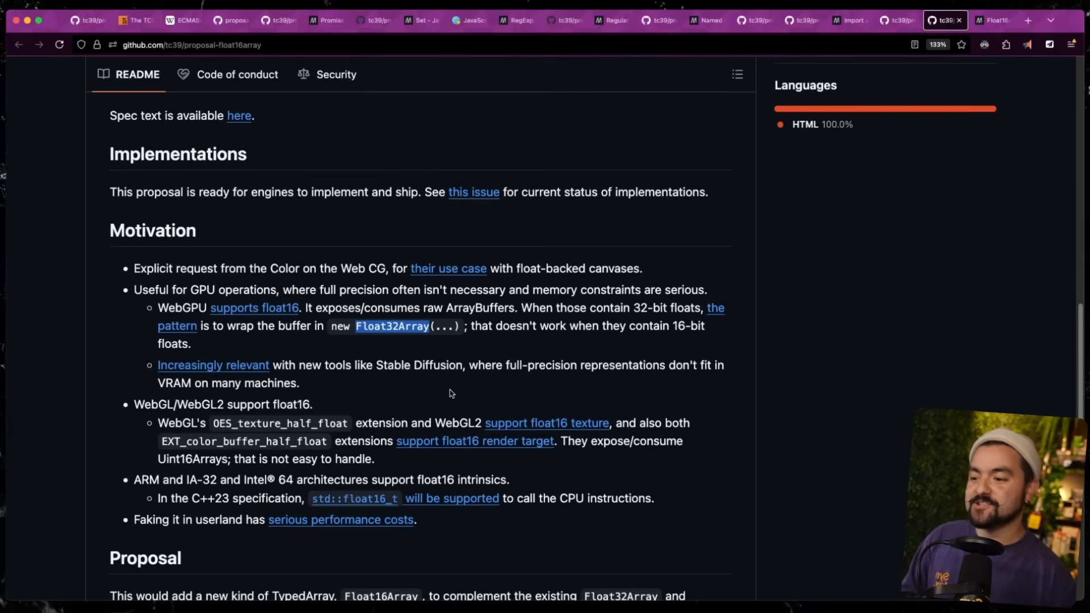
mouse_move(431, 348)
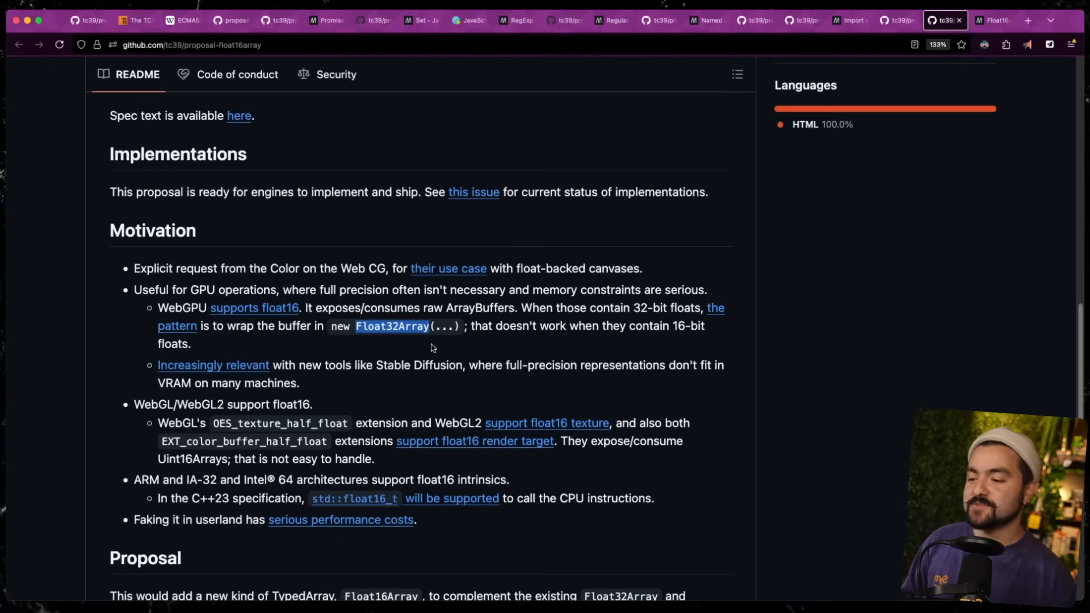
scroll("down", 3)
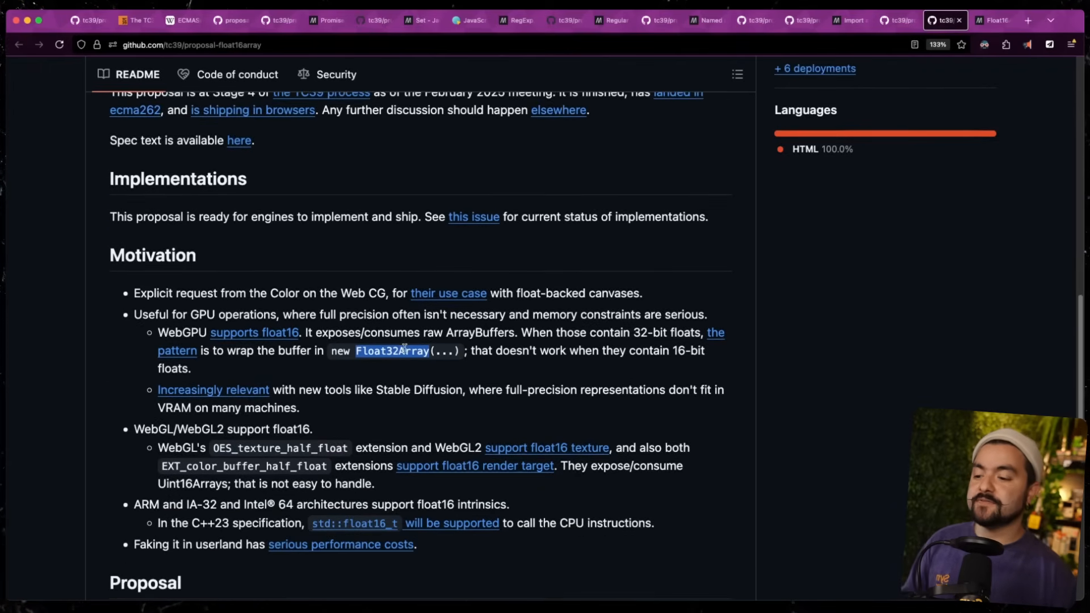
scroll("down", 3)
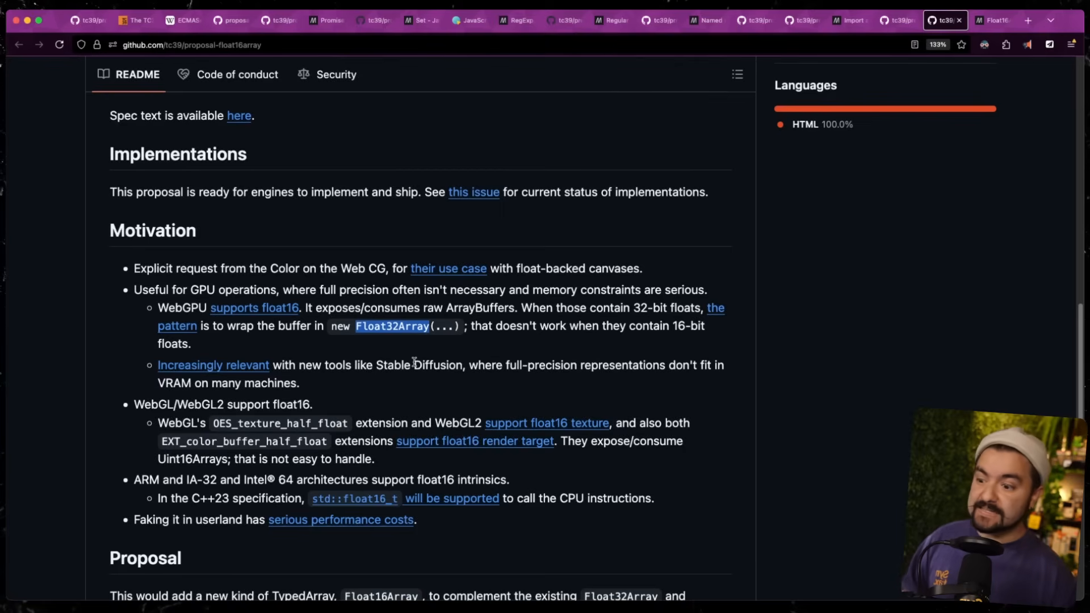
scroll("down", 3)
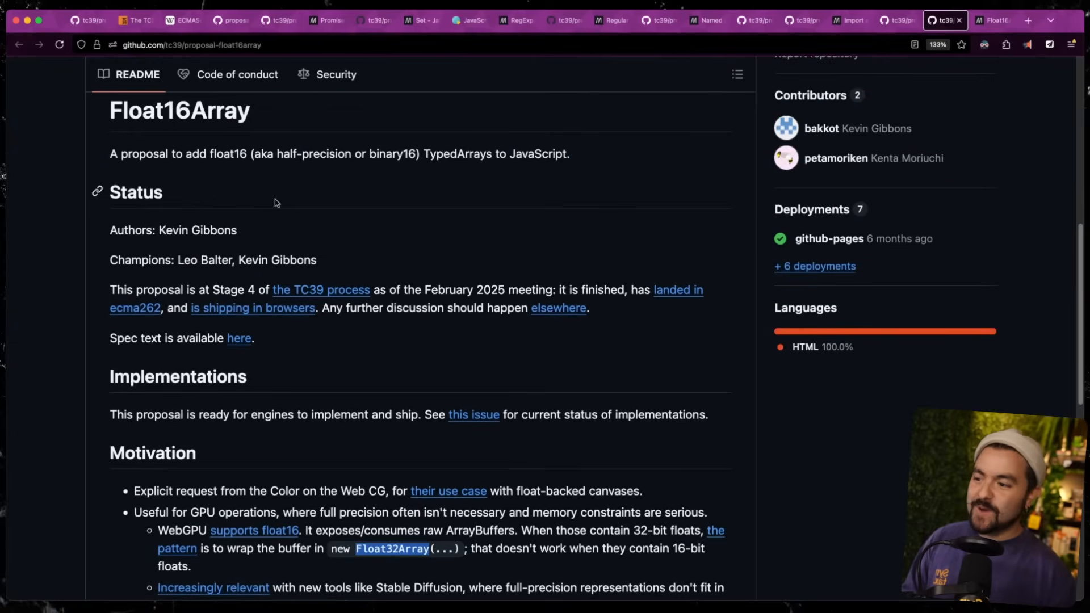
scroll("down", 3)
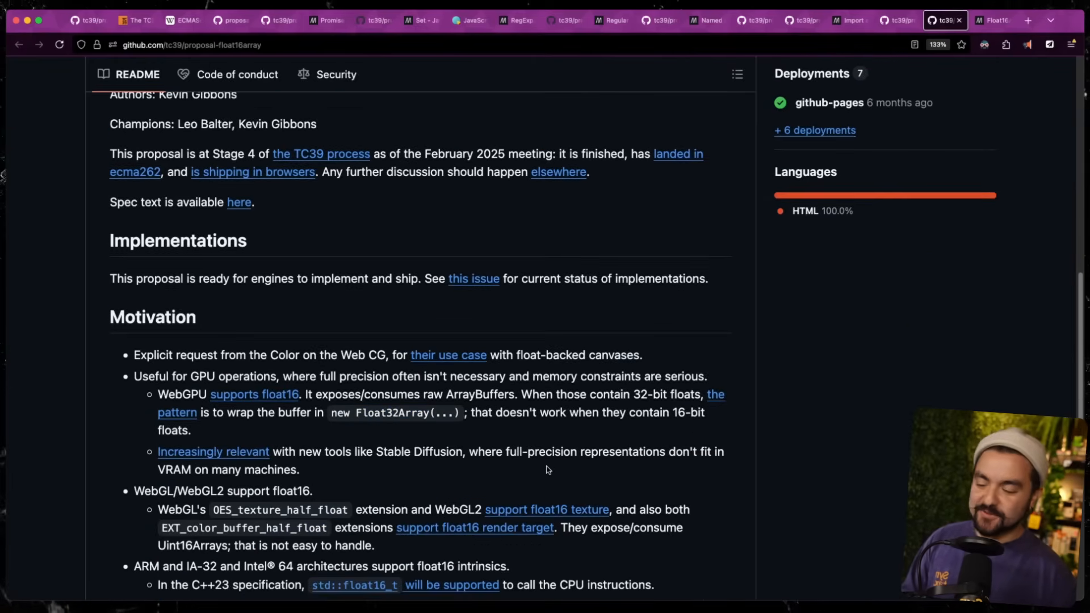
scroll("down", 3)
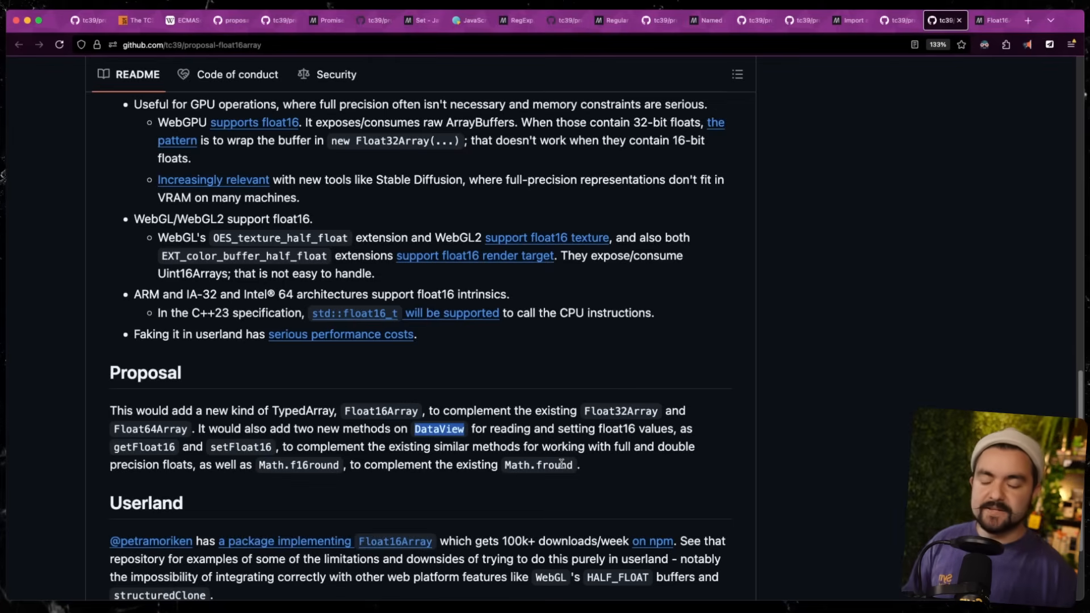
double_click(438, 428)
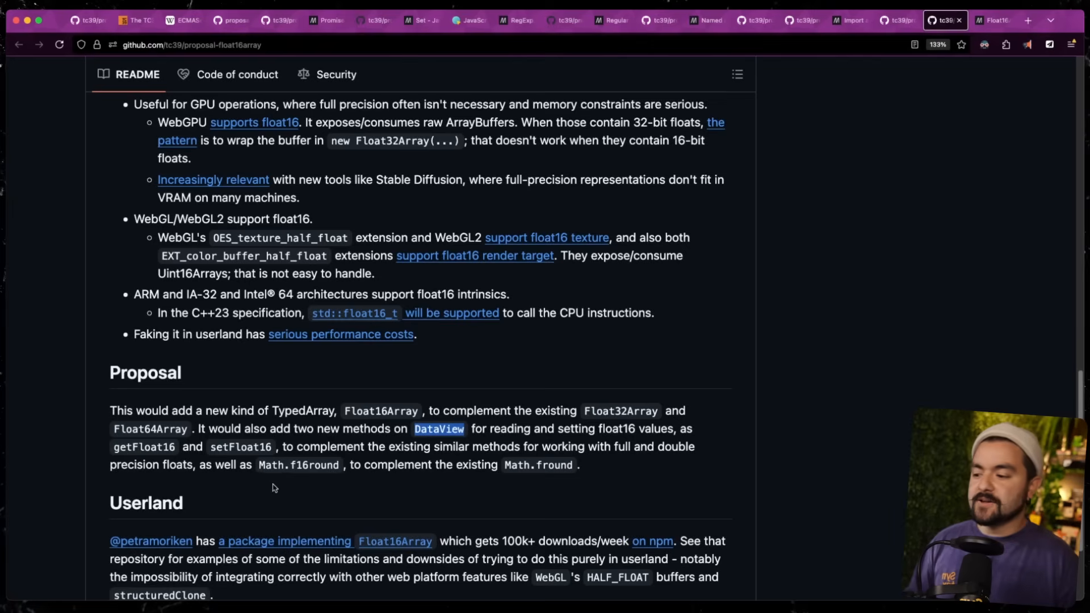
double_click(241, 446)
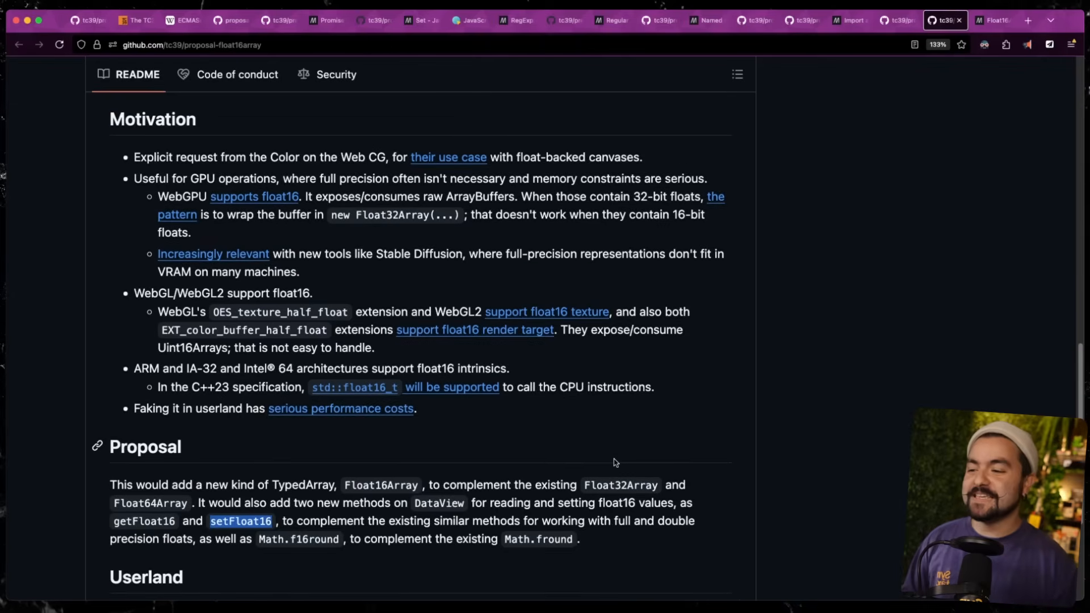
mouse_move(727, 386)
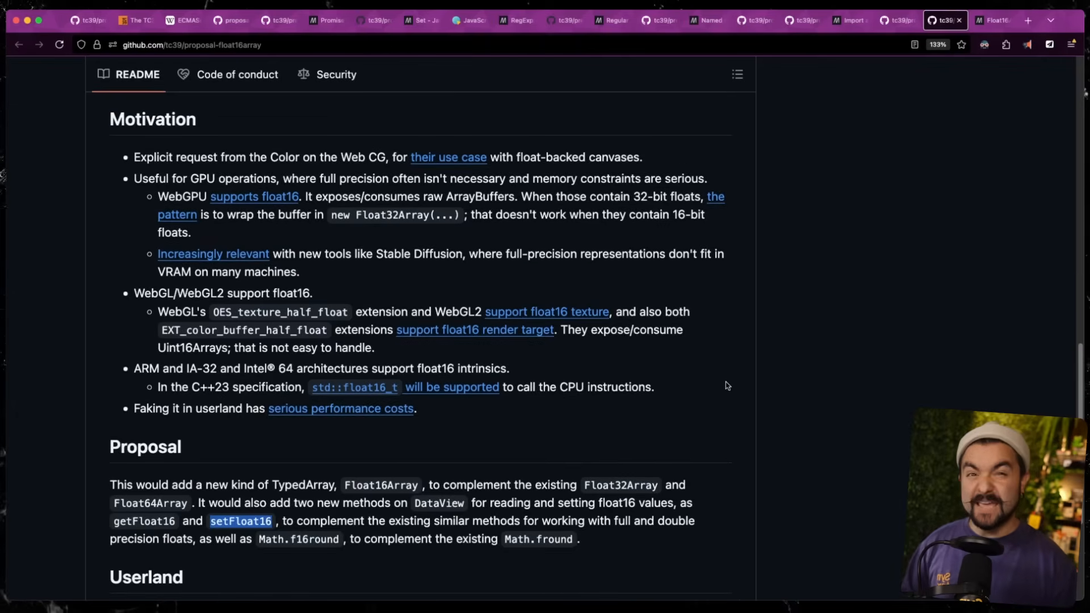